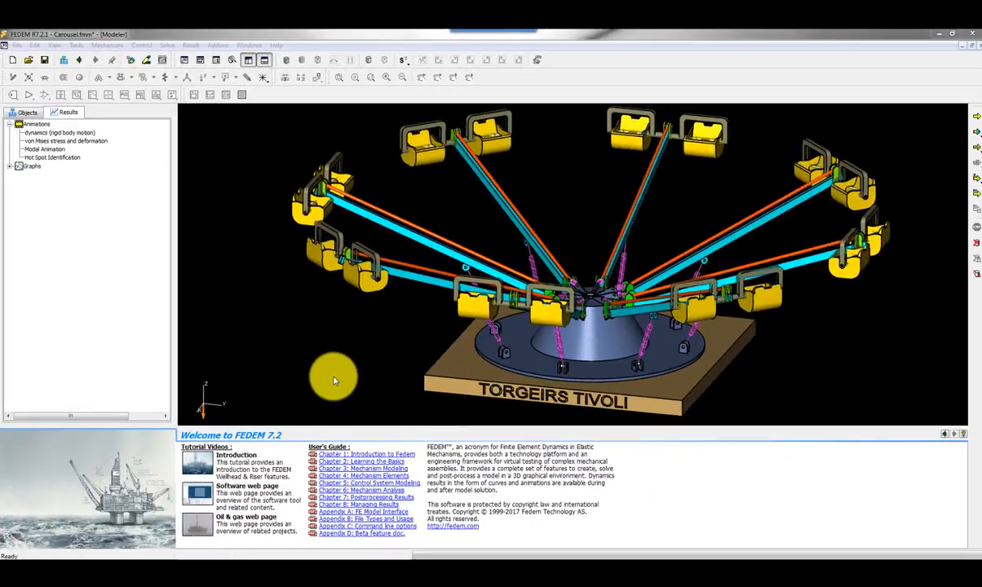
pyautogui.moveTo(395, 305)
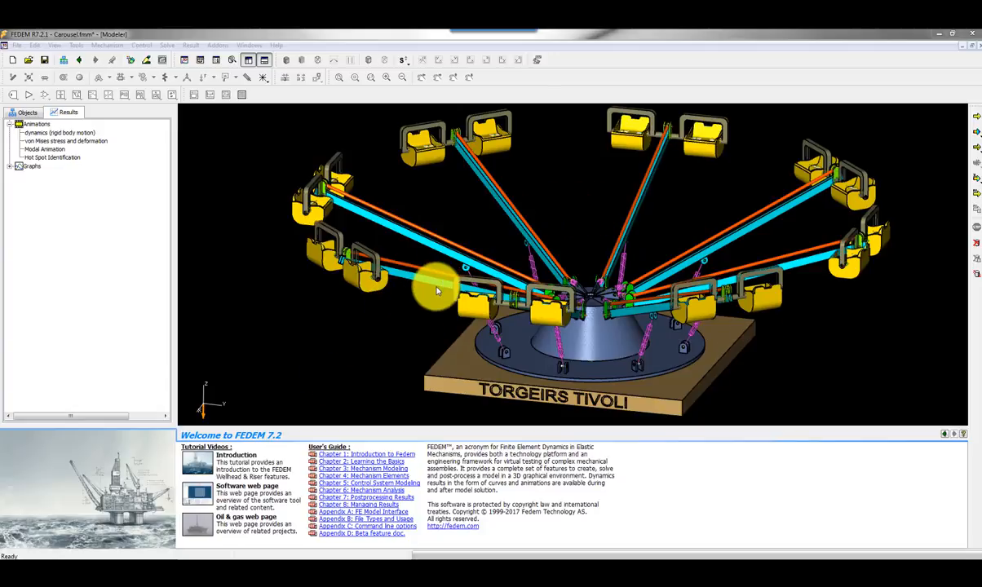
pyautogui.moveTo(479, 329)
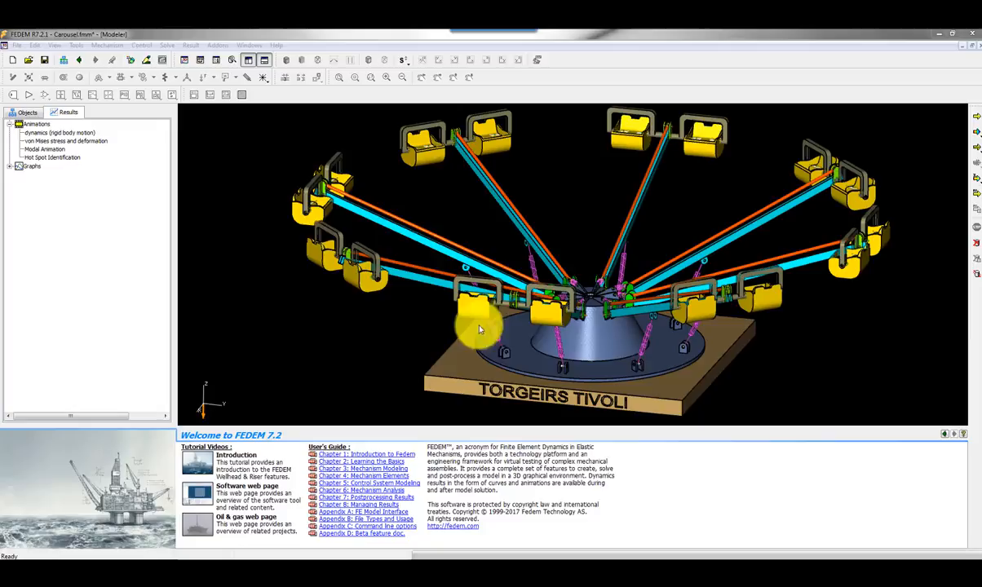
pyautogui.moveTo(507, 346)
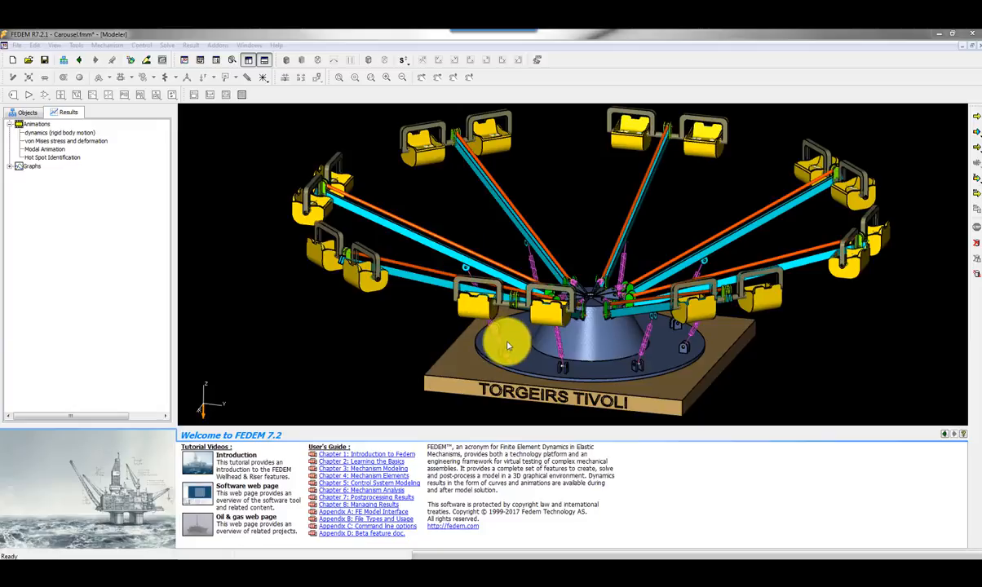
pyautogui.moveTo(531, 271)
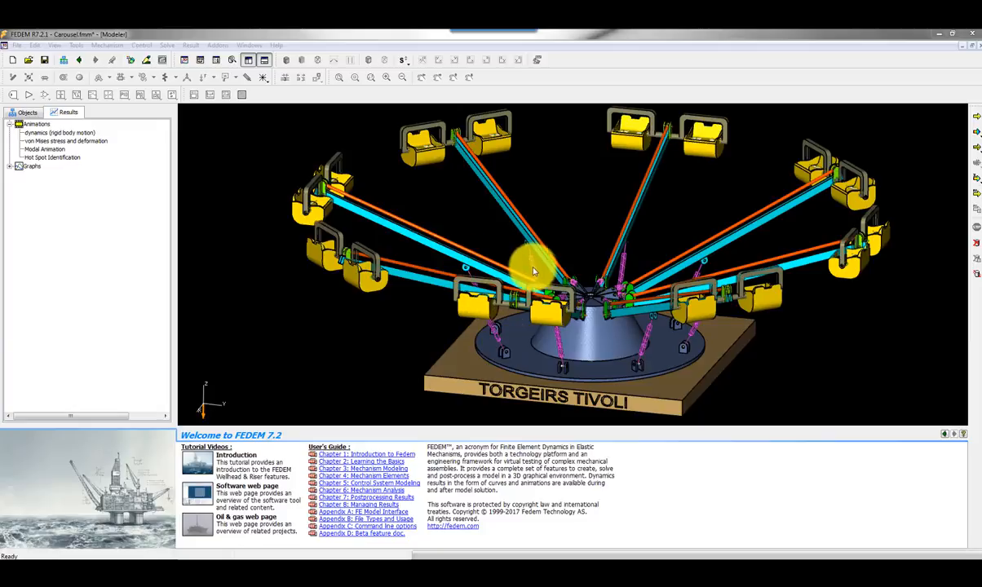
pyautogui.moveTo(538, 236)
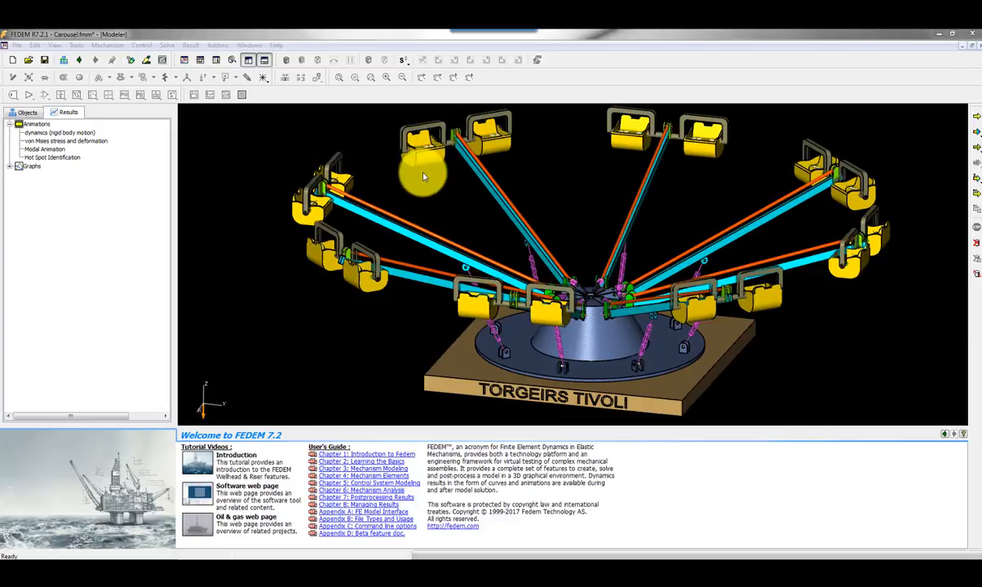
pyautogui.moveTo(509, 277)
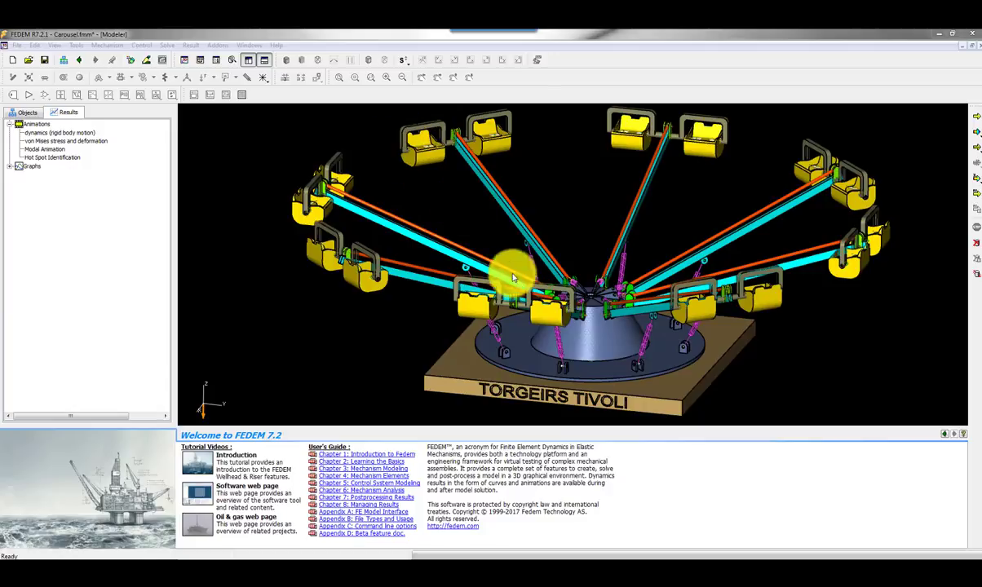
pyautogui.moveTo(603, 359)
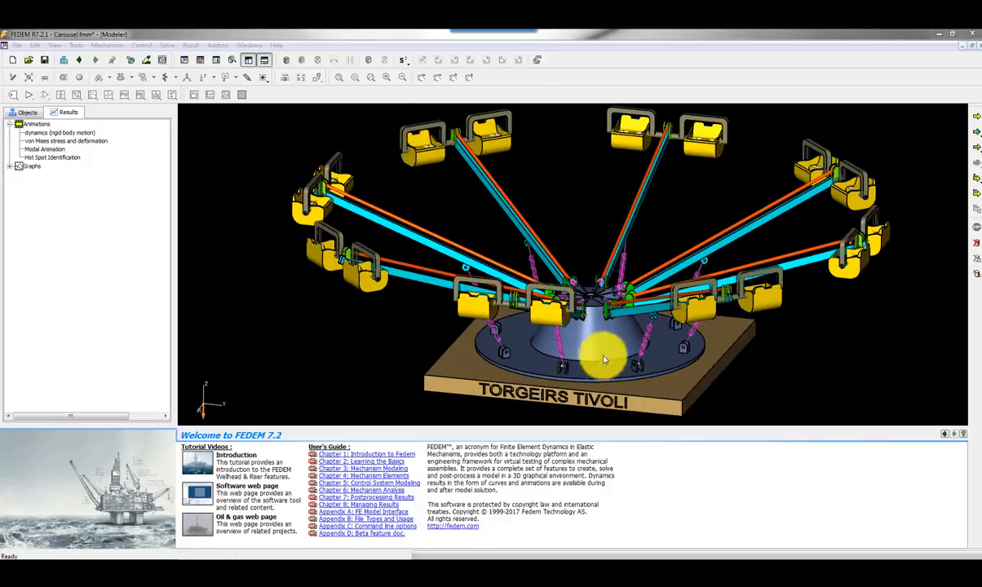
pyautogui.moveTo(579, 351)
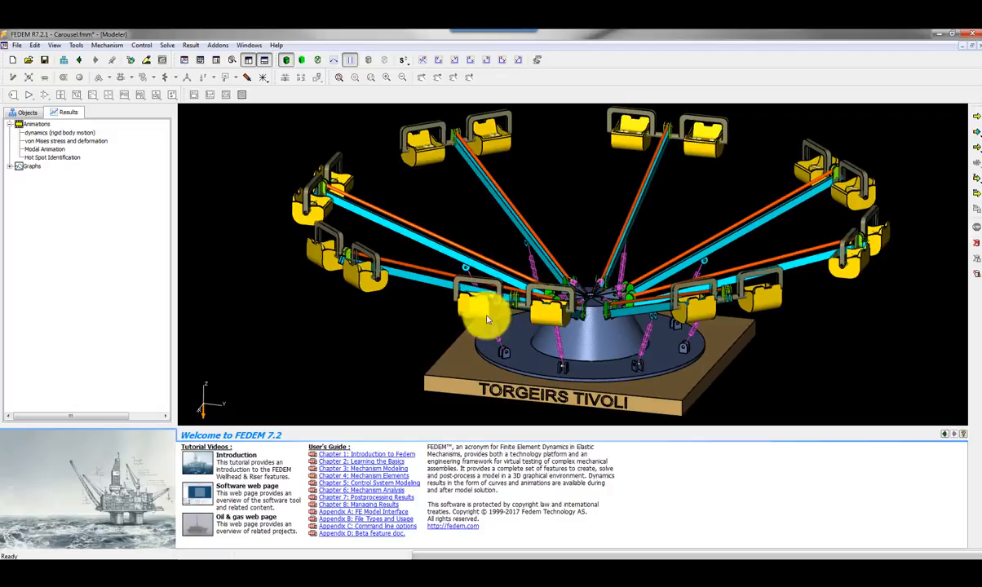
pyautogui.moveTo(395, 330)
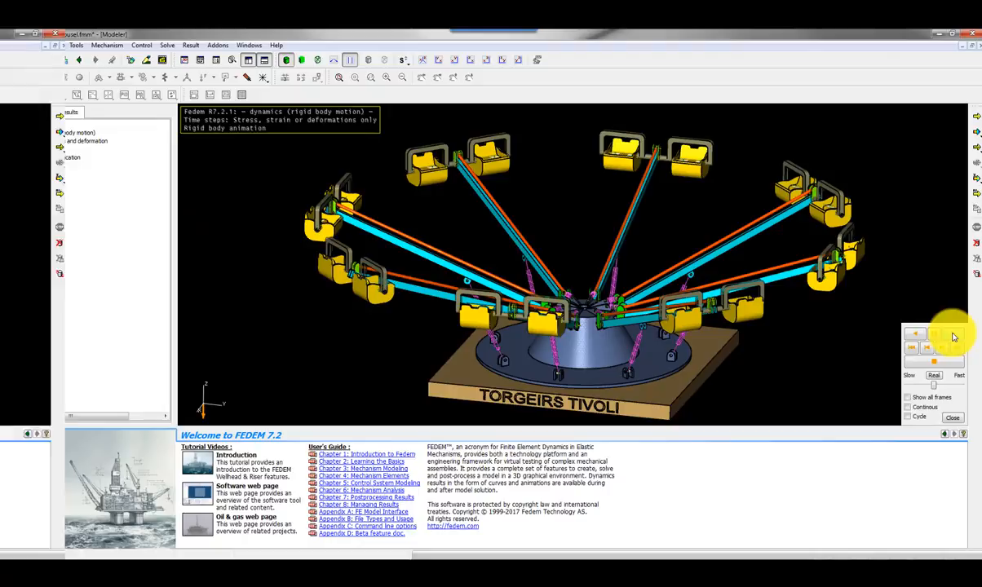
# Play the rigid body animation, then select the Hydraulic Cylinder Support Force graph in Results.
pyautogui.click(915, 333)
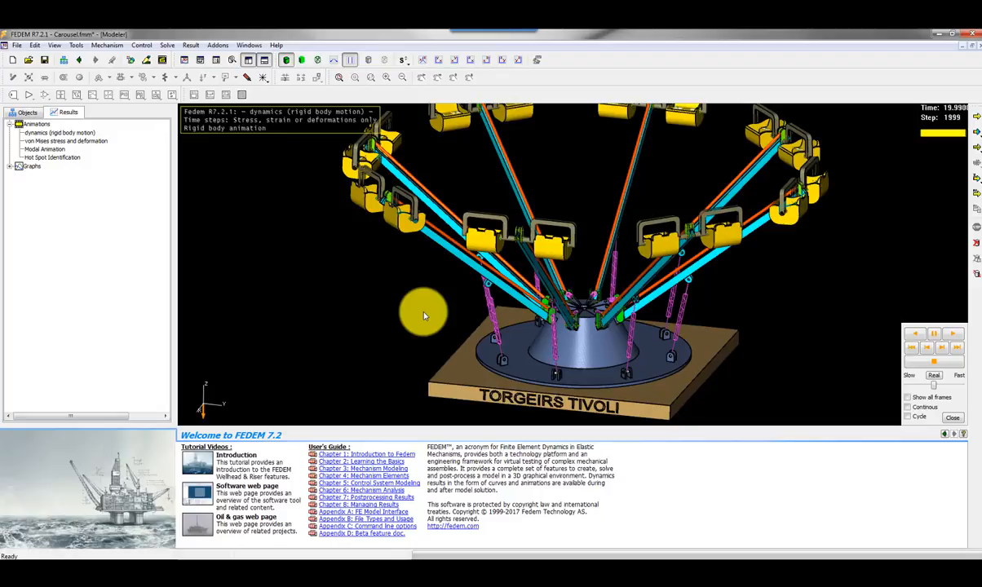
pyautogui.click(32, 166)
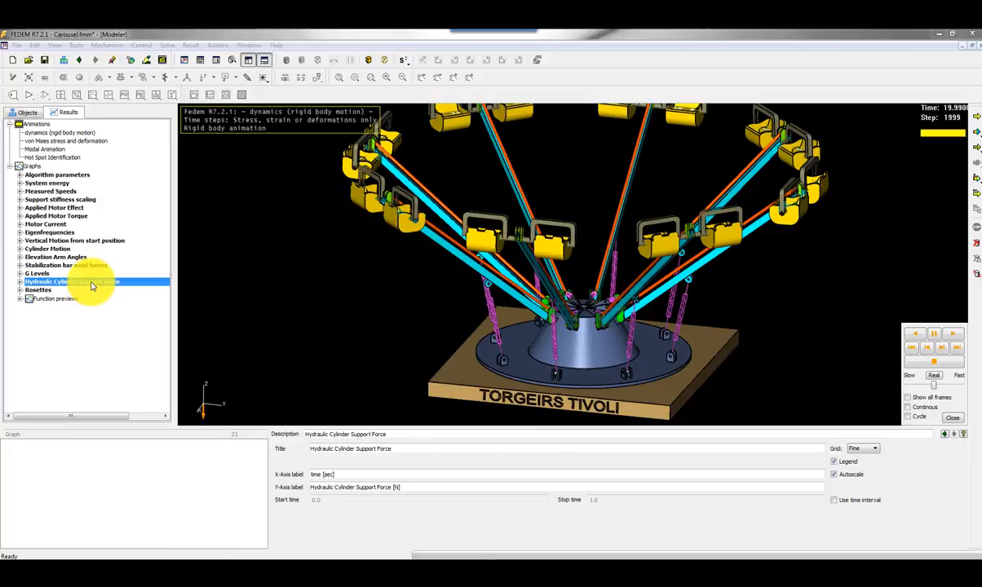
# Plot the Hydraulic Cylinder Support Force graph of force against time.
pyautogui.doubleClick(72, 281)
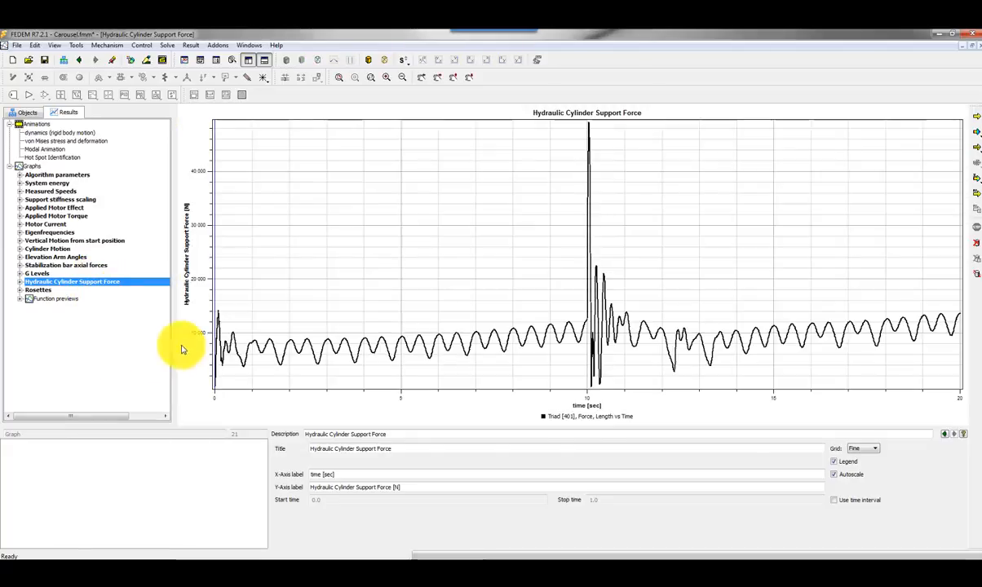
pyautogui.moveTo(408, 297)
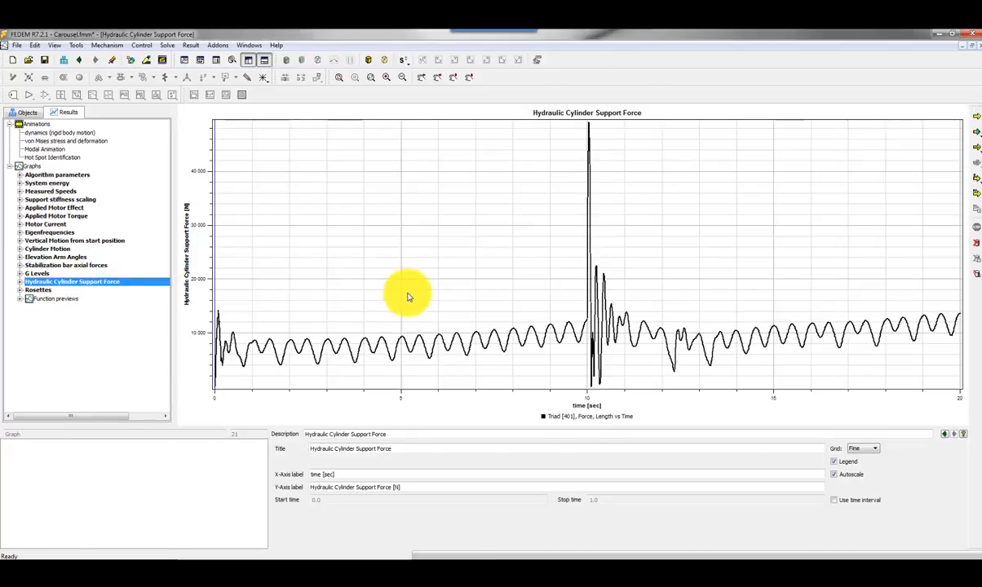
pyautogui.moveTo(504, 336)
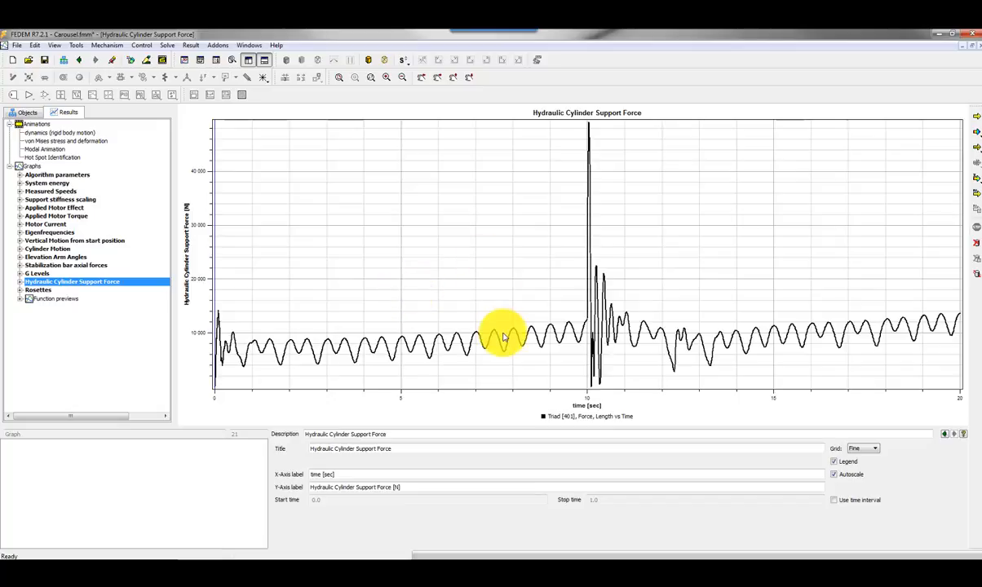
pyautogui.moveTo(487, 325)
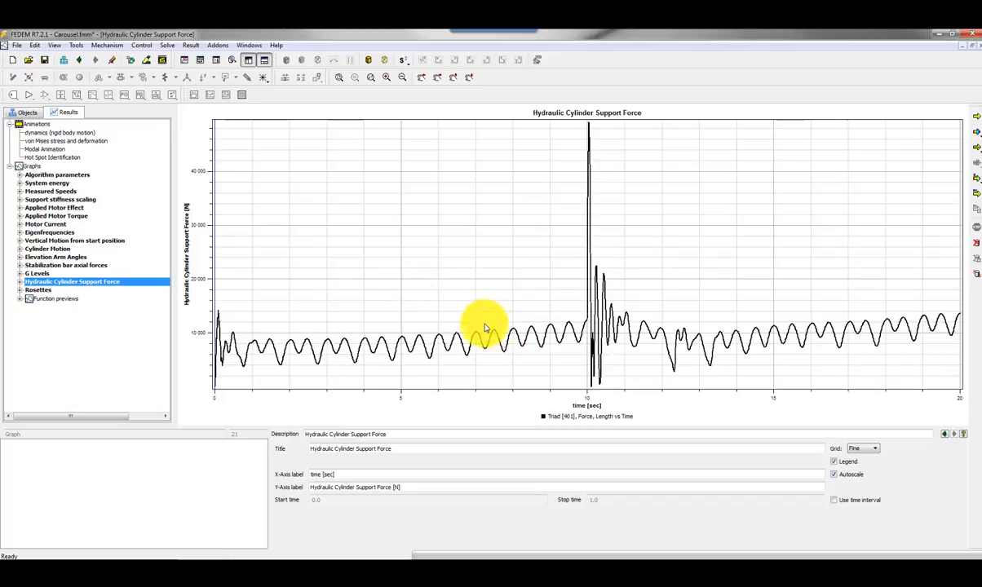
pyautogui.moveTo(453, 307)
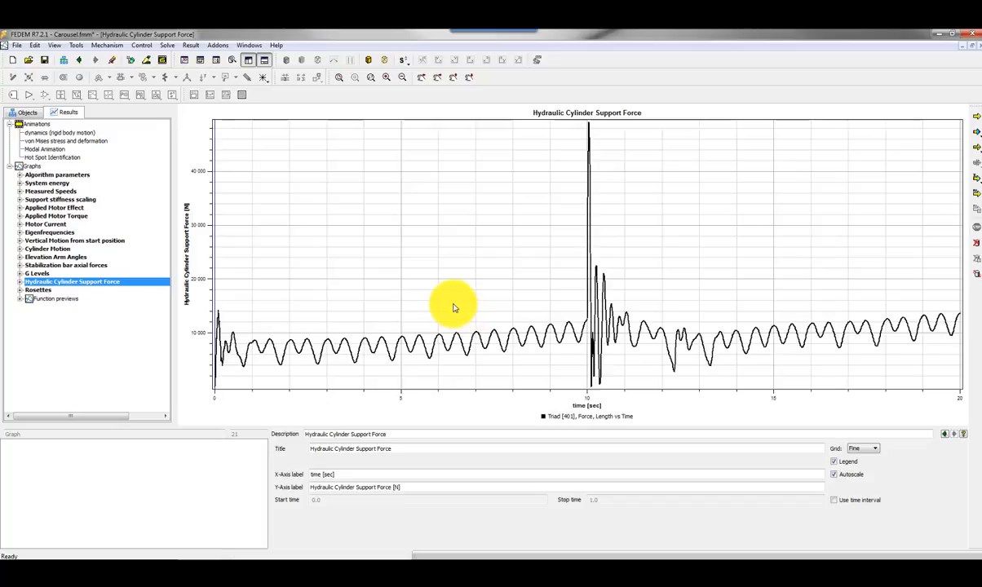
pyautogui.moveTo(339, 372)
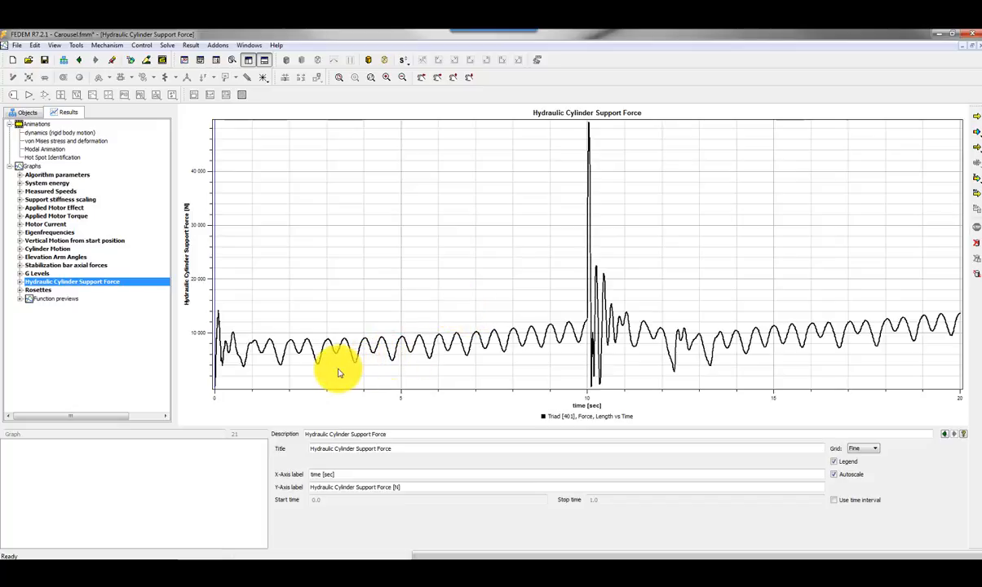
pyautogui.moveTo(499, 379)
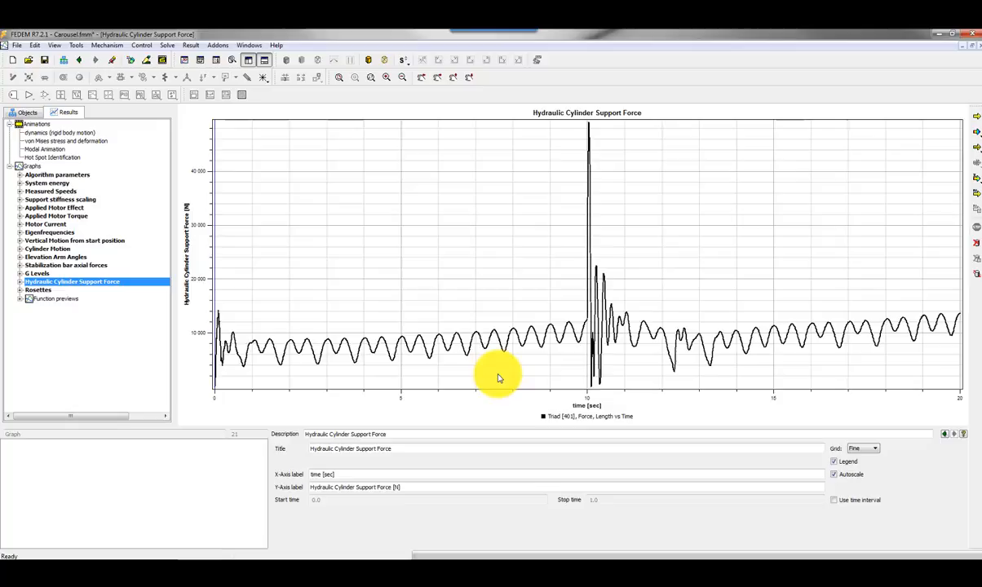
pyautogui.moveTo(503, 373)
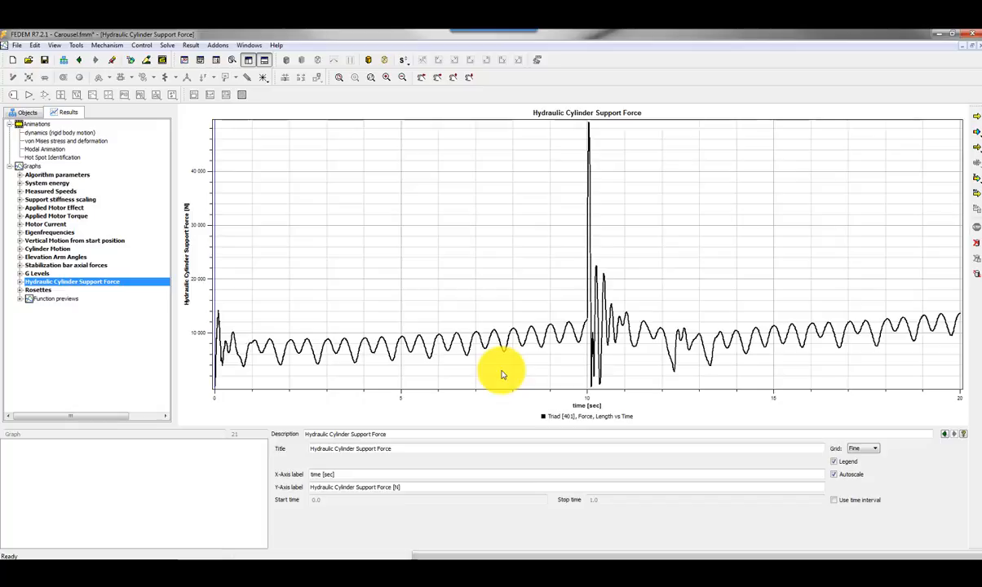
pyautogui.moveTo(568, 297)
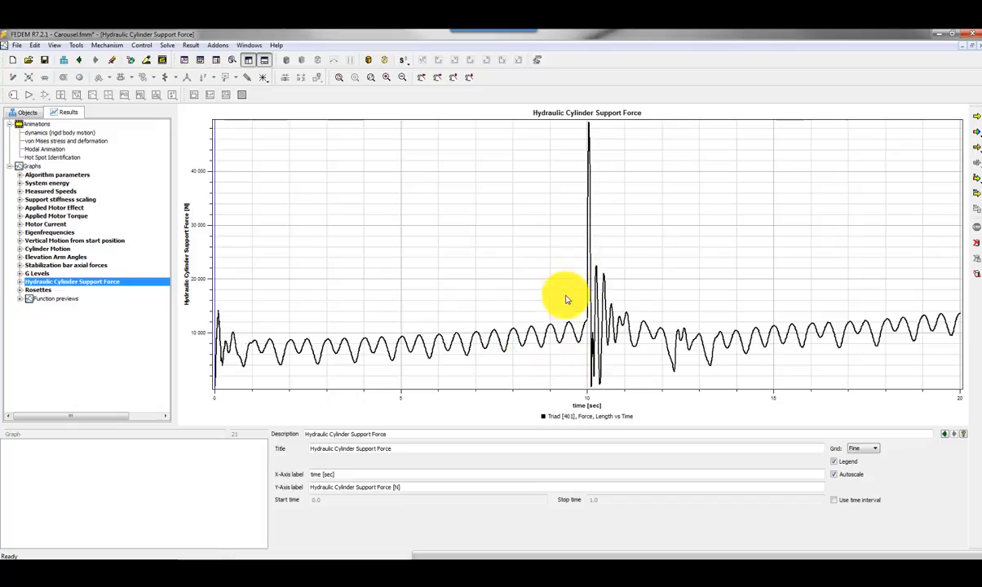
pyautogui.moveTo(571, 324)
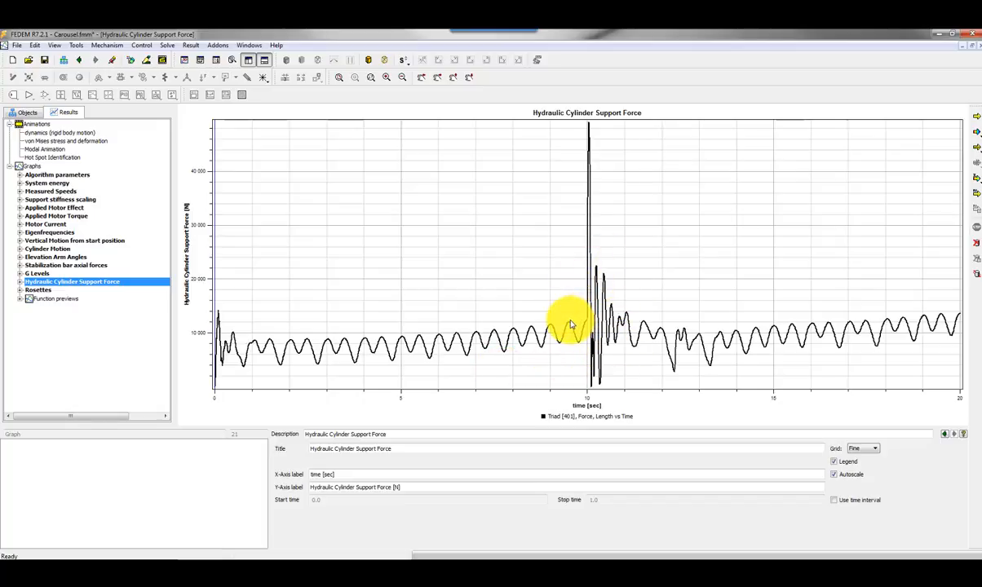
pyautogui.moveTo(587, 302)
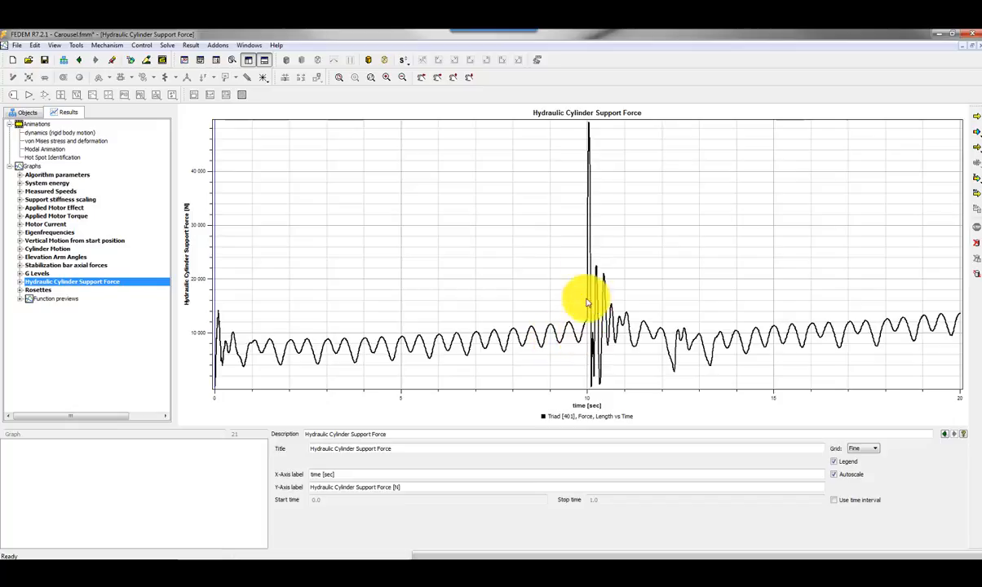
pyautogui.moveTo(571, 355)
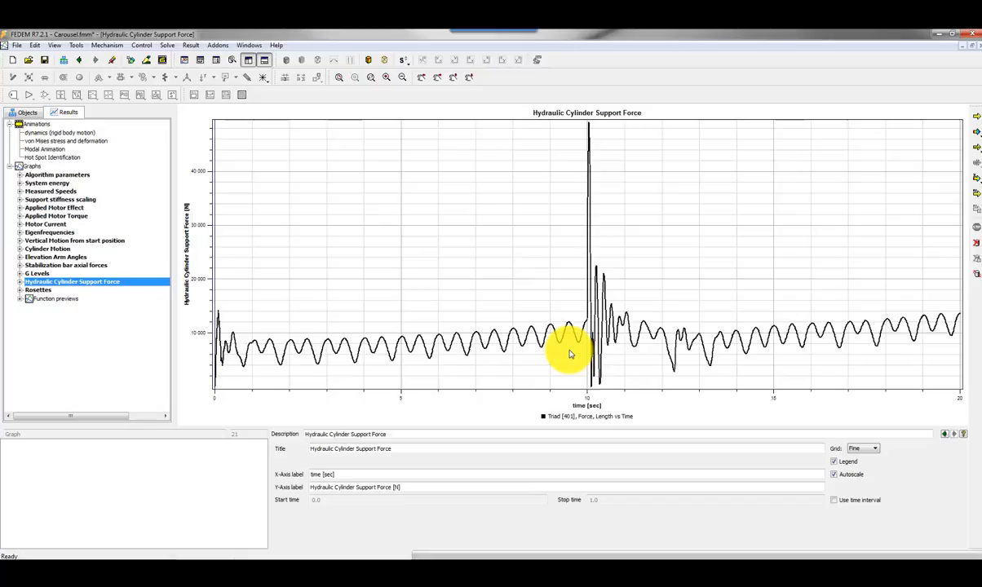
pyautogui.moveTo(548, 351)
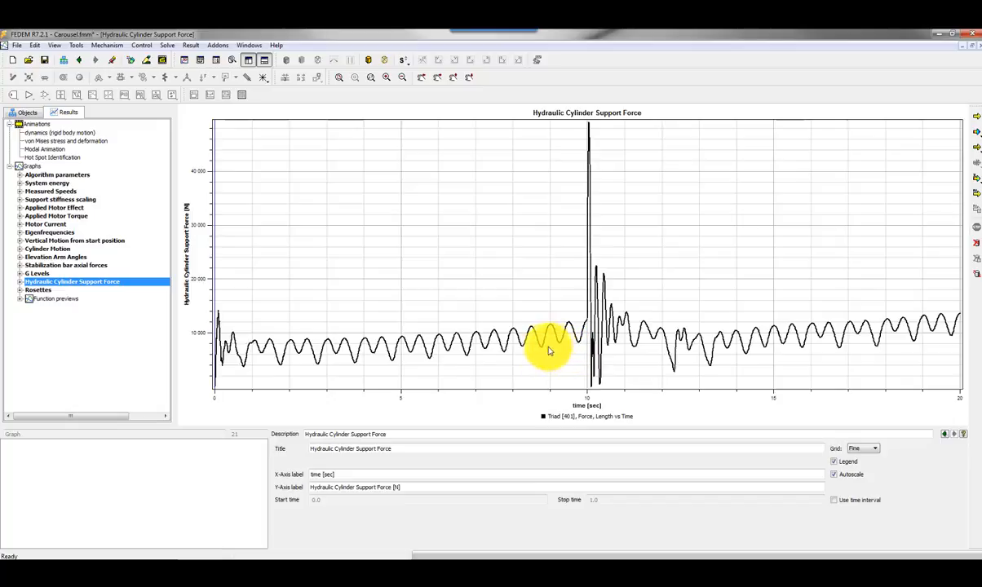
pyautogui.moveTo(643, 366)
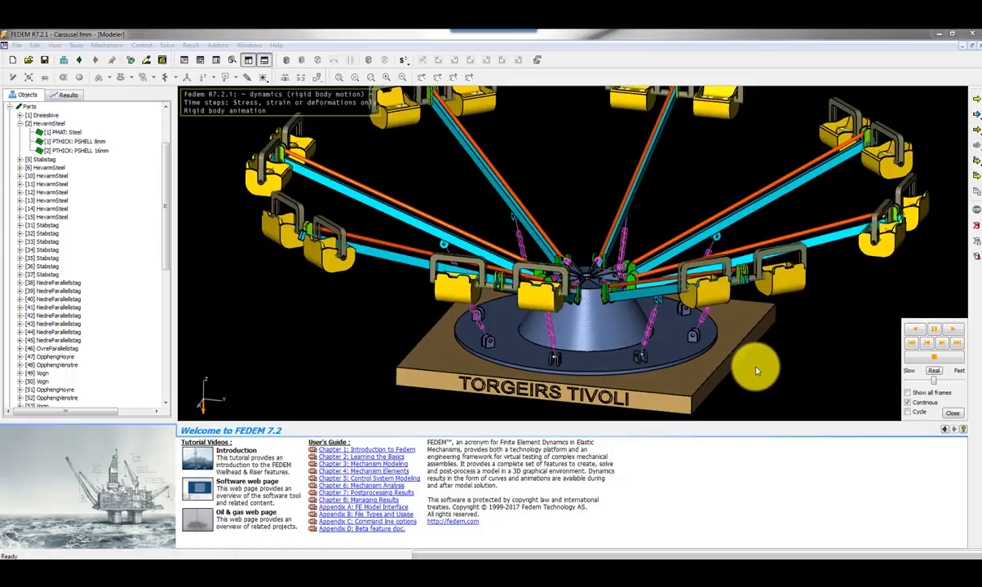
pyautogui.moveTo(526, 176)
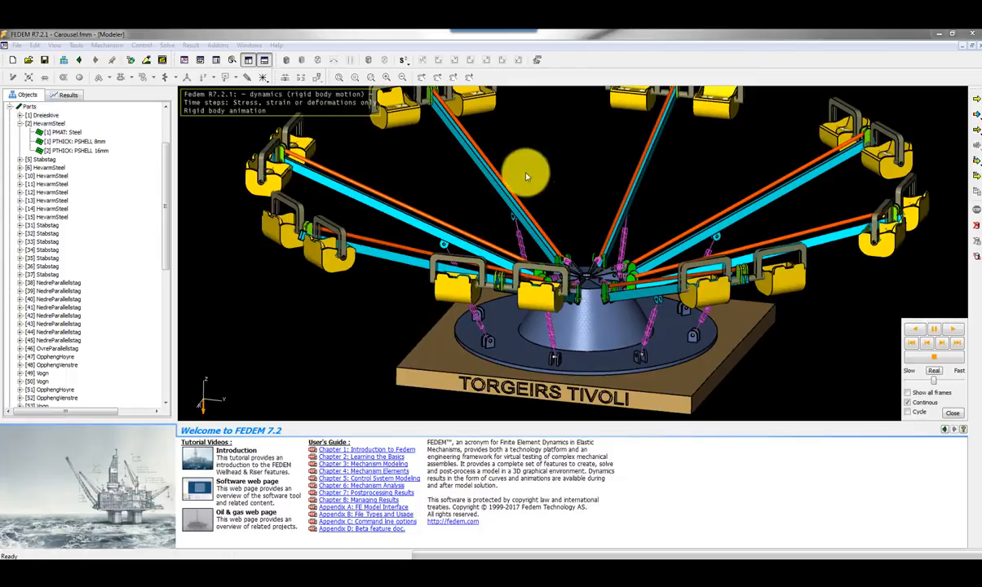
pyautogui.moveTo(349, 205)
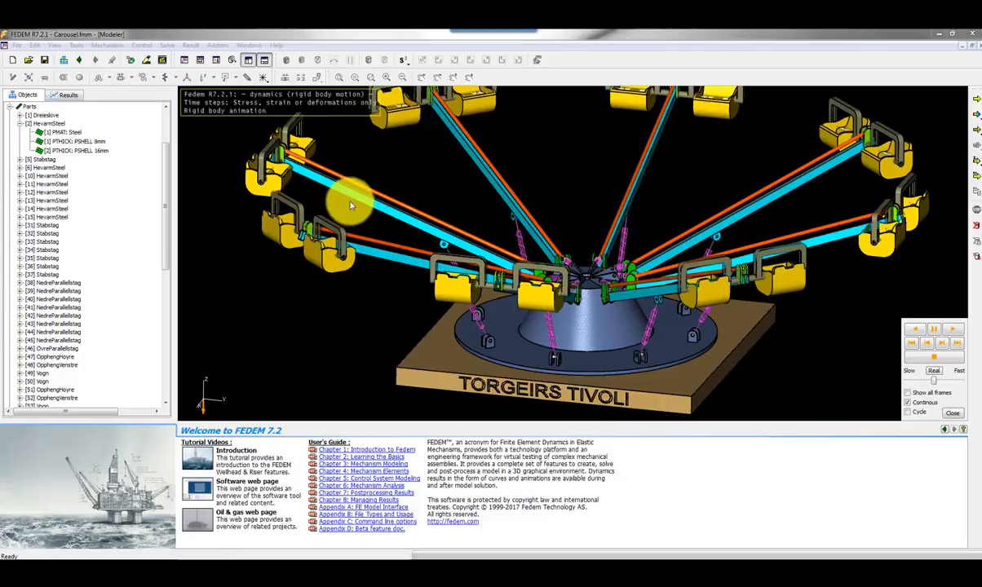
# Select the HevarmStaal arm part and bring up its available actions.
pyautogui.click(49, 124)
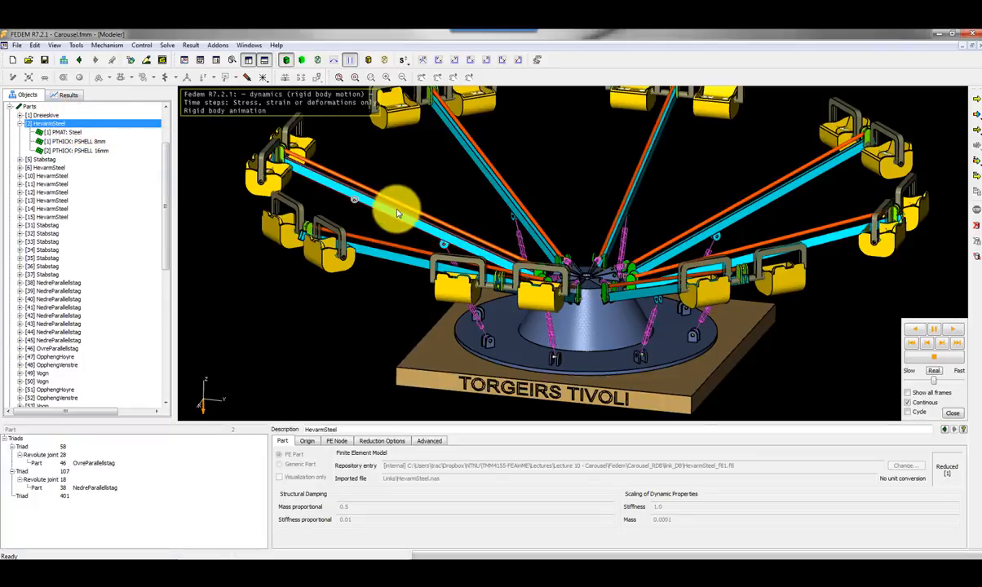
pyautogui.moveTo(121, 128)
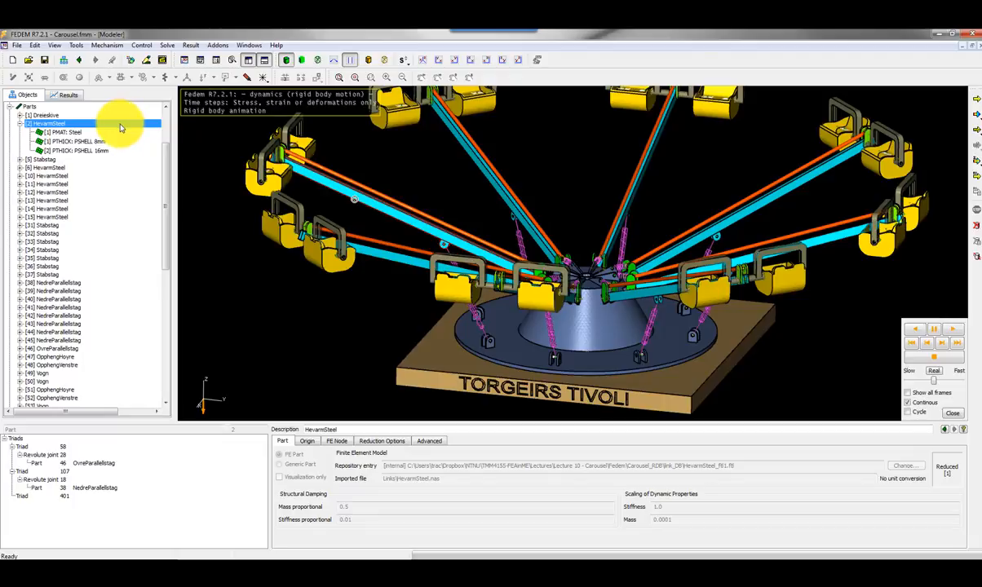
pyautogui.rightClick(121, 127)
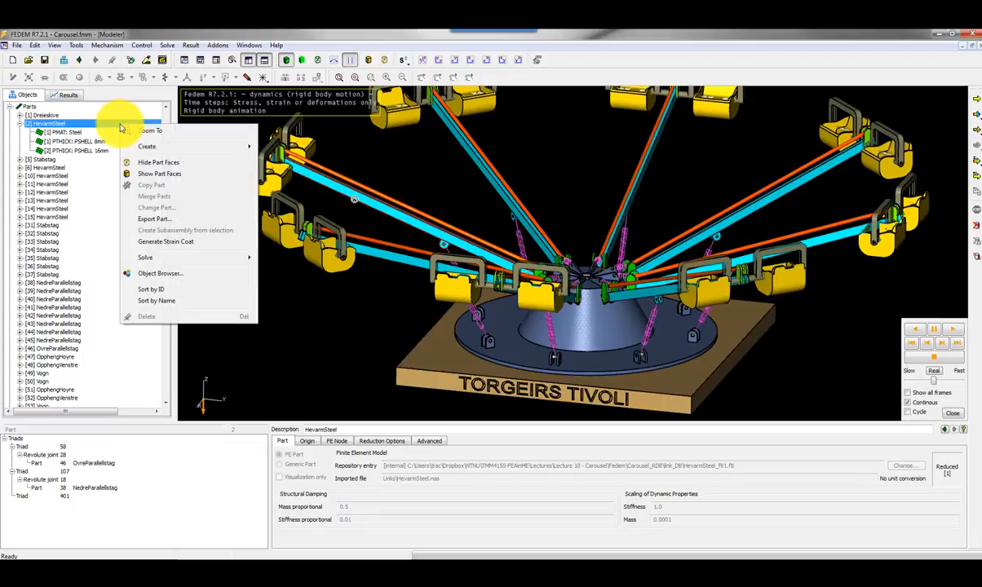
pyautogui.moveTo(198, 243)
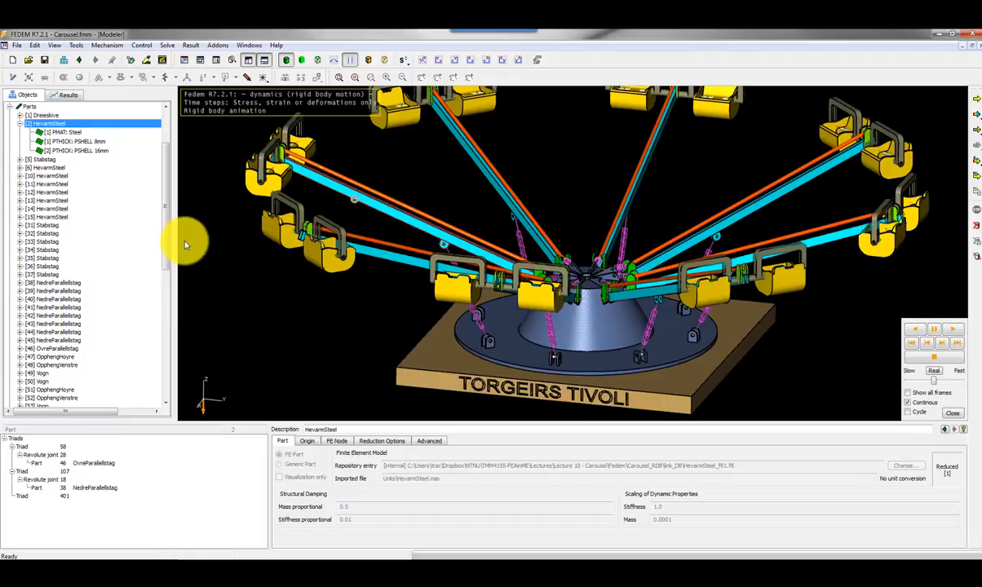
pyautogui.moveTo(195, 183)
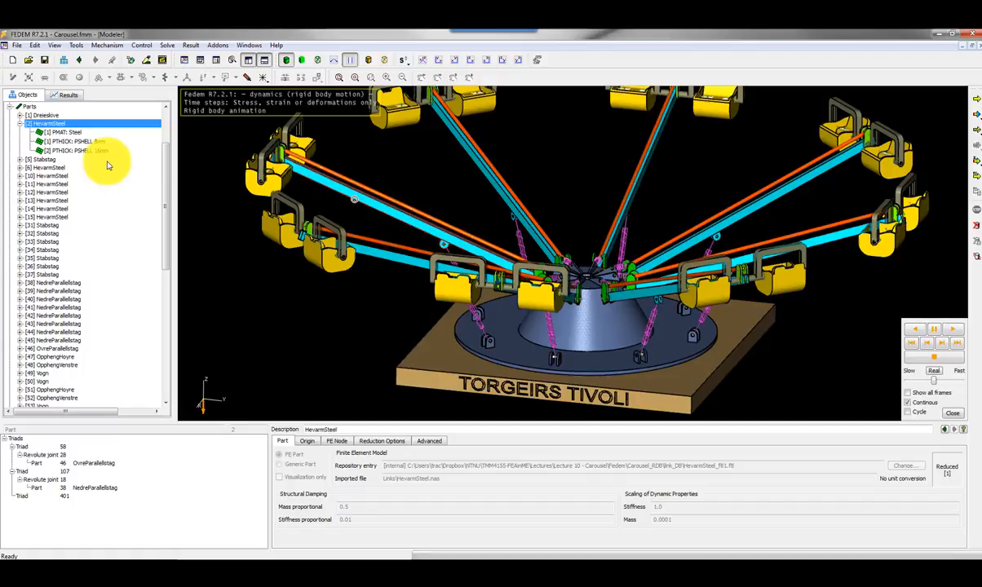
pyautogui.moveTo(226, 216)
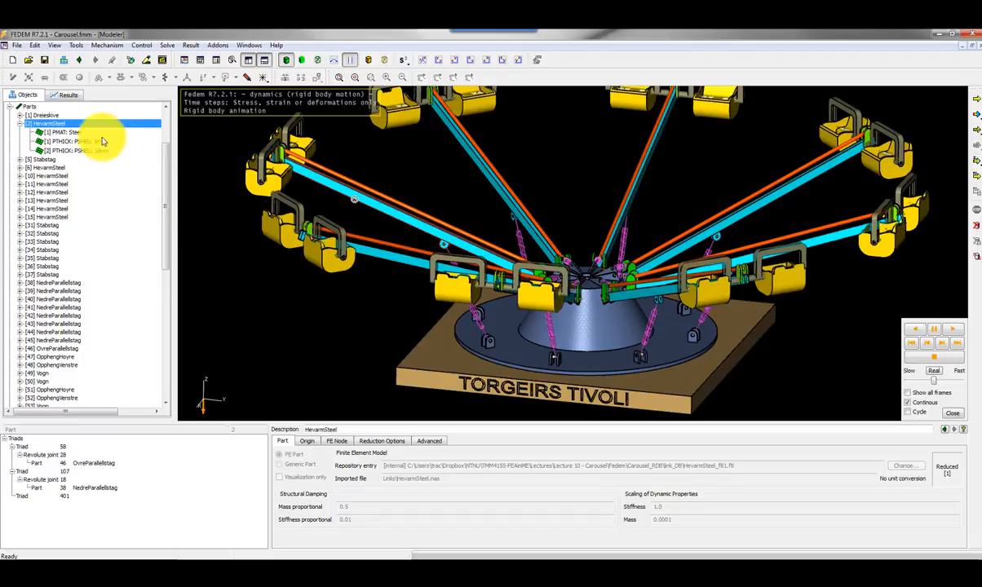
pyautogui.moveTo(88, 134)
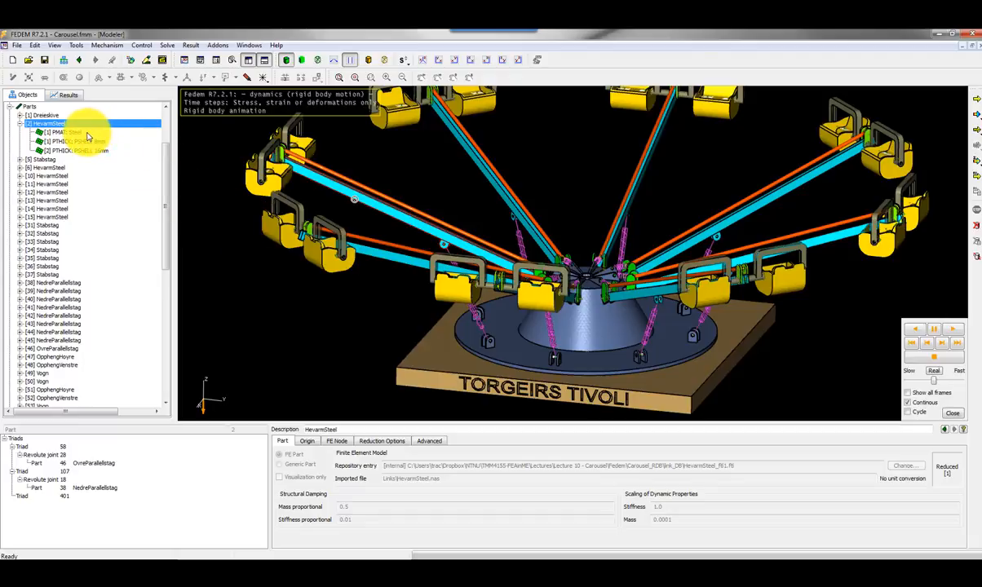
# Enable fatigue calculation on the Steel, 8 mm and 16 mm shell element groups.
pyautogui.click(73, 141)
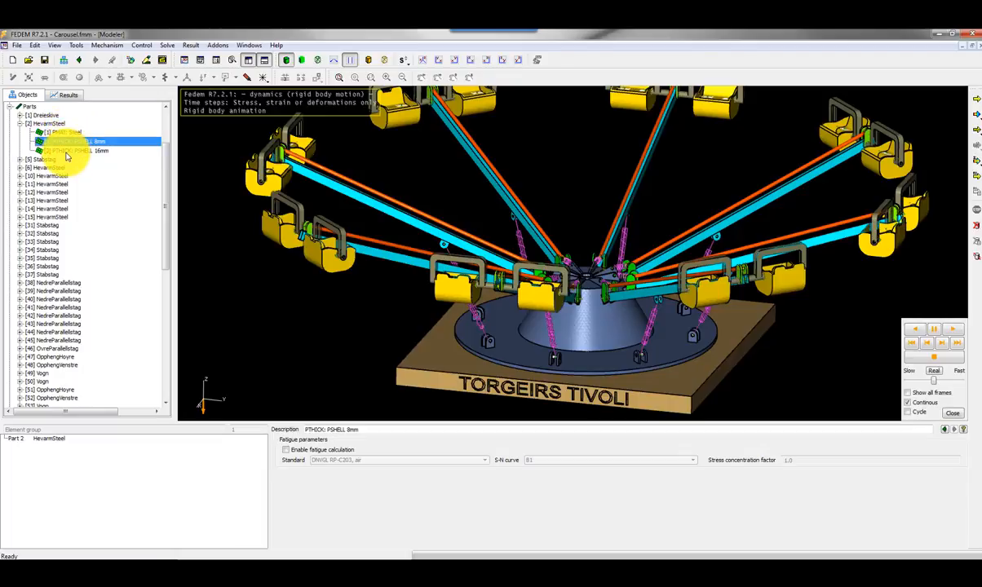
pyautogui.click(62, 134)
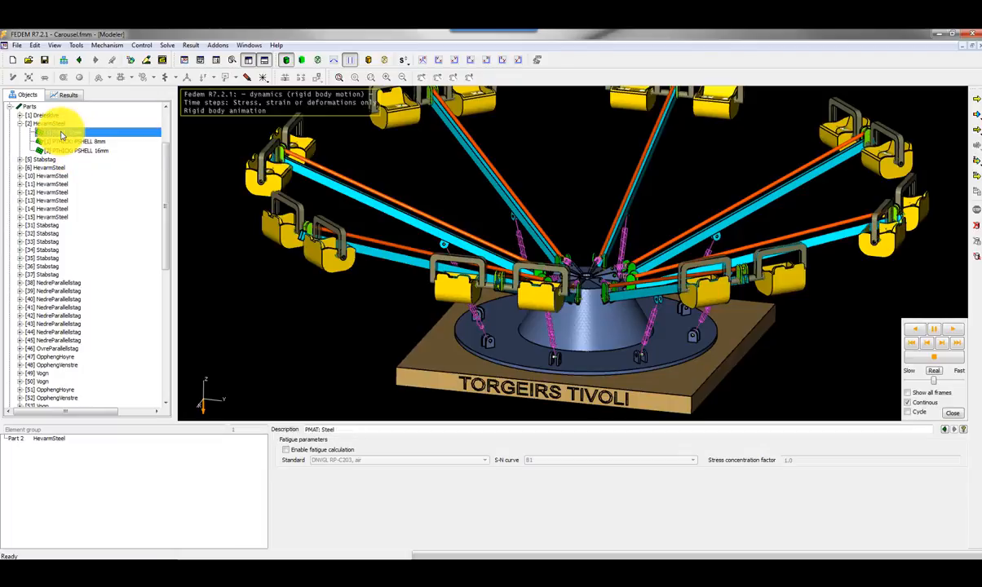
pyautogui.click(62, 132)
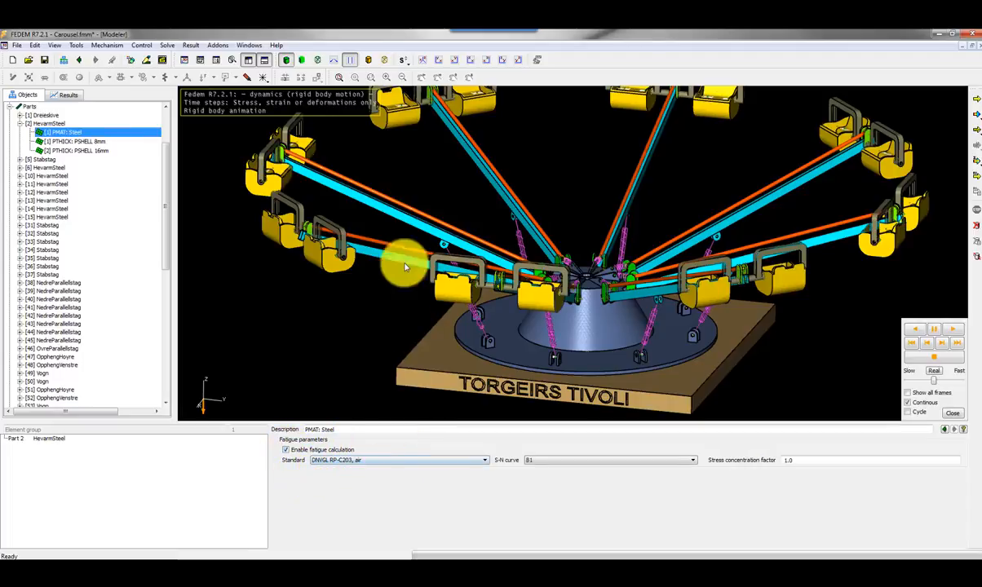
pyautogui.click(62, 141)
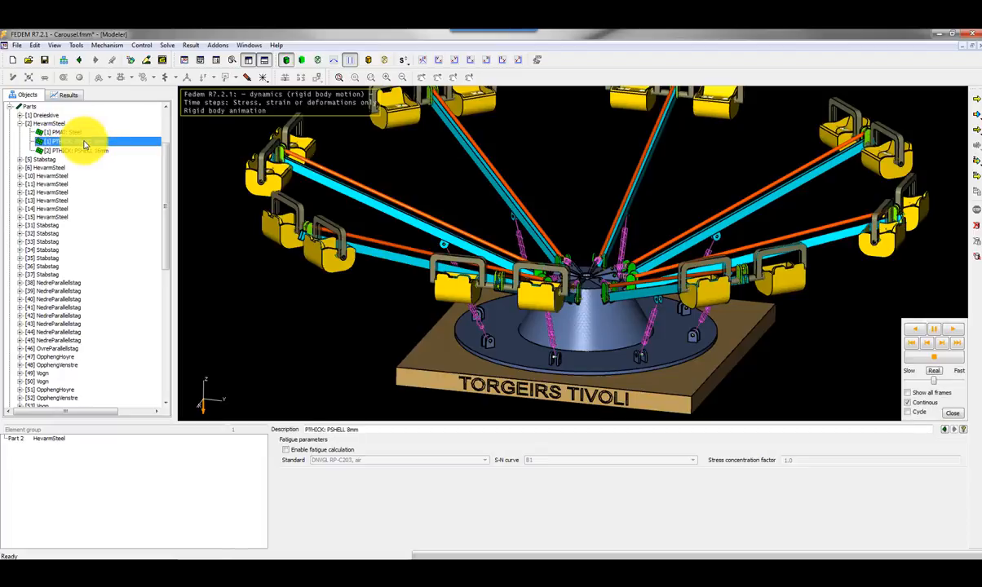
pyautogui.click(287, 450)
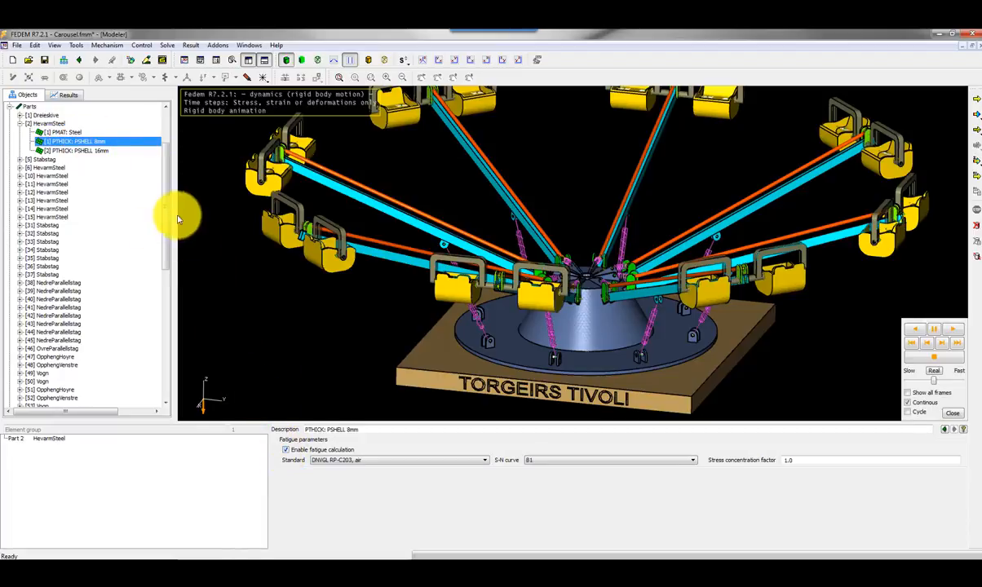
pyautogui.click(78, 150)
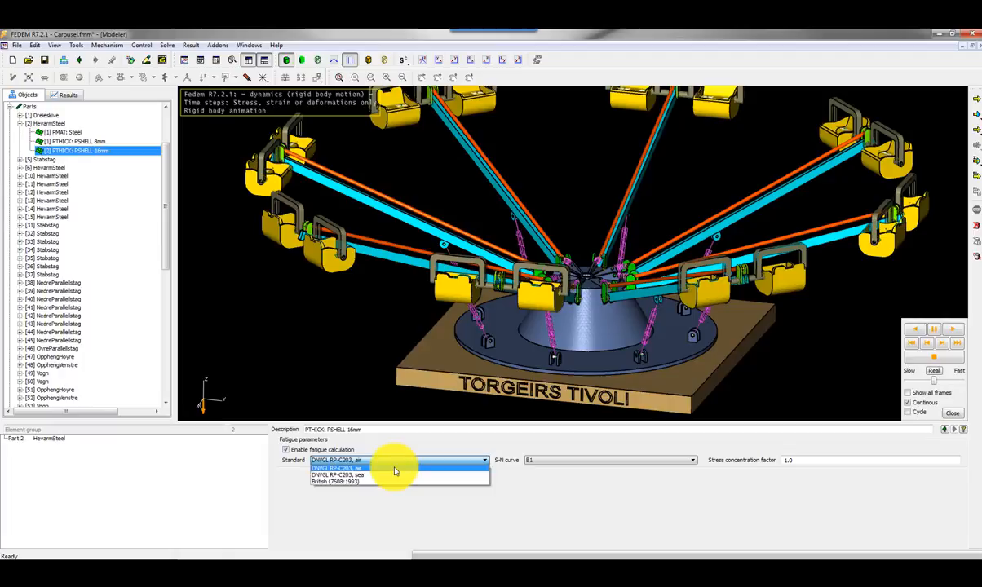
# Set the fatigue standard to DNVGL RP-C203 air and the S-N curve to B1.
pyautogui.click(336, 460)
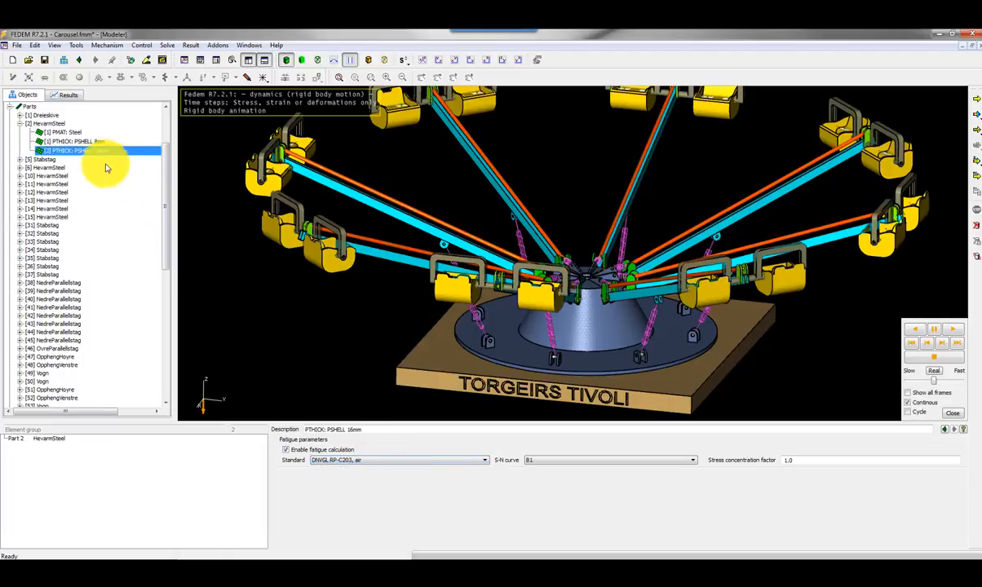
pyautogui.click(74, 132)
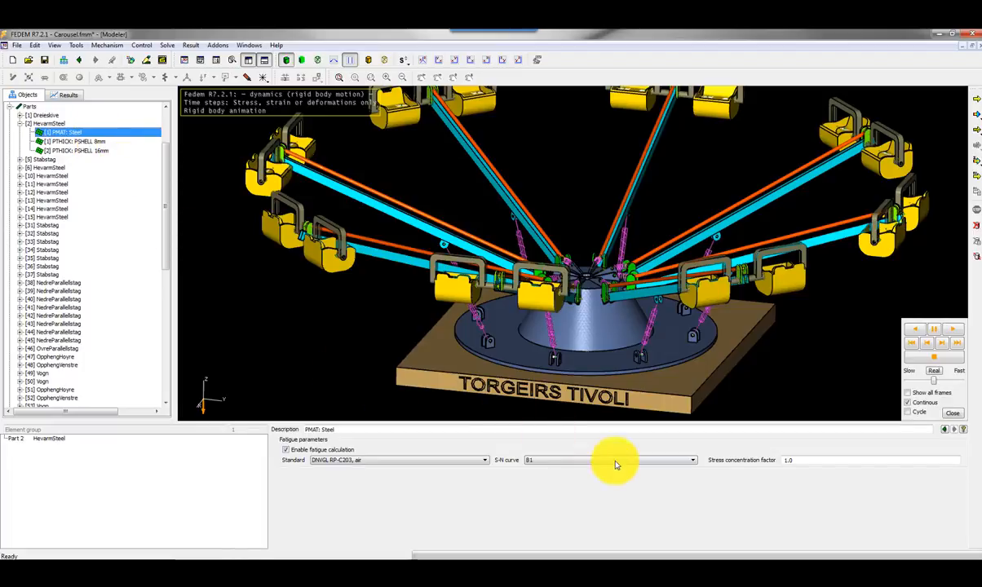
pyautogui.click(692, 460)
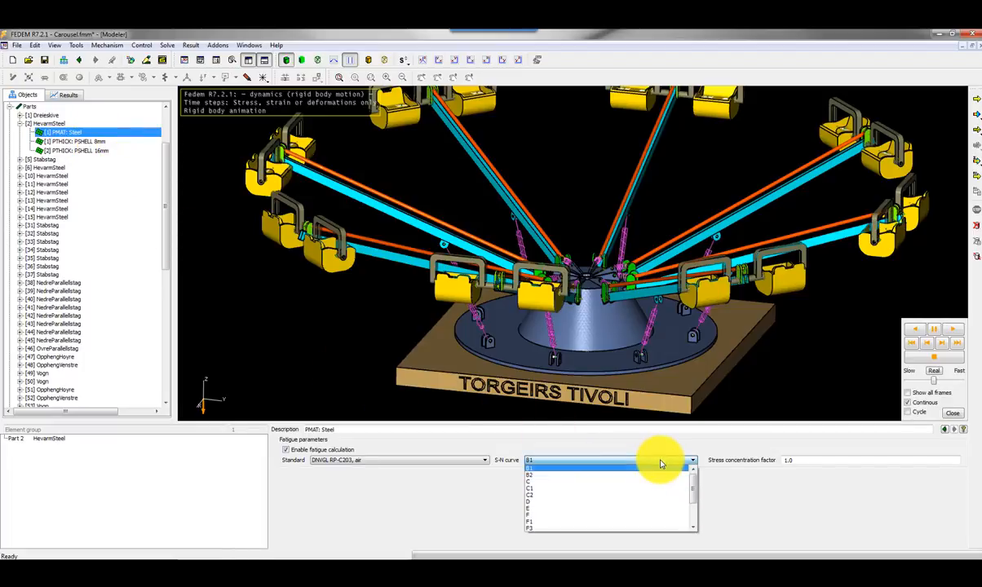
pyautogui.click(532, 466)
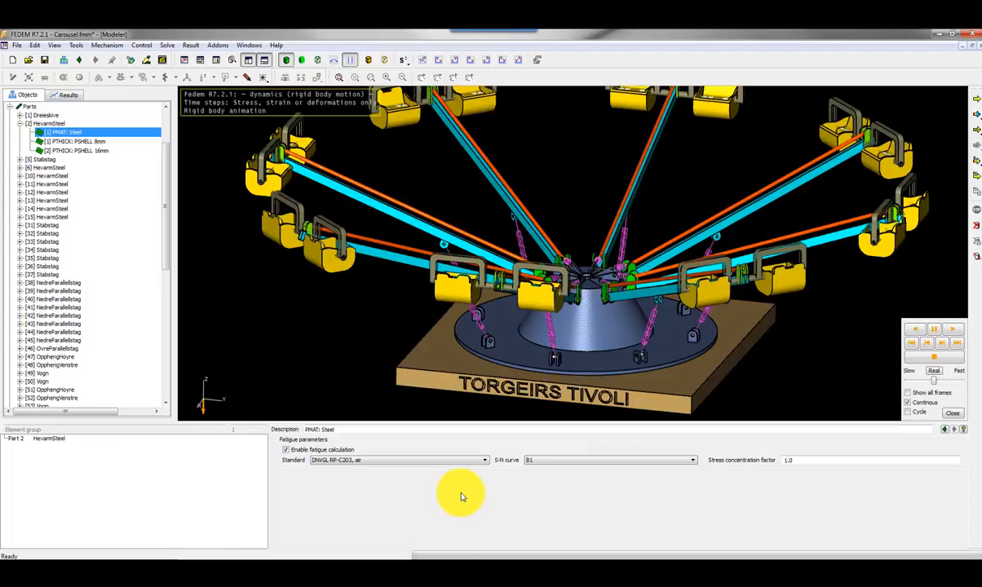
pyautogui.moveTo(780, 470)
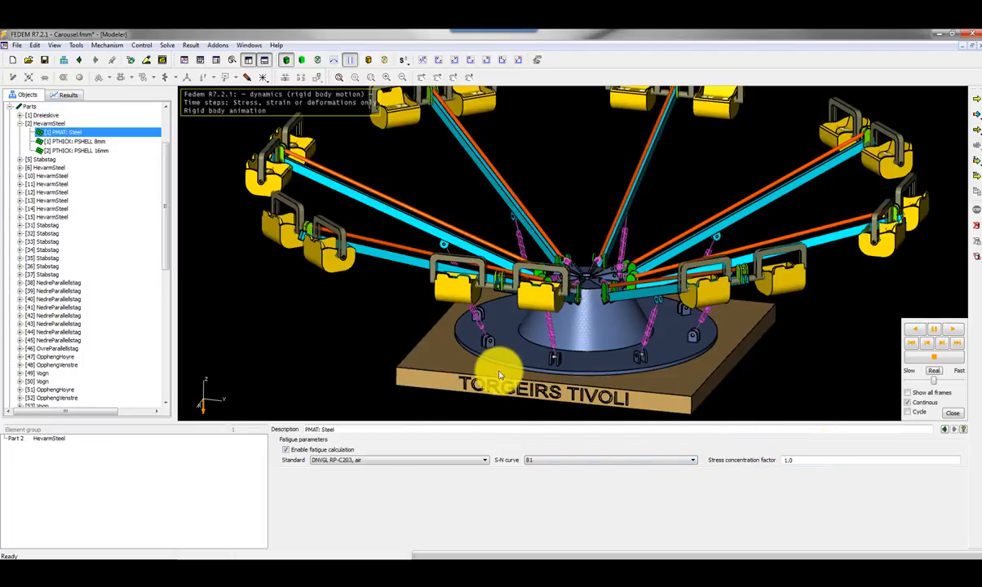
pyautogui.moveTo(366, 332)
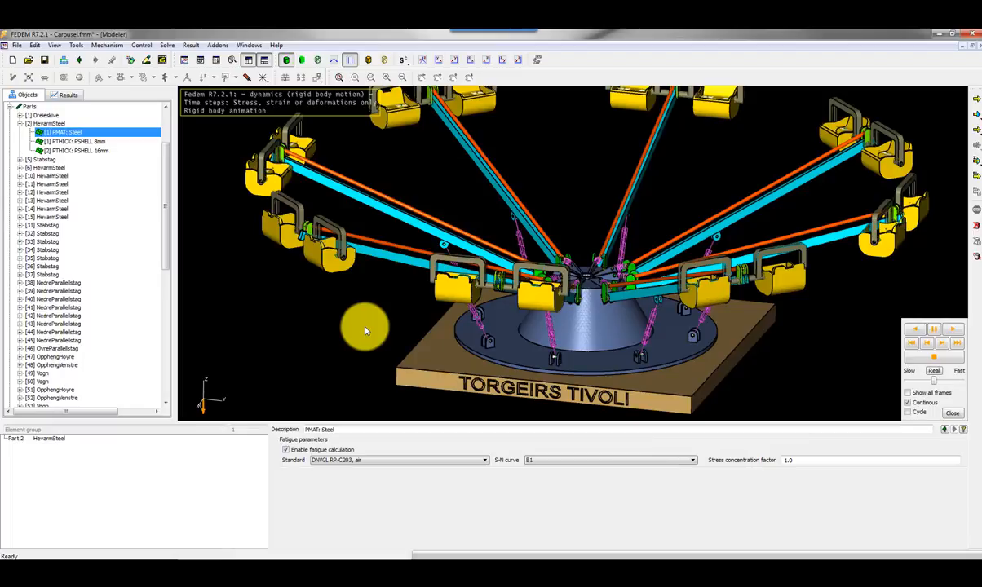
pyautogui.moveTo(406, 330)
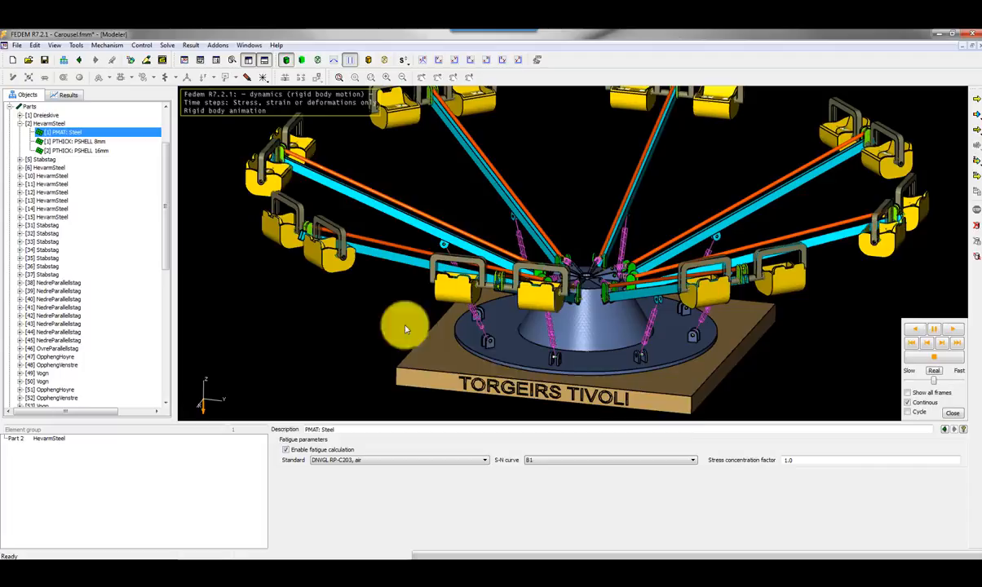
pyautogui.moveTo(444, 397)
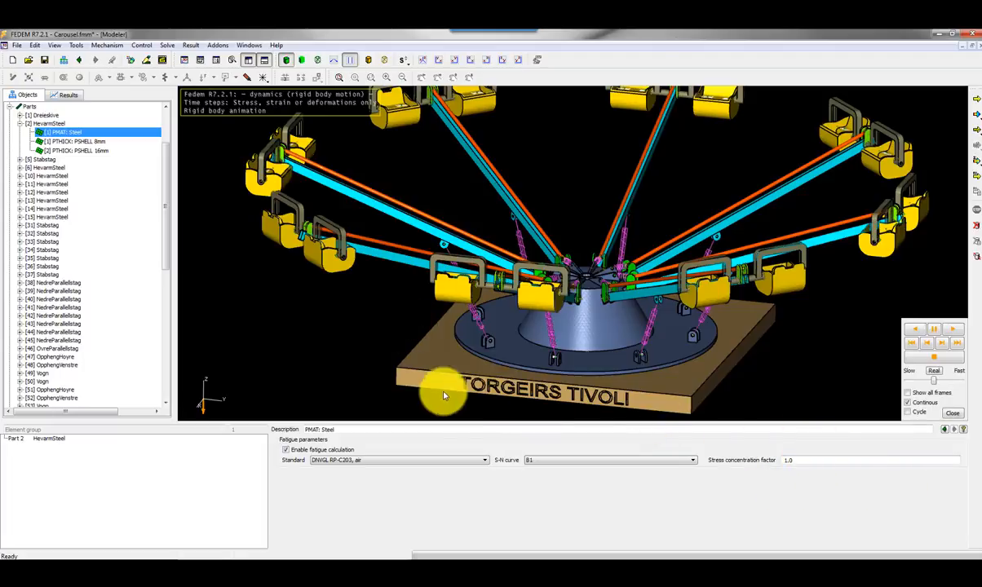
pyautogui.moveTo(235, 254)
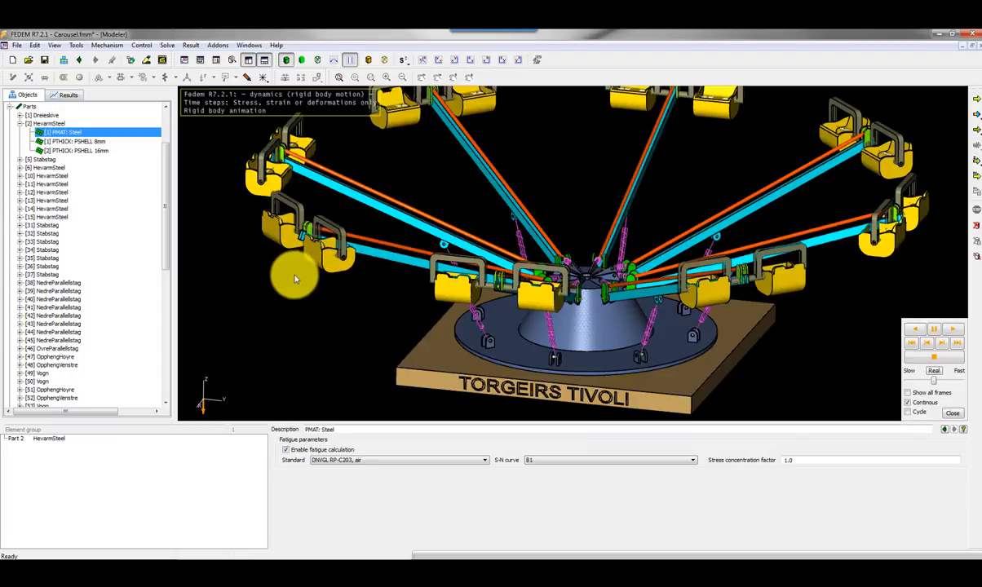
pyautogui.moveTo(965, 130)
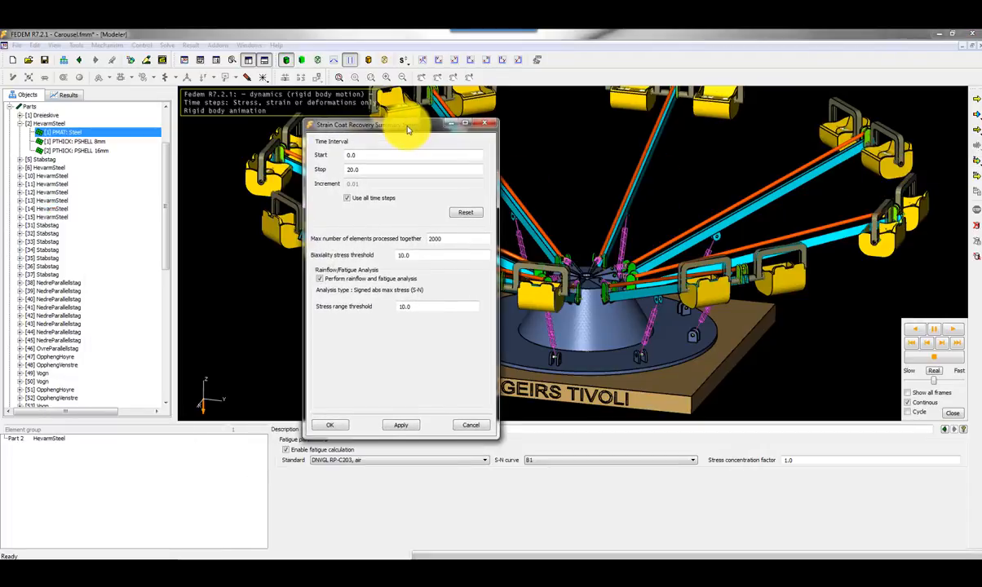
# Accept the strain coat summary setup: 0–20 s, rainflow fatigue analysis, stress range threshold 10.
pyautogui.moveTo(408, 124); pyautogui.dragTo(421, 140)
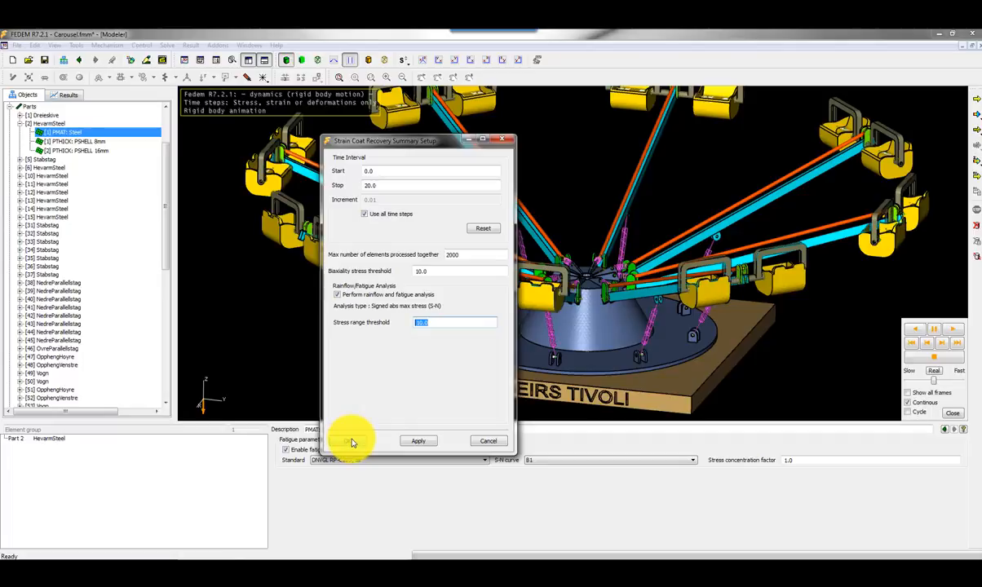
pyautogui.click(490, 440)
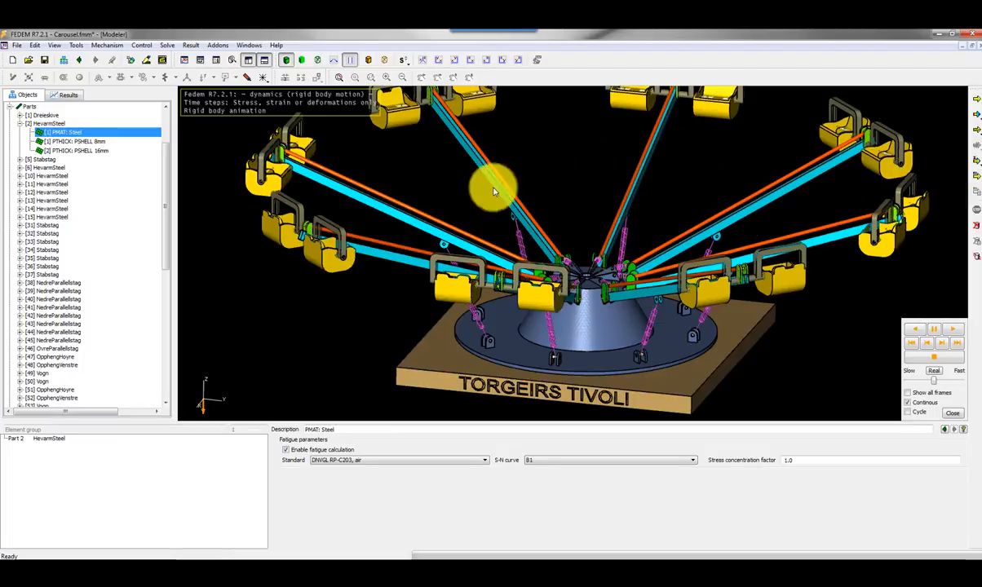
pyautogui.moveTo(567, 225)
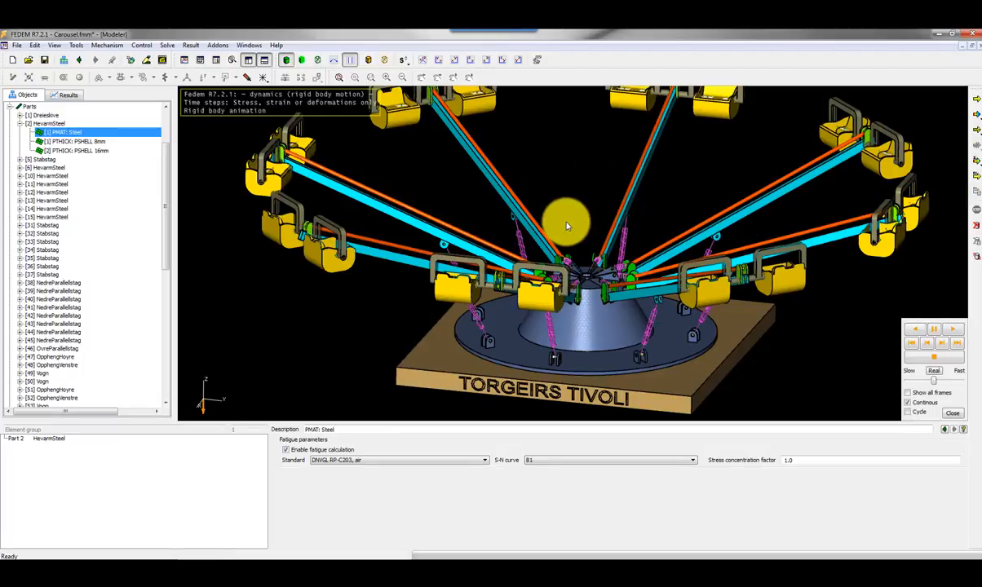
pyautogui.moveTo(404, 224)
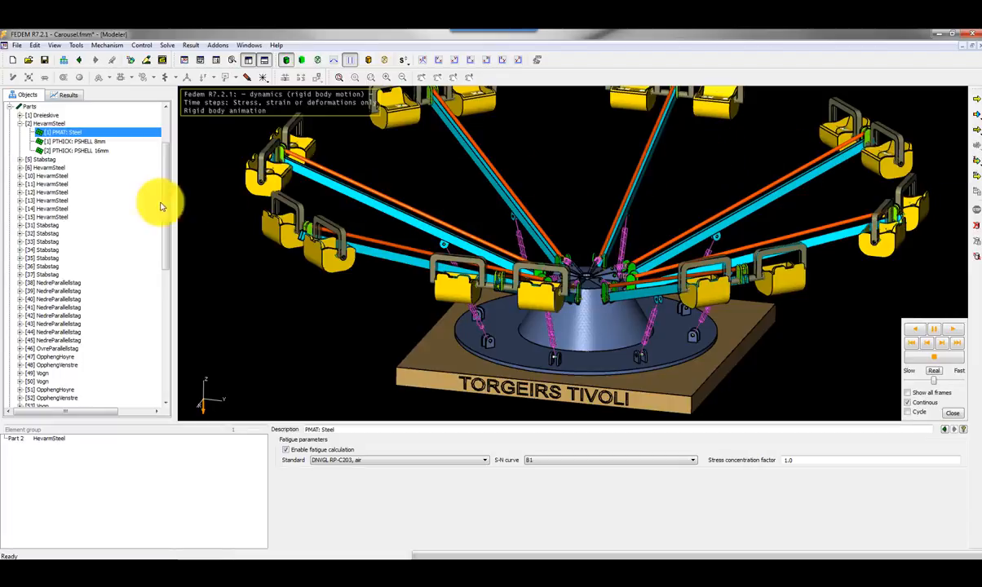
# Run Solve > Strain Coat Summary on the steel part.
pyautogui.rightClick(62, 124)
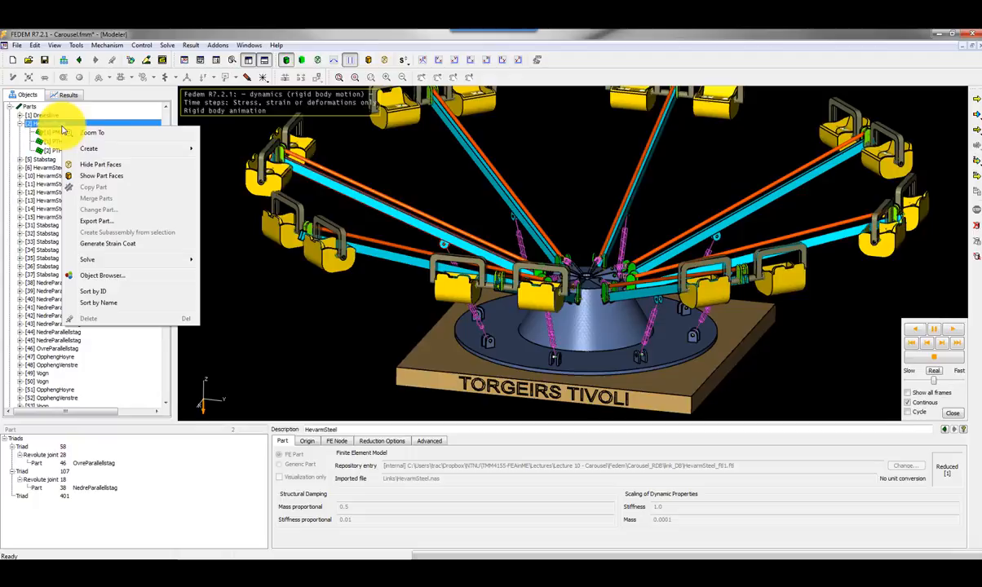
pyautogui.moveTo(143, 259)
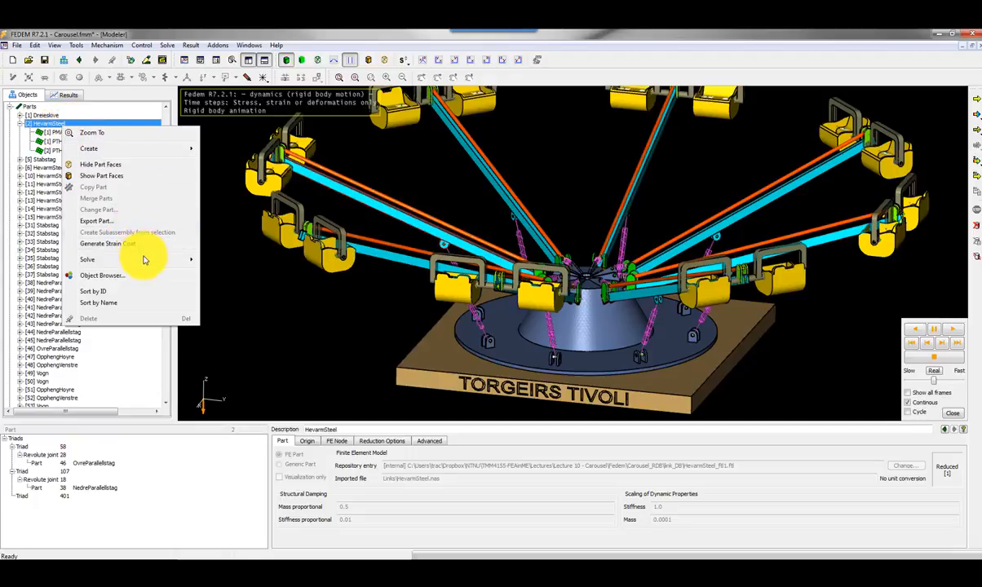
pyautogui.moveTo(88, 259)
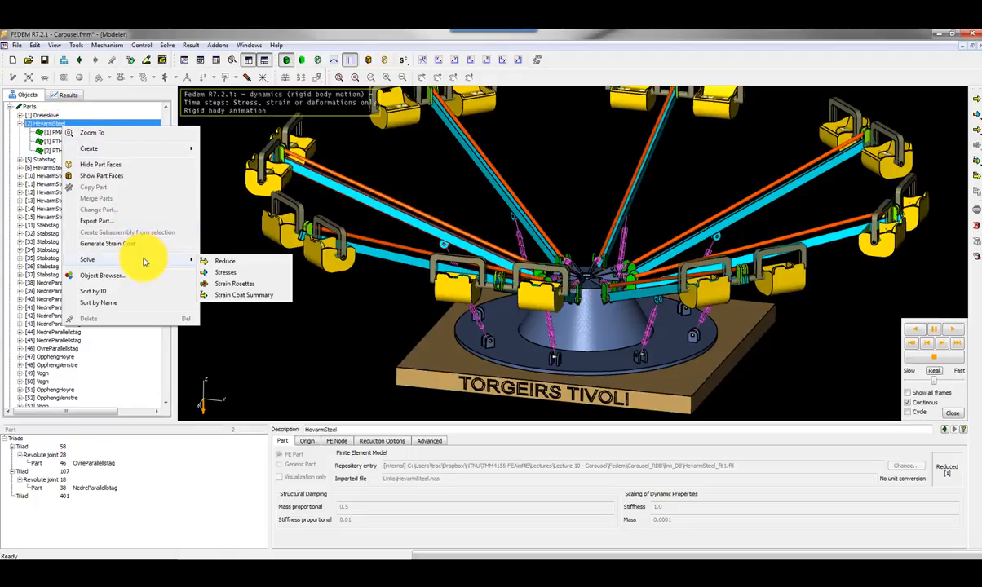
pyautogui.moveTo(137, 261)
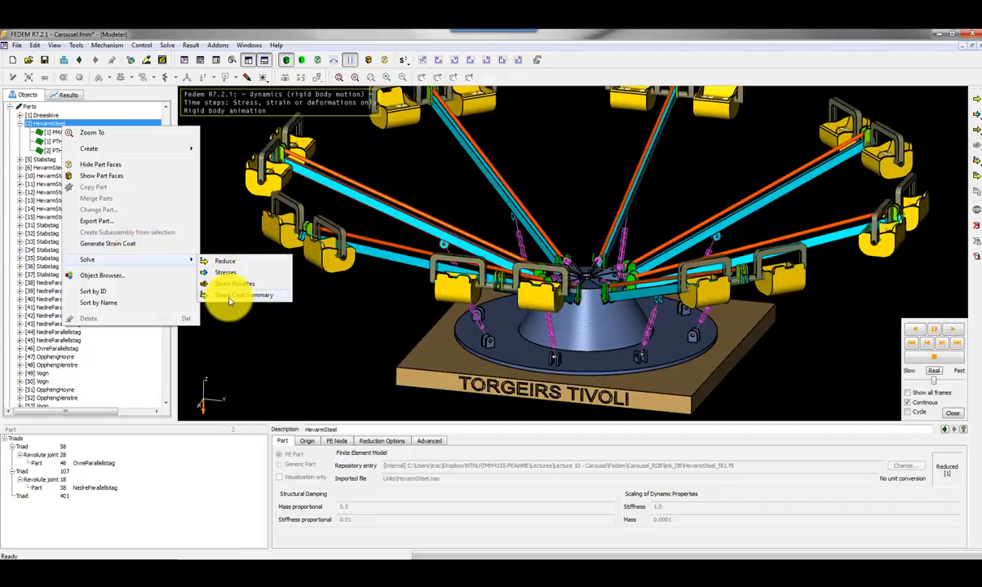
pyautogui.click(243, 293)
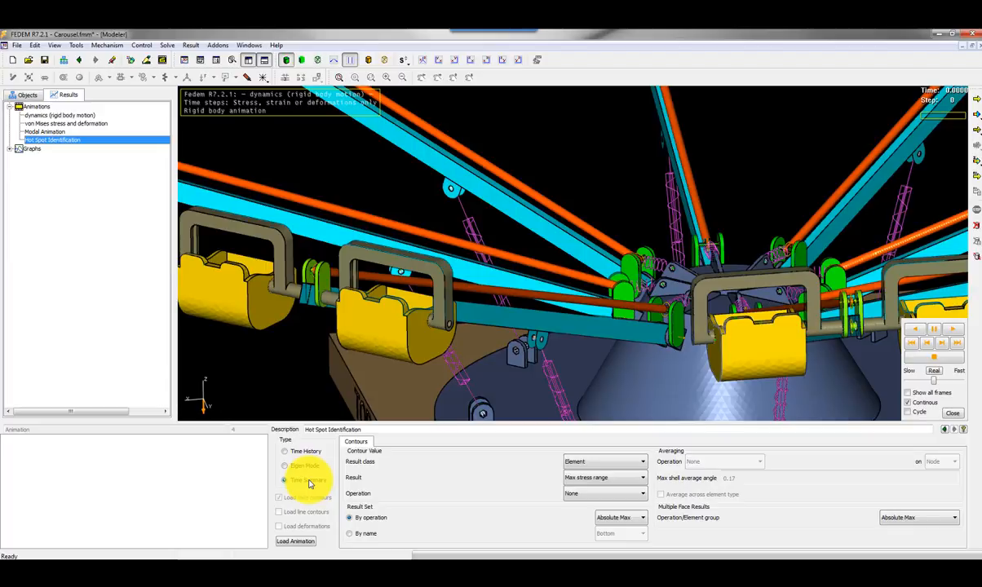
# Set the Hot Spot Identification animation to Time Summary contouring max stress range.
pyautogui.click(286, 480)
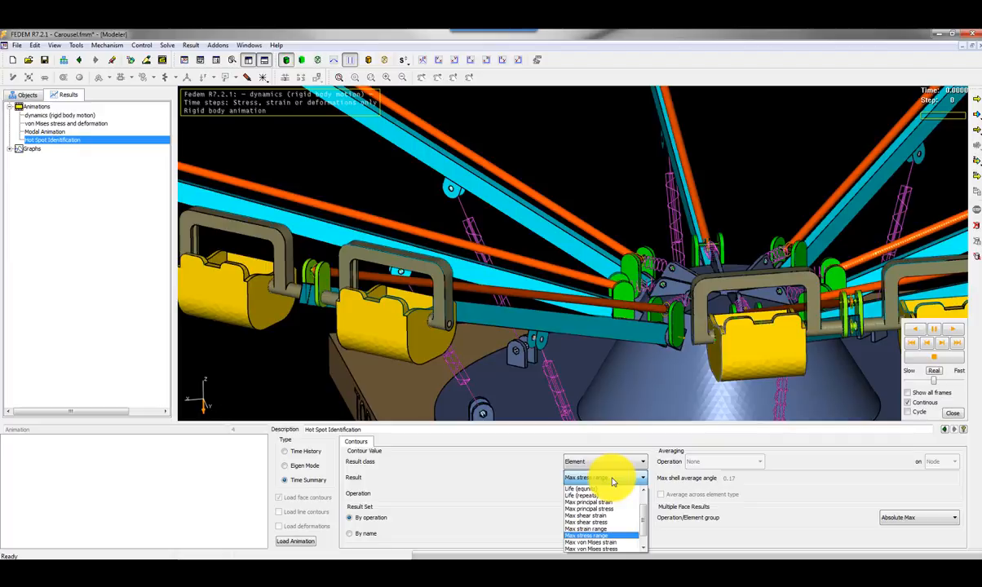
pyautogui.click(588, 535)
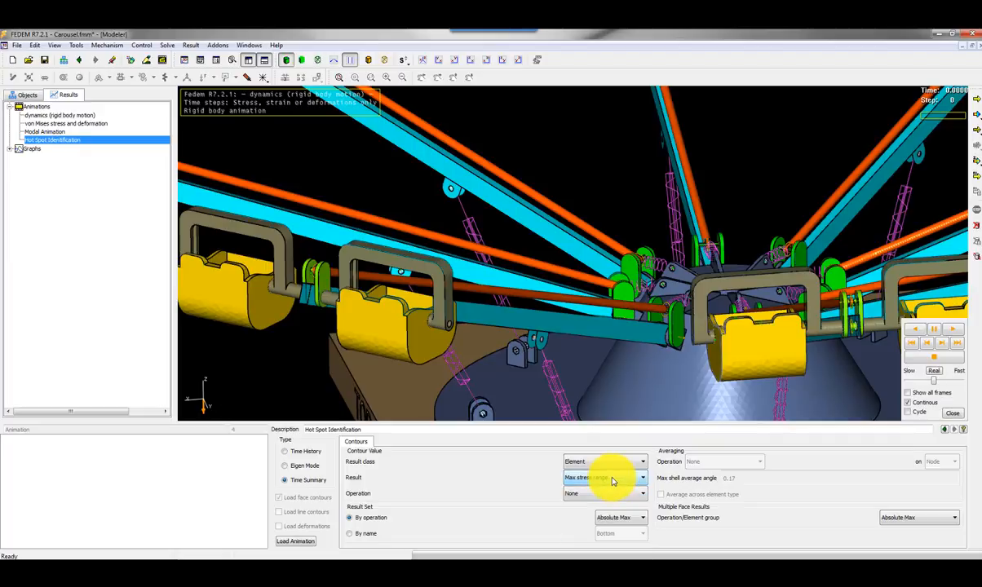
pyautogui.click(295, 542)
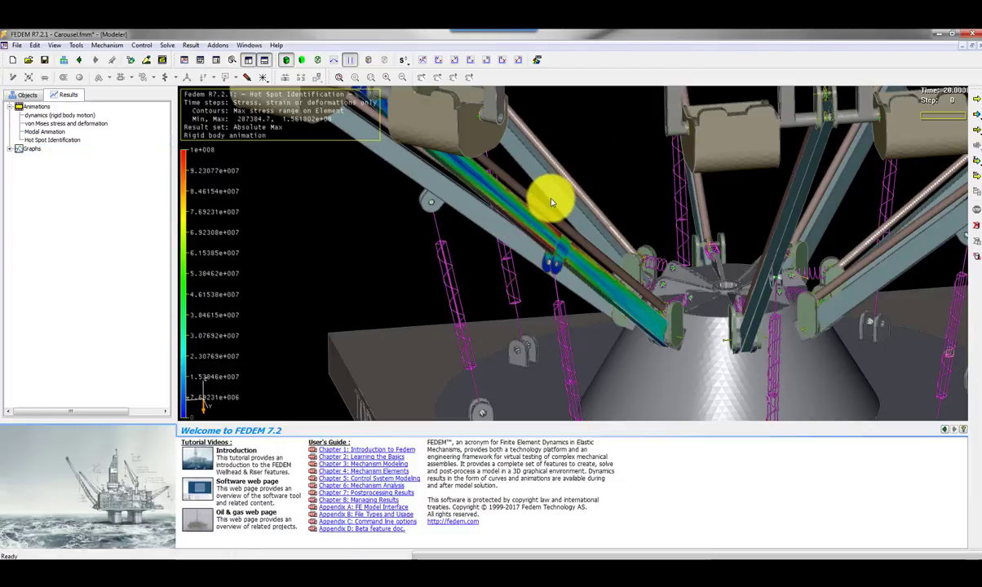
# Zoom and rotate the view onto the stress hot spot at the carousel arm joint.
pyautogui.moveTo(552, 202); pyautogui.dragTo(541, 308)
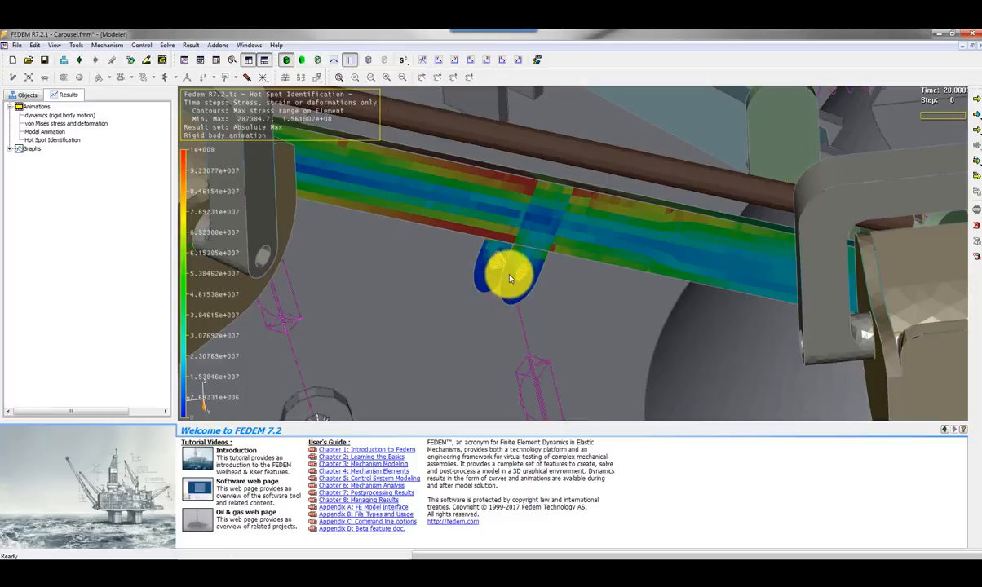
pyautogui.moveTo(509, 274); pyautogui.dragTo(524, 245)
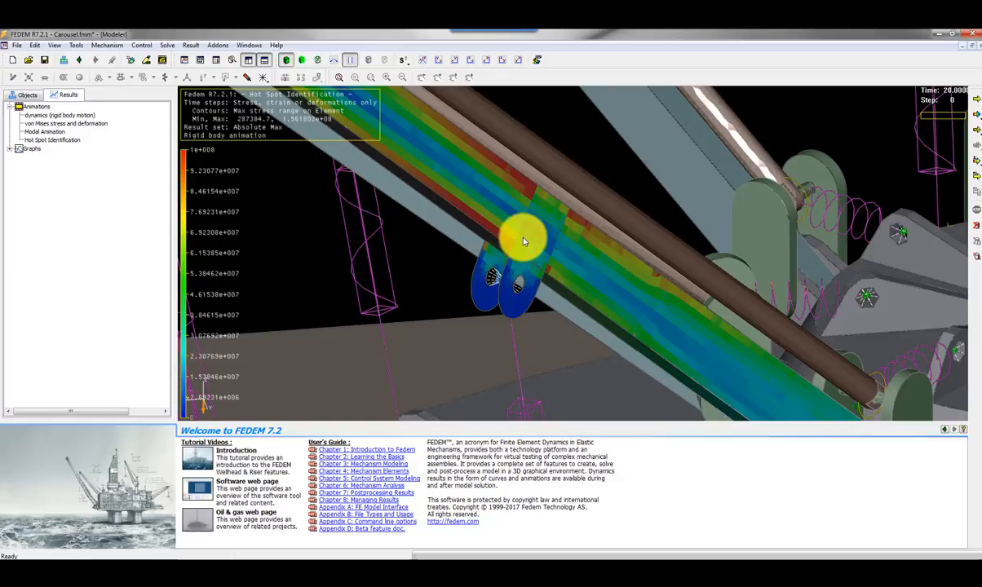
pyautogui.moveTo(535, 216)
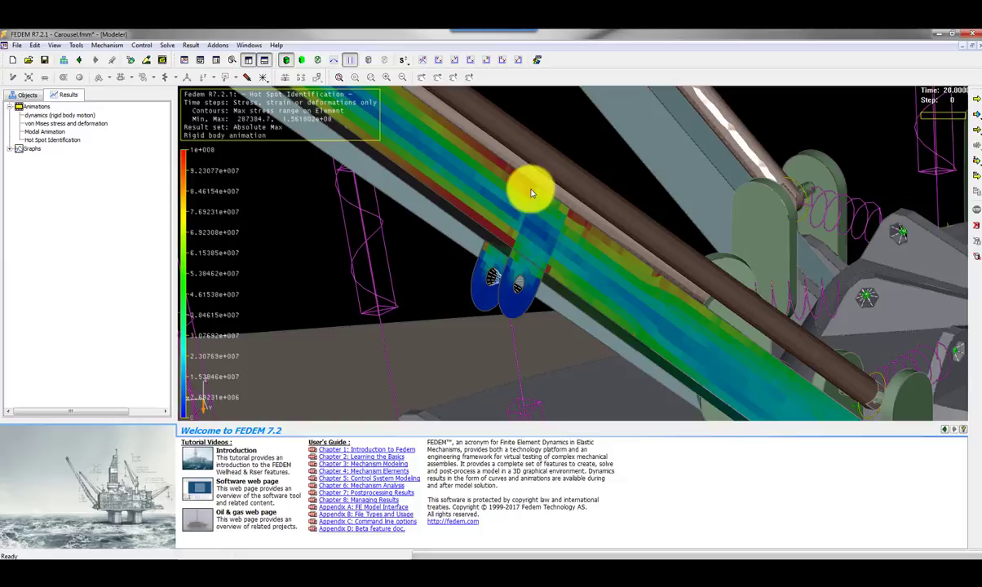
pyautogui.moveTo(512, 231)
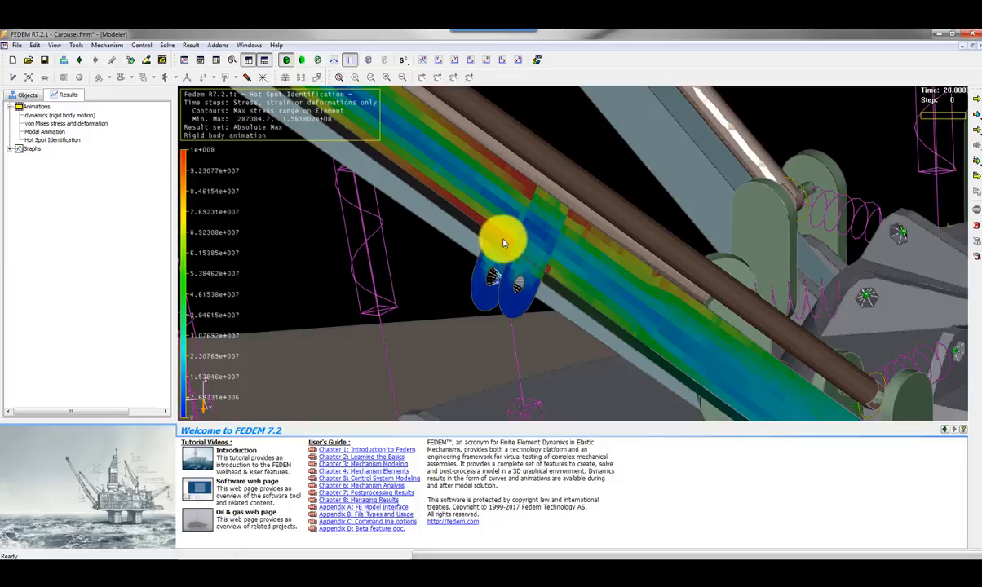
pyautogui.moveTo(258, 206)
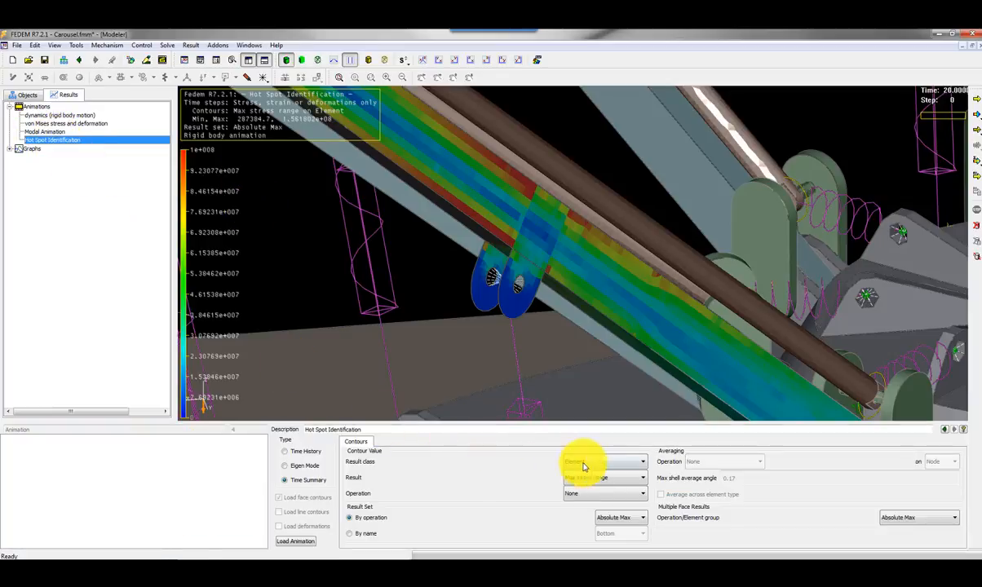
# Switch the contour result to Life (repeats) and load the animation.
pyautogui.click(643, 477)
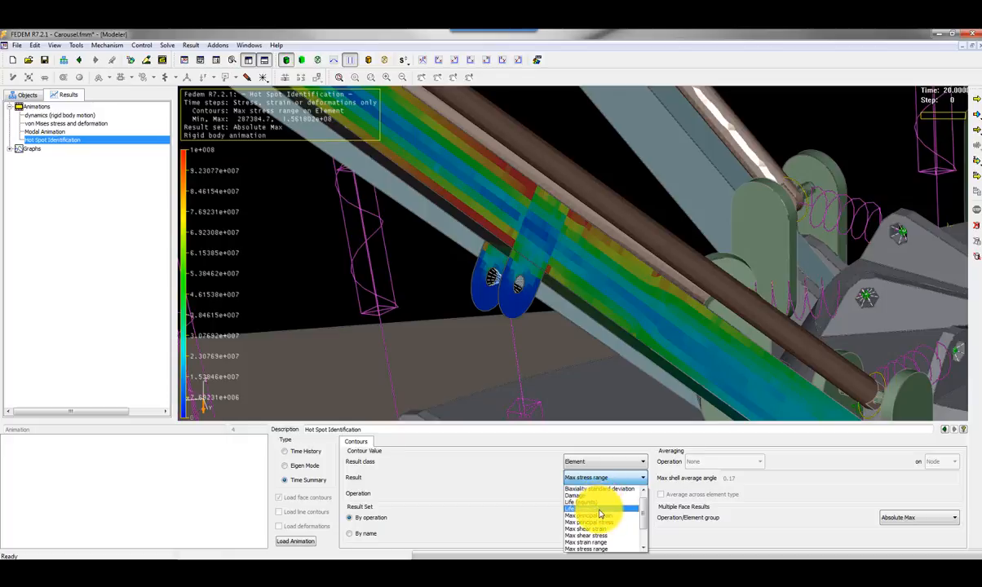
pyautogui.click(579, 503)
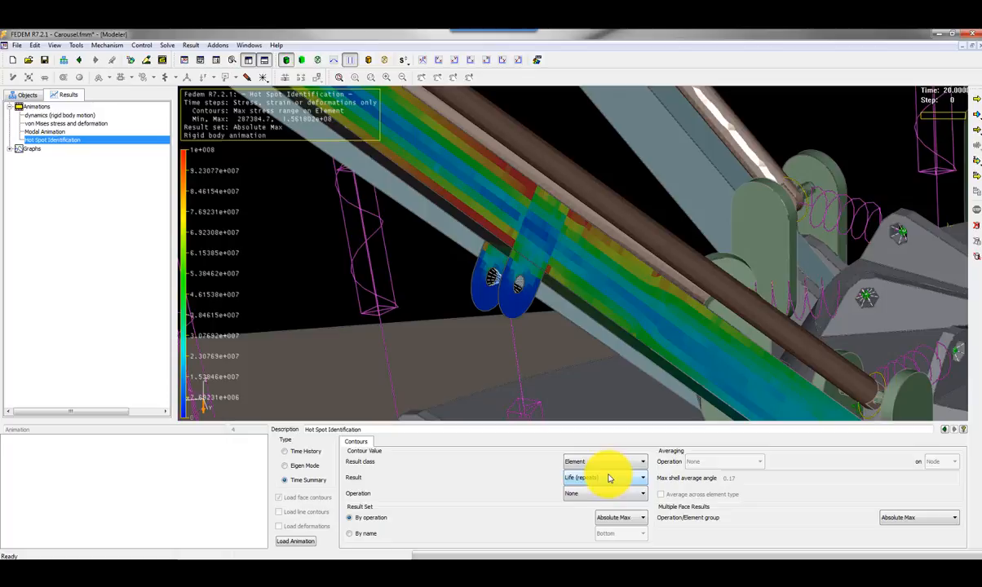
pyautogui.moveTo(603, 478)
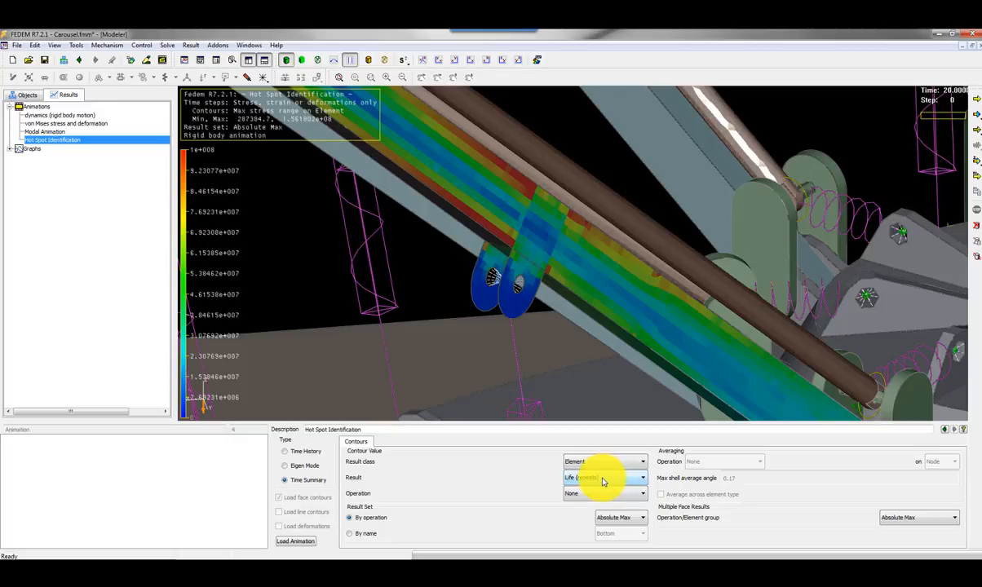
pyautogui.click(295, 542)
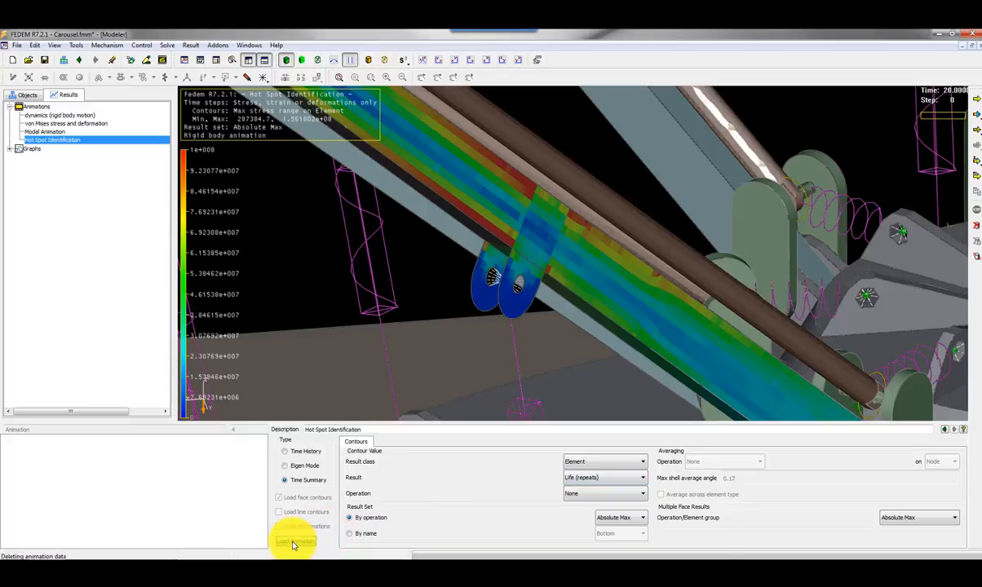
# Reload the animation to display the fatigue life contours on the arm joint.
pyautogui.click(295, 542)
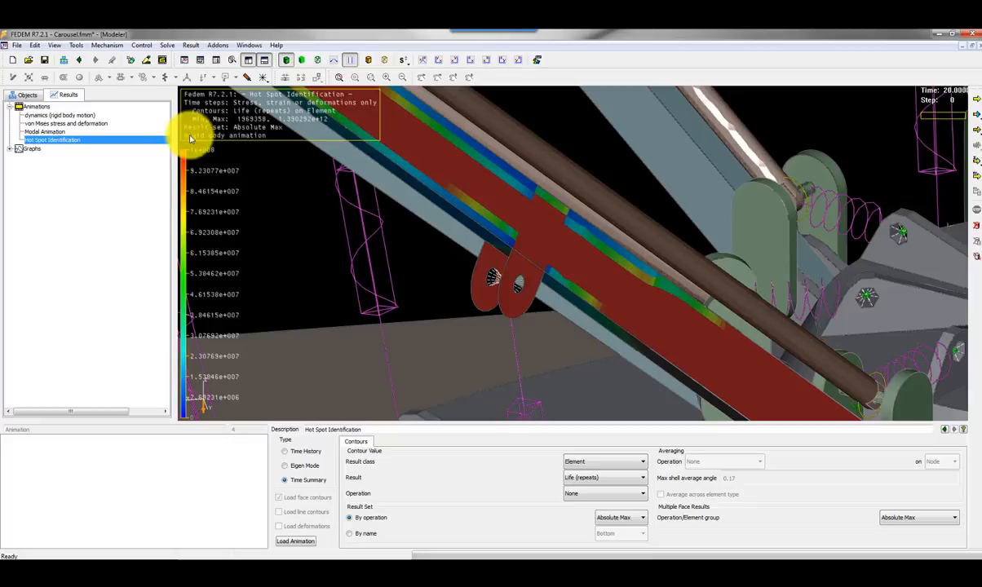
pyautogui.moveTo(199, 155)
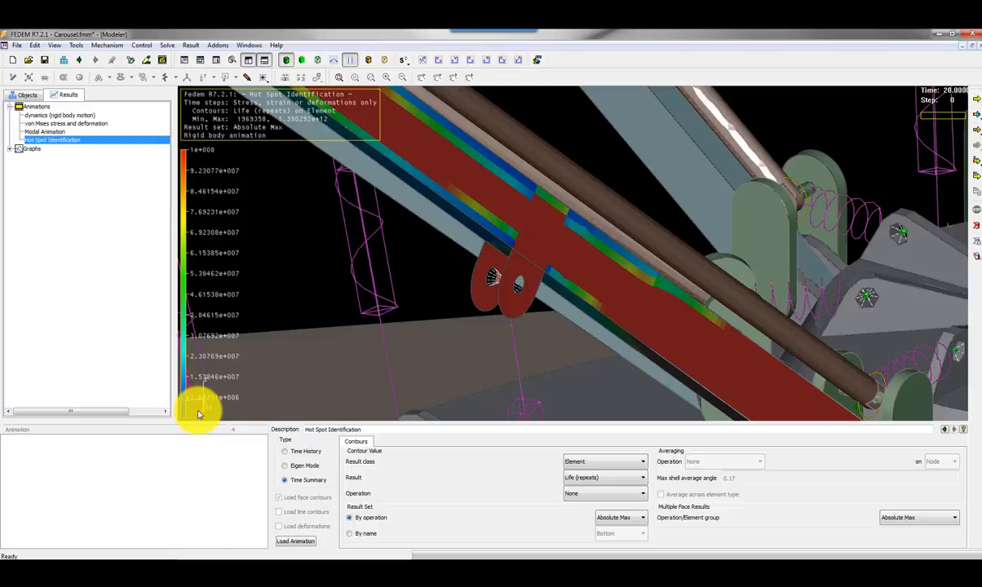
pyautogui.moveTo(194, 405)
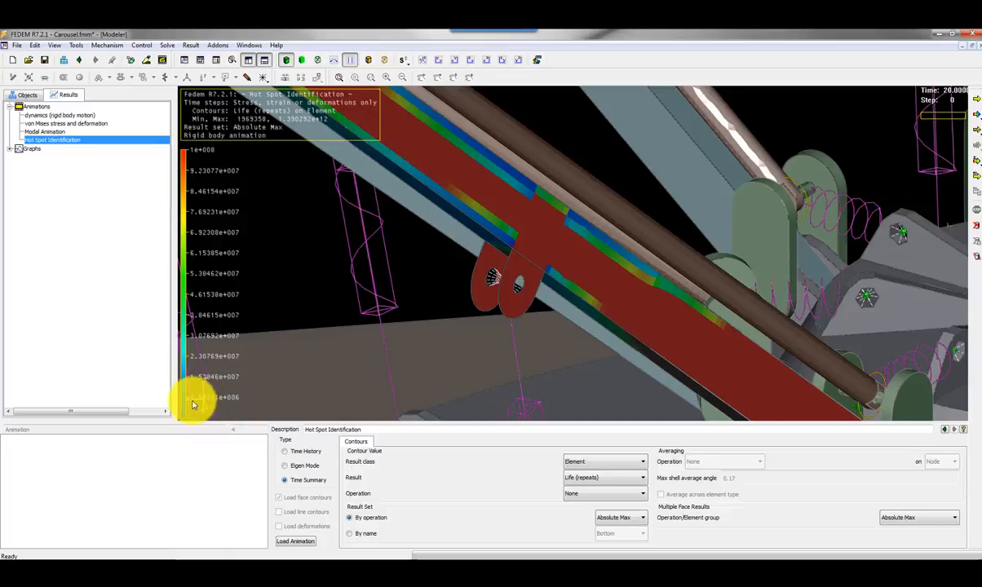
pyautogui.moveTo(545, 188)
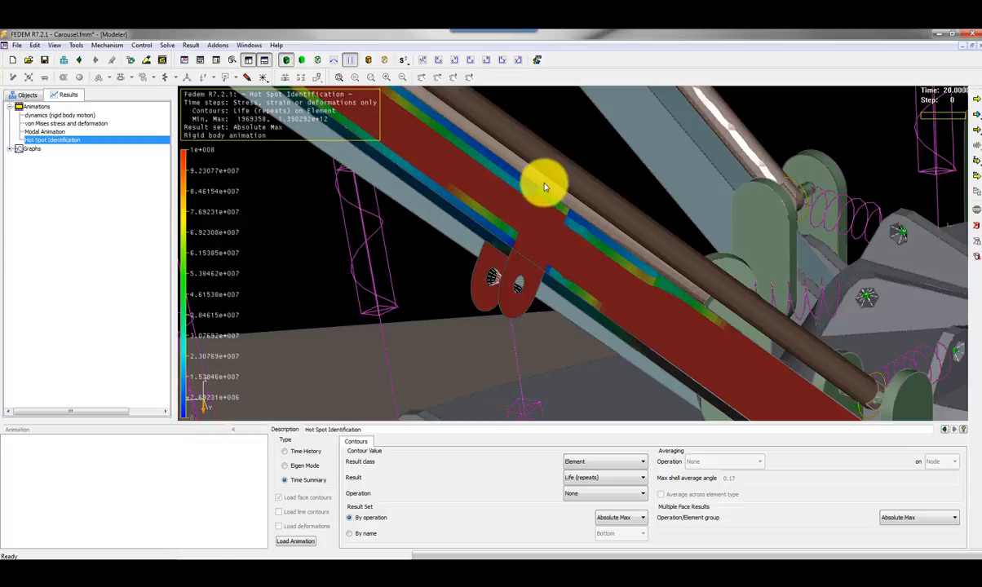
pyautogui.moveTo(526, 183)
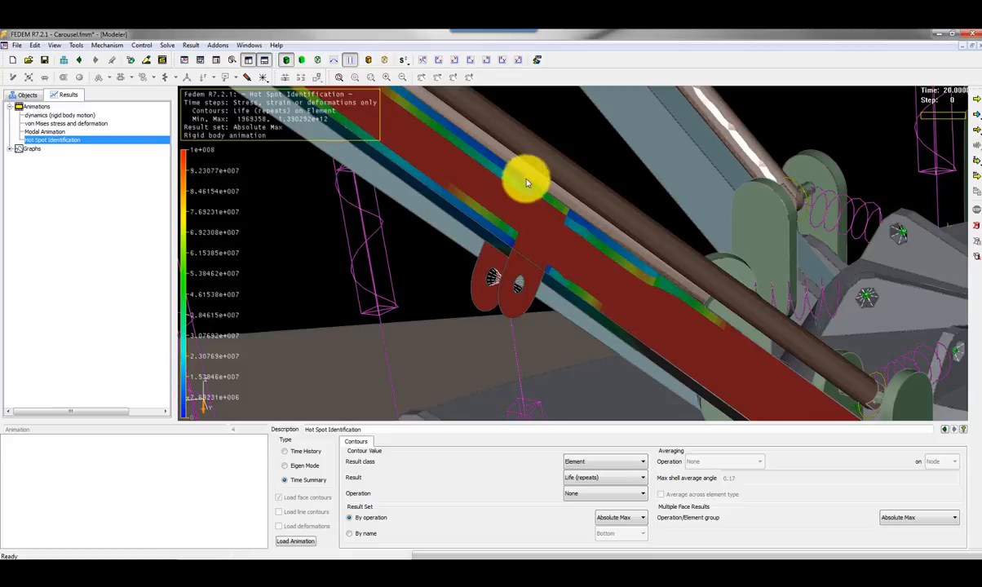
pyautogui.moveTo(504, 245)
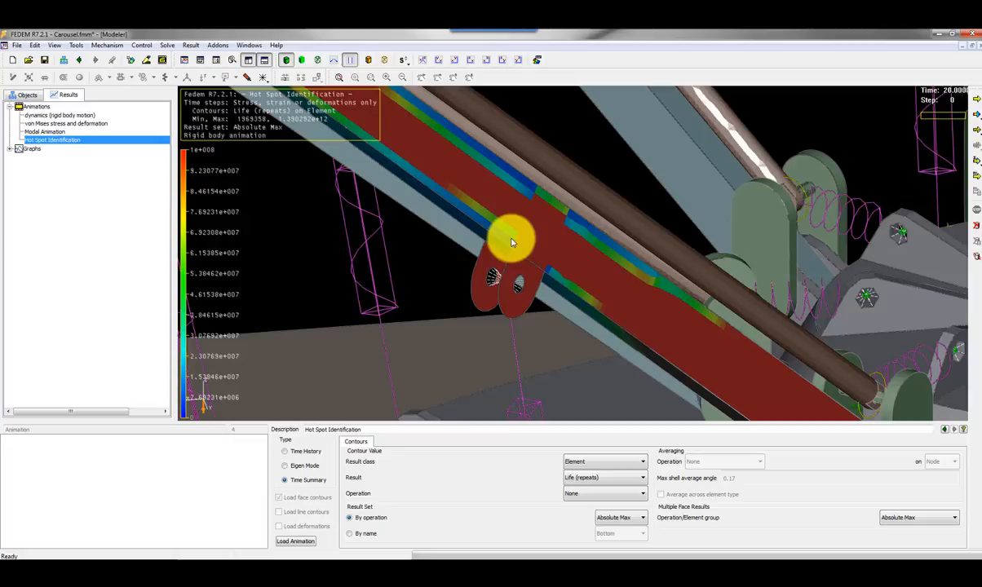
pyautogui.moveTo(535, 196)
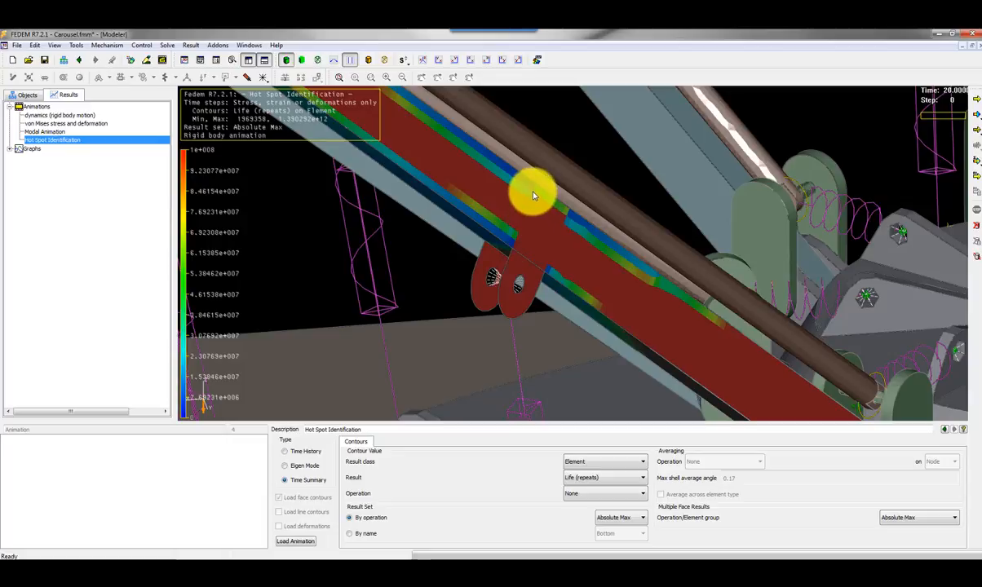
pyautogui.moveTo(538, 193)
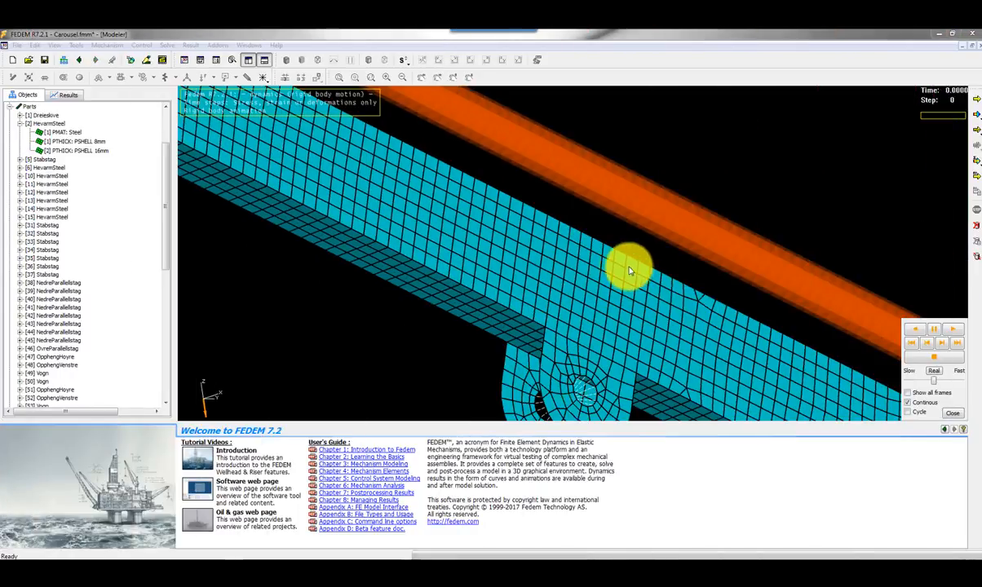
pyautogui.moveTo(558, 232)
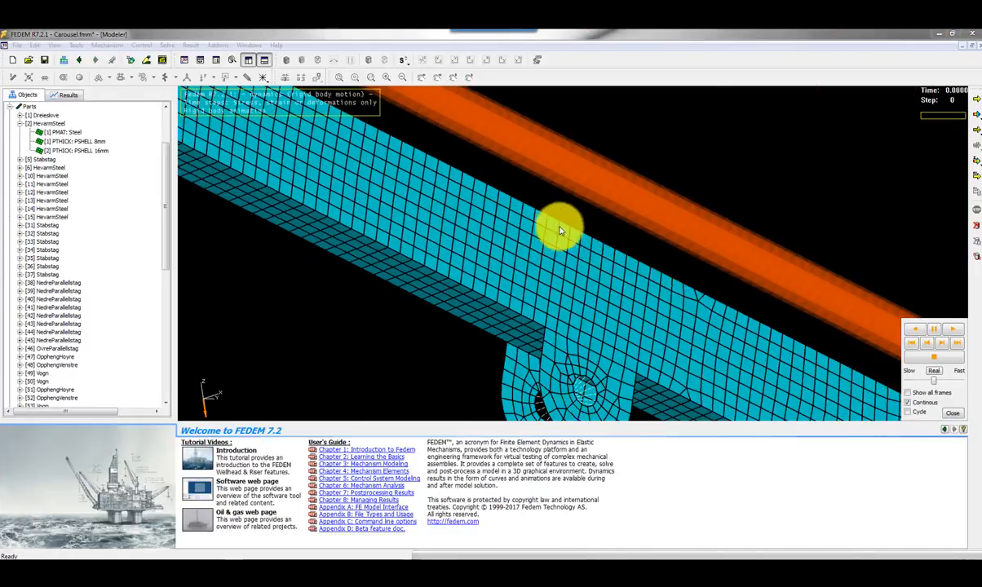
pyautogui.moveTo(555, 237)
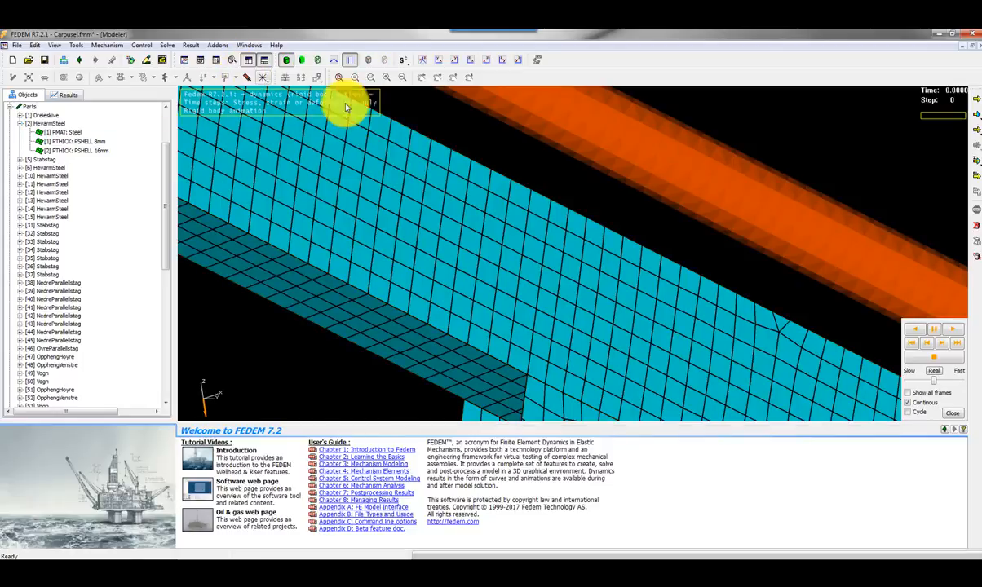
pyautogui.moveTo(529, 213)
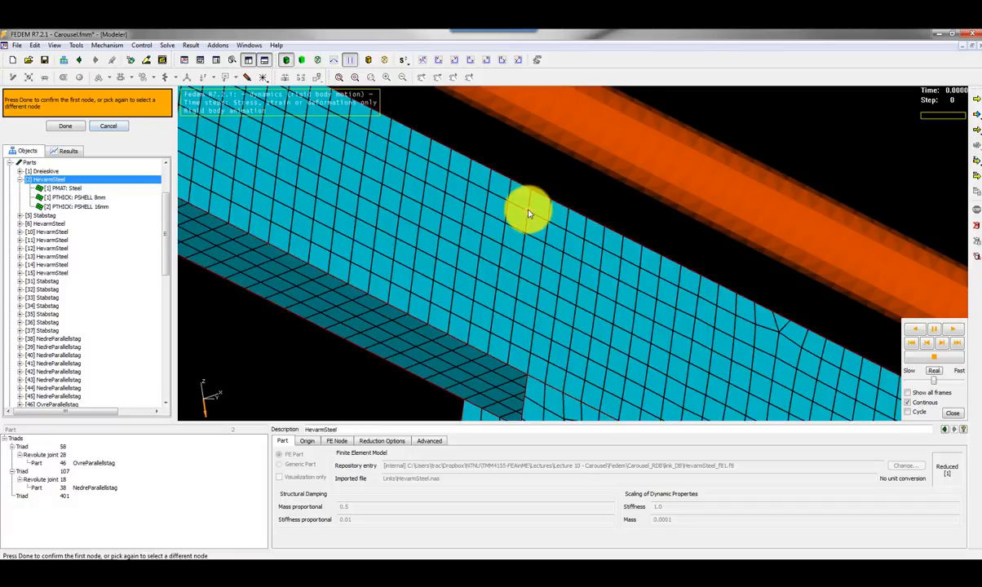
# Pick the four mesh nodes of the rosette on the beam's upper edge and set its reference direction.
pyautogui.click(547, 222)
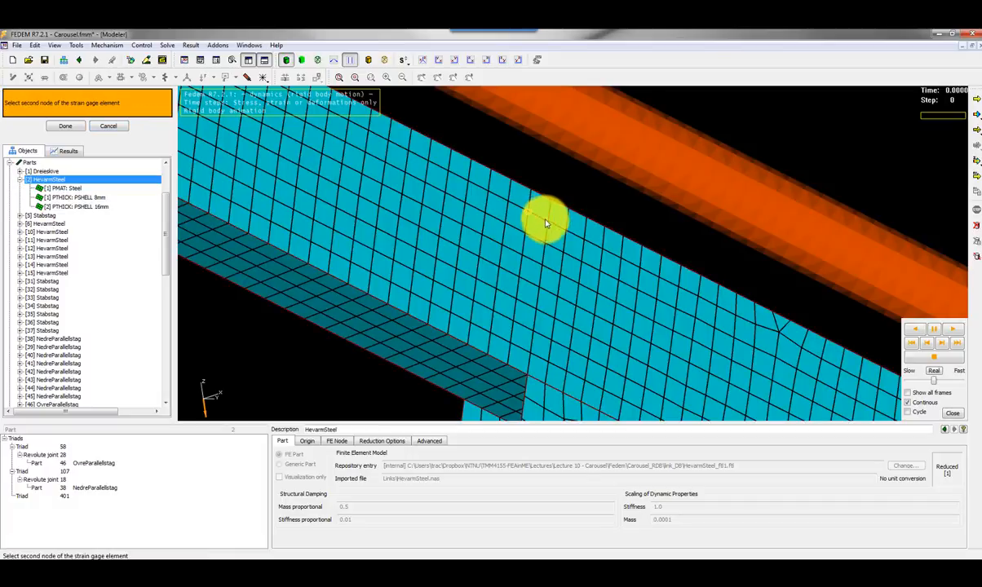
pyautogui.click(545, 220)
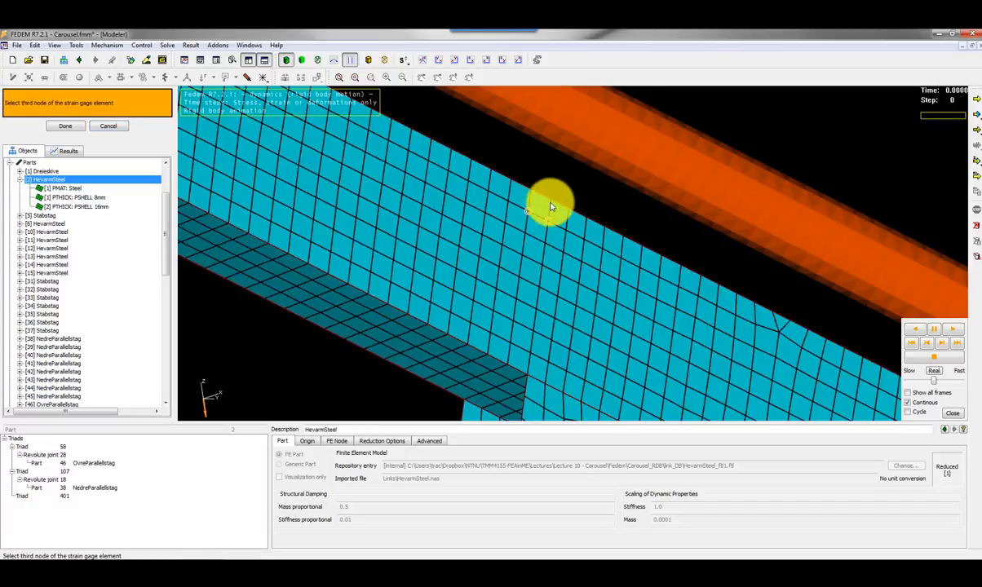
pyautogui.click(547, 199)
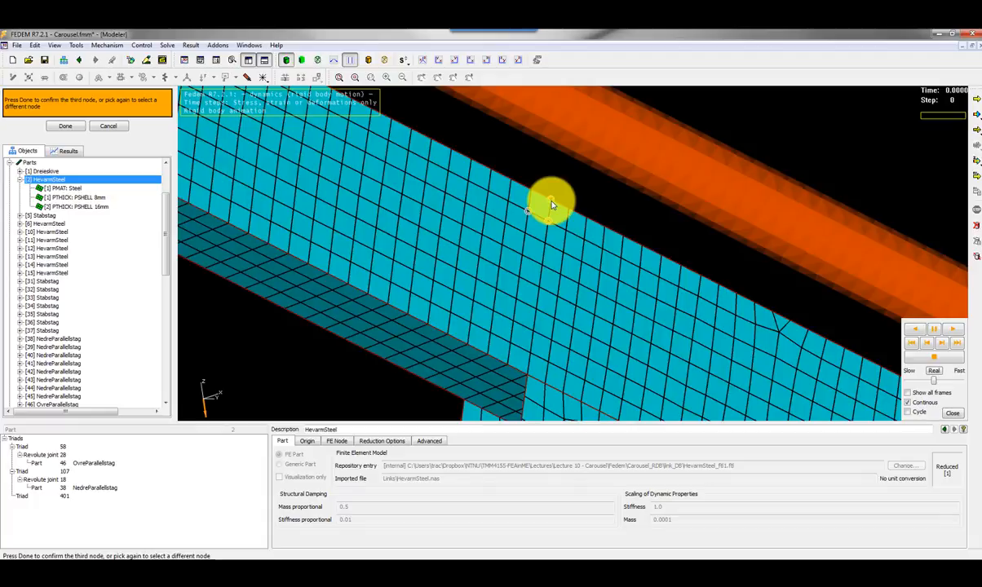
pyautogui.click(546, 202)
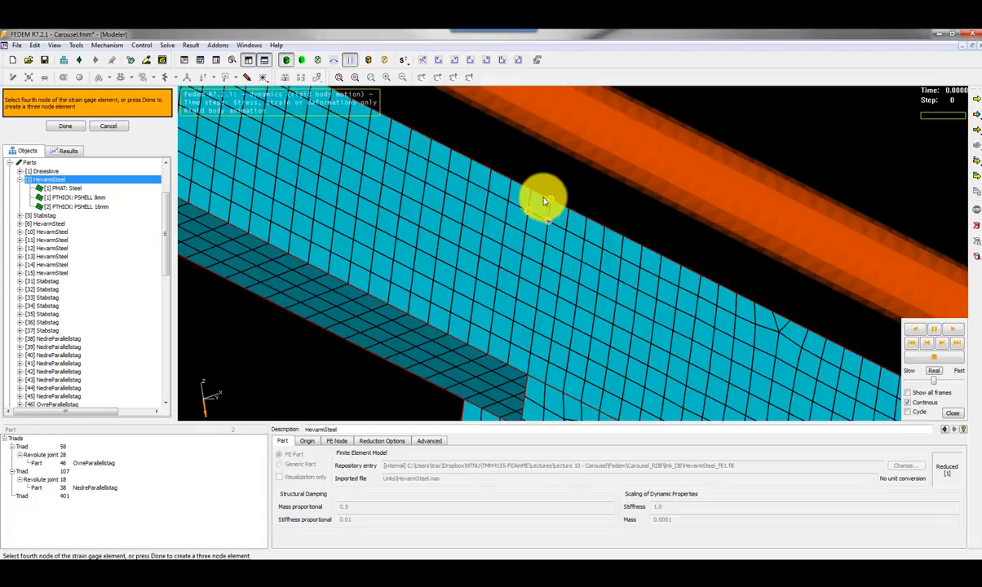
pyautogui.click(531, 196)
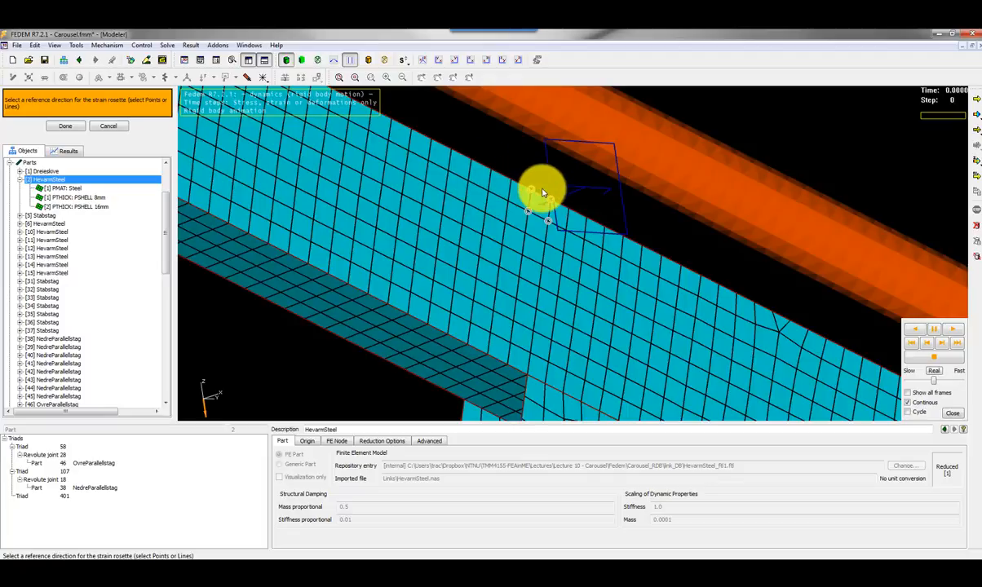
pyautogui.click(541, 187)
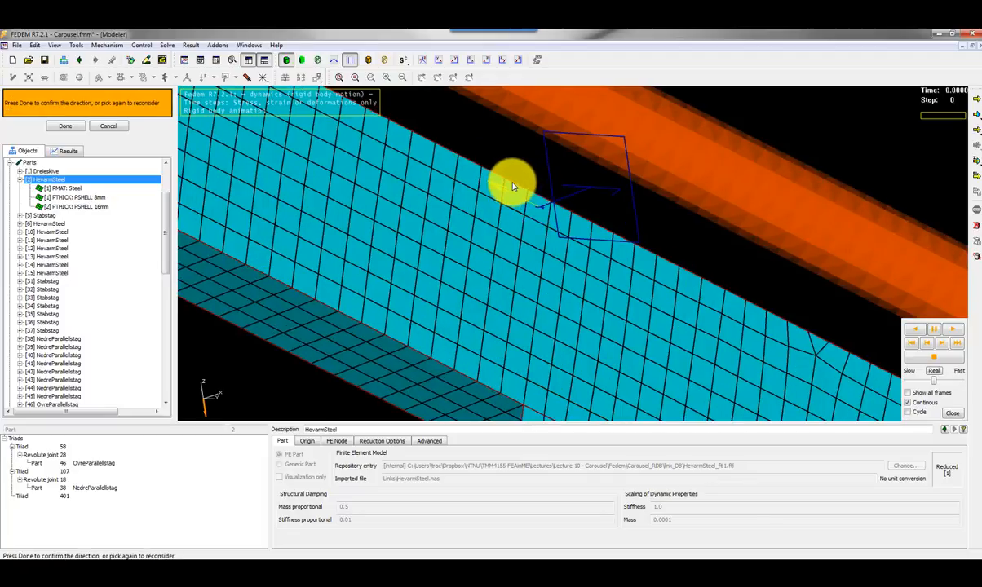
pyautogui.moveTo(538, 209)
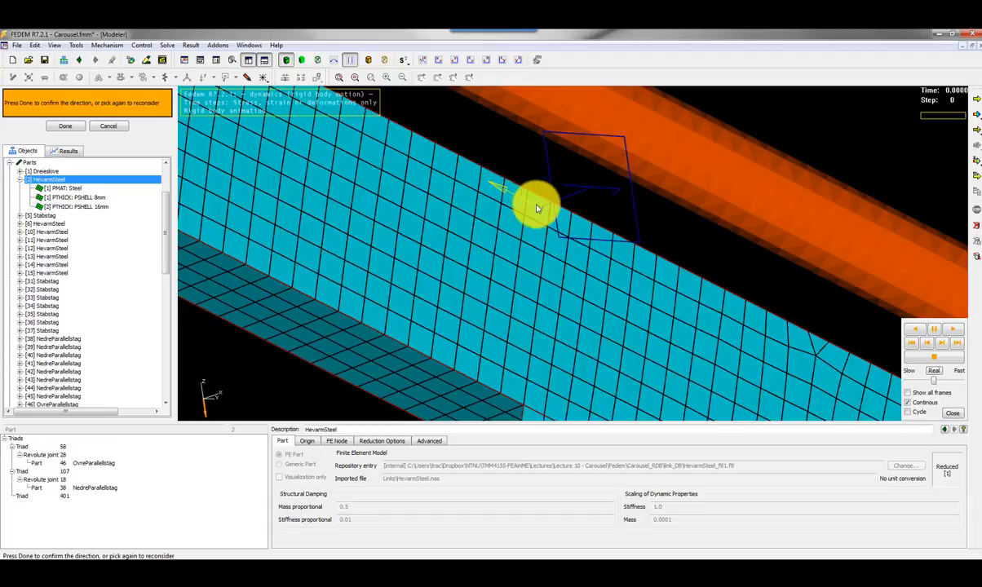
pyautogui.moveTo(530, 211)
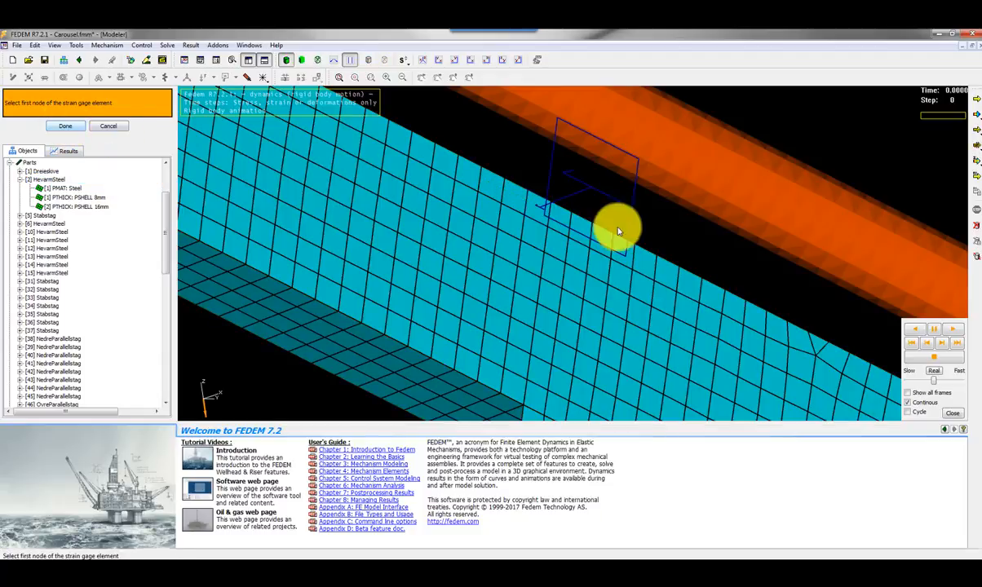
pyautogui.moveTo(555, 281)
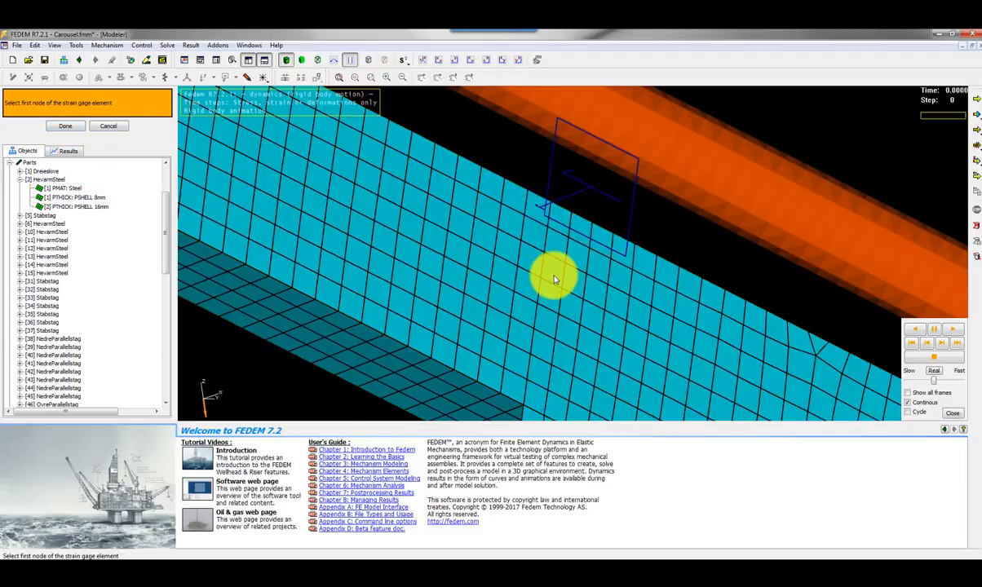
pyautogui.moveTo(530, 343)
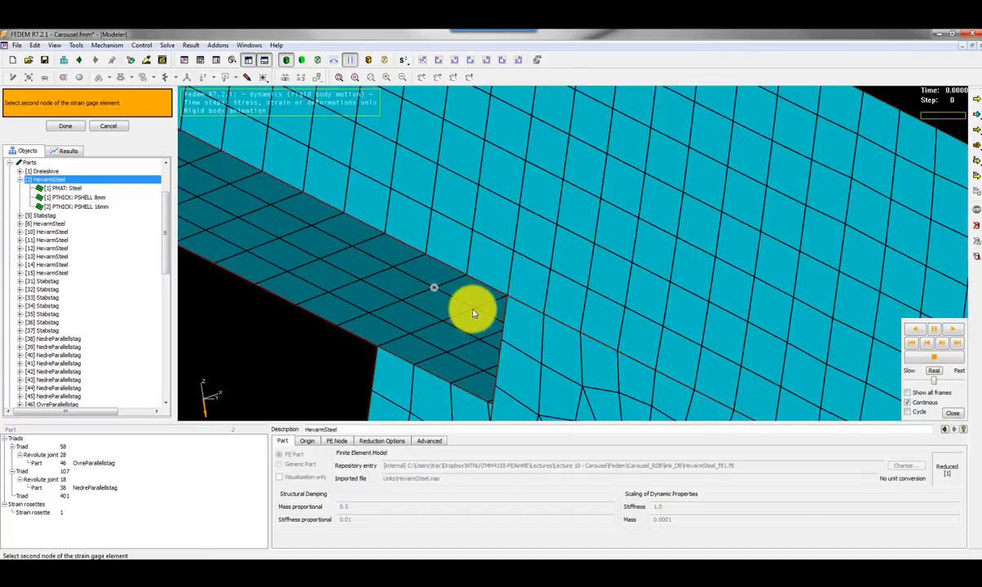
# Pick a node on another beam patch for the second strain rosette.
pyautogui.click(474, 308)
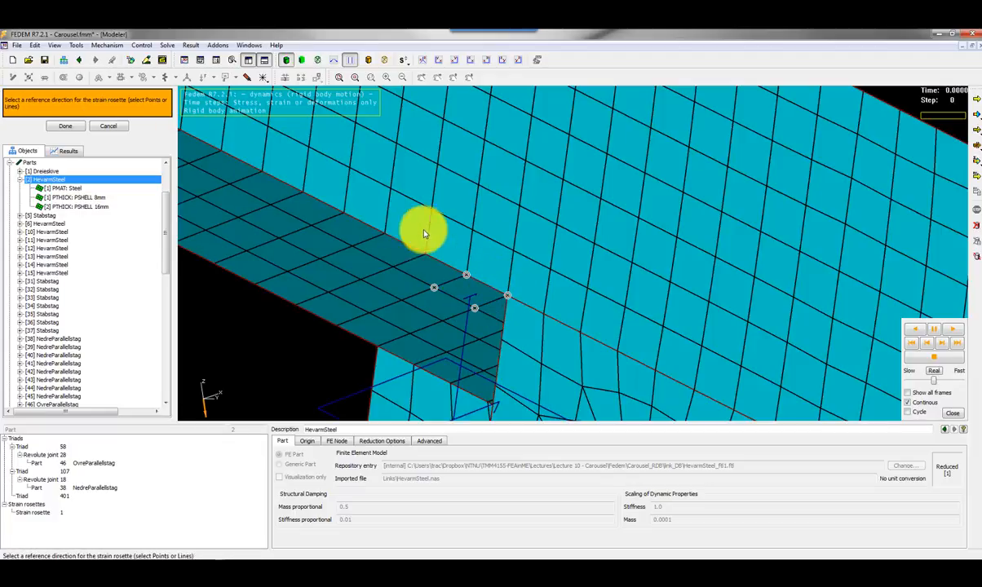
pyautogui.moveTo(483, 285)
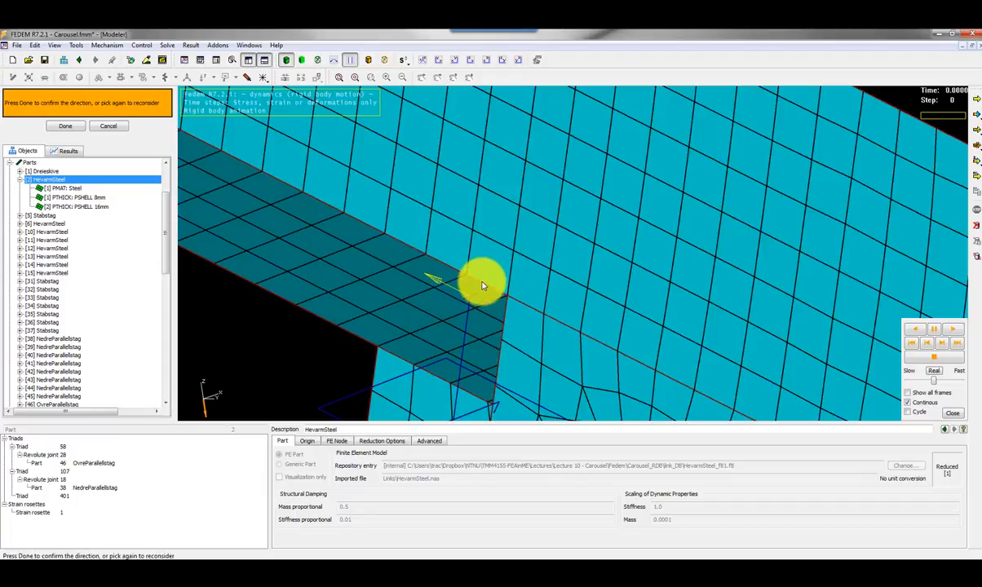
pyautogui.moveTo(460, 291)
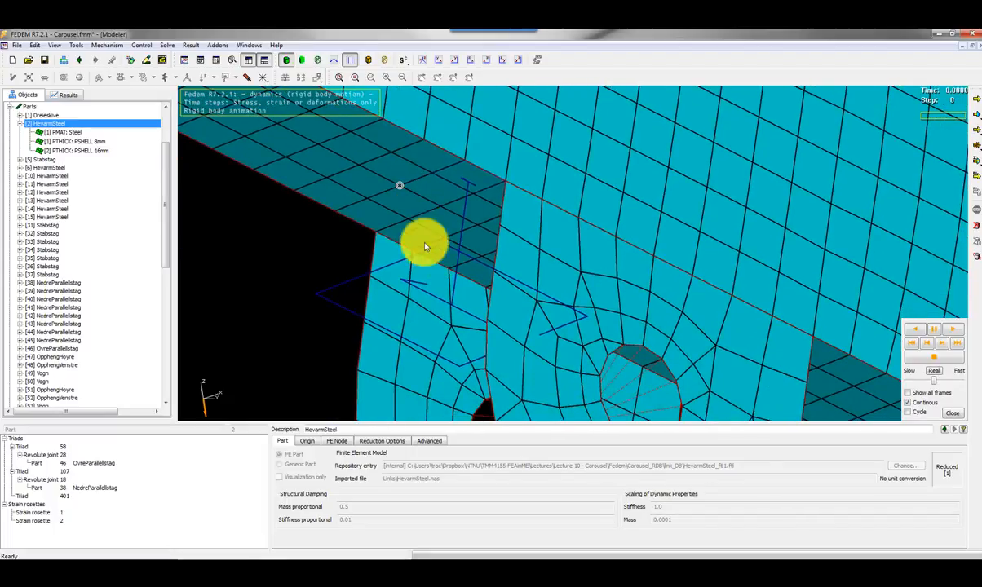
pyautogui.moveTo(343, 286)
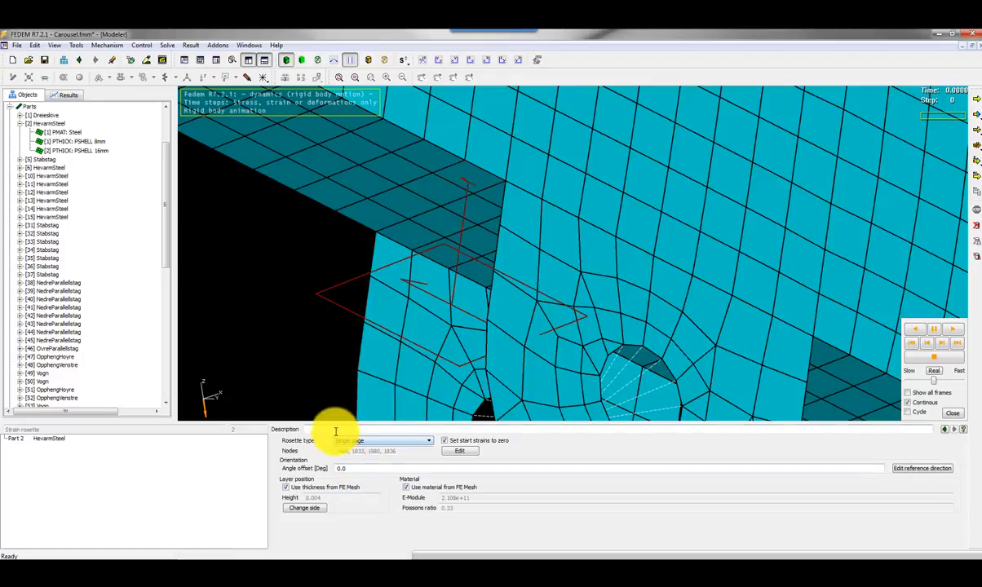
# Enter 'Rosette bottom' as the second rosette's description and reorient the view around the beam.
pyautogui.write('Rosette bottom')
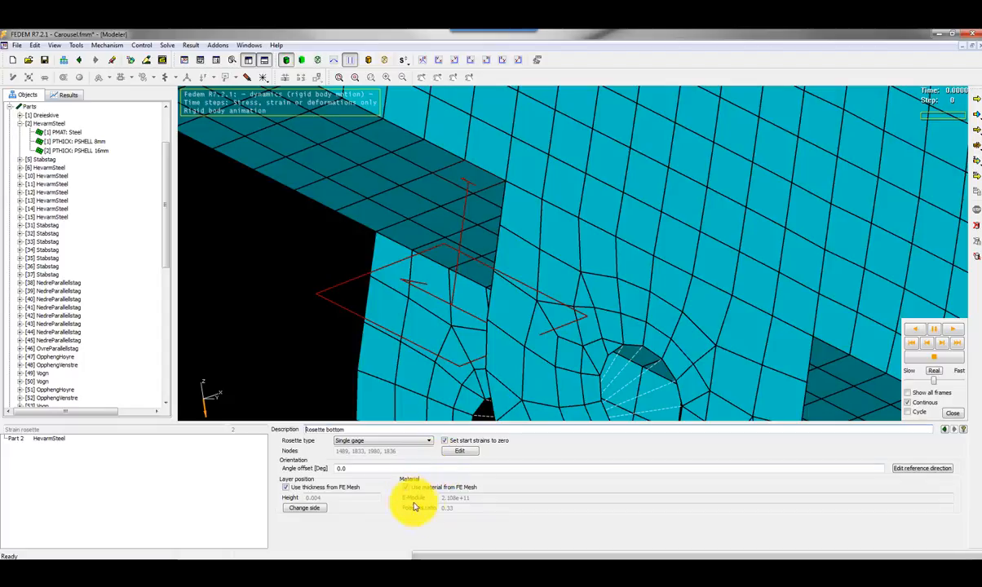
pyautogui.moveTo(450, 163)
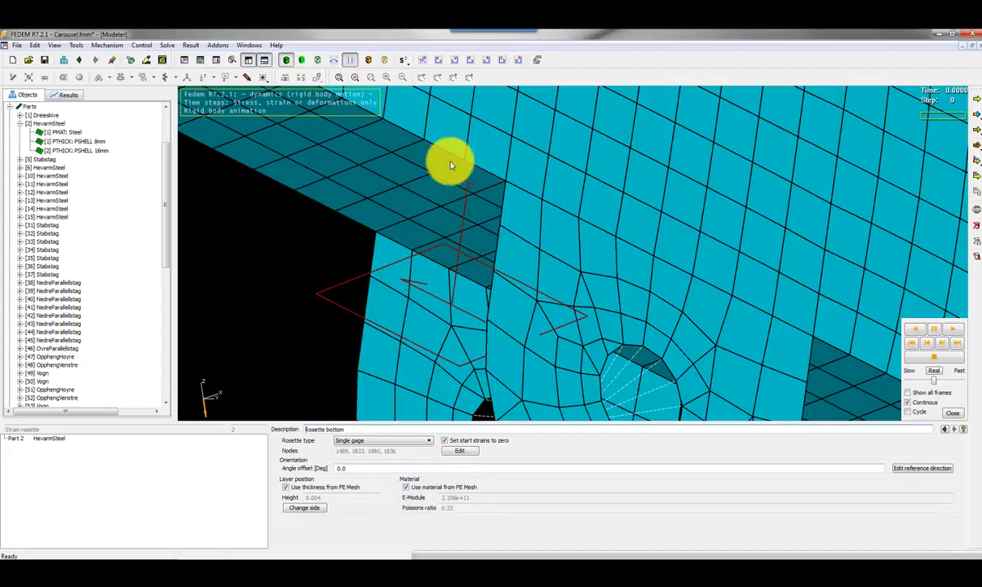
pyautogui.moveTo(316, 354)
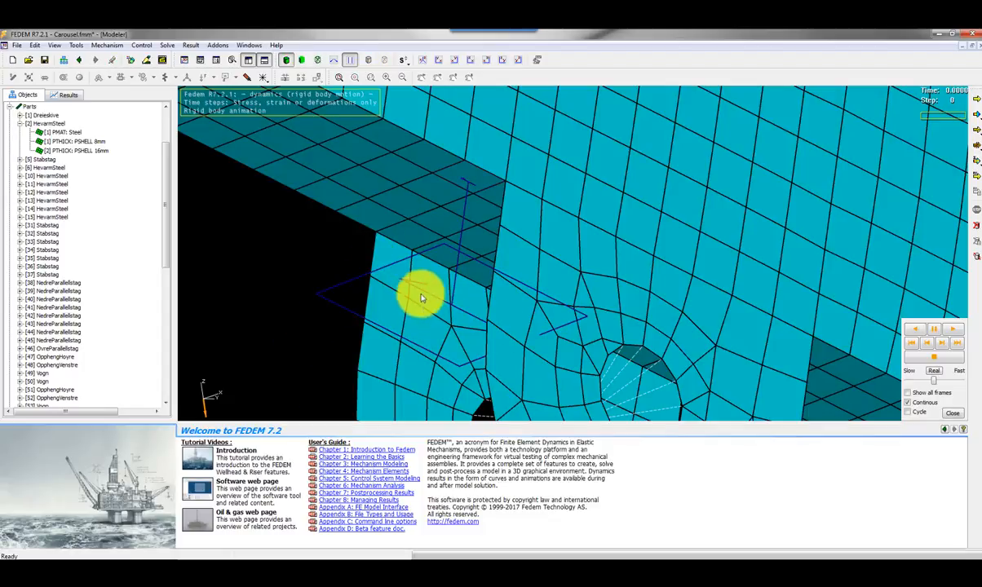
pyautogui.moveTo(422, 297); pyautogui.dragTo(333, 224)
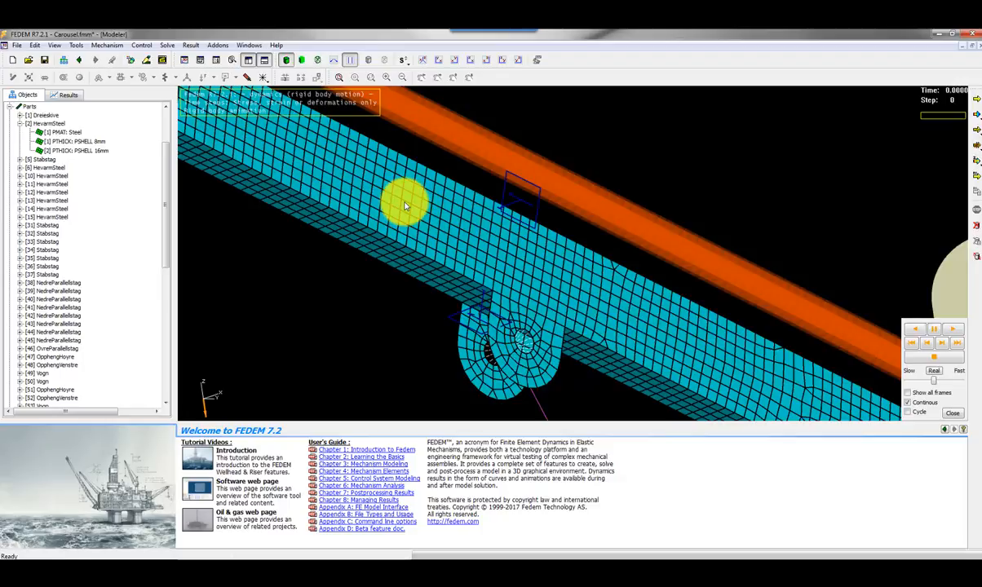
pyautogui.moveTo(551, 221)
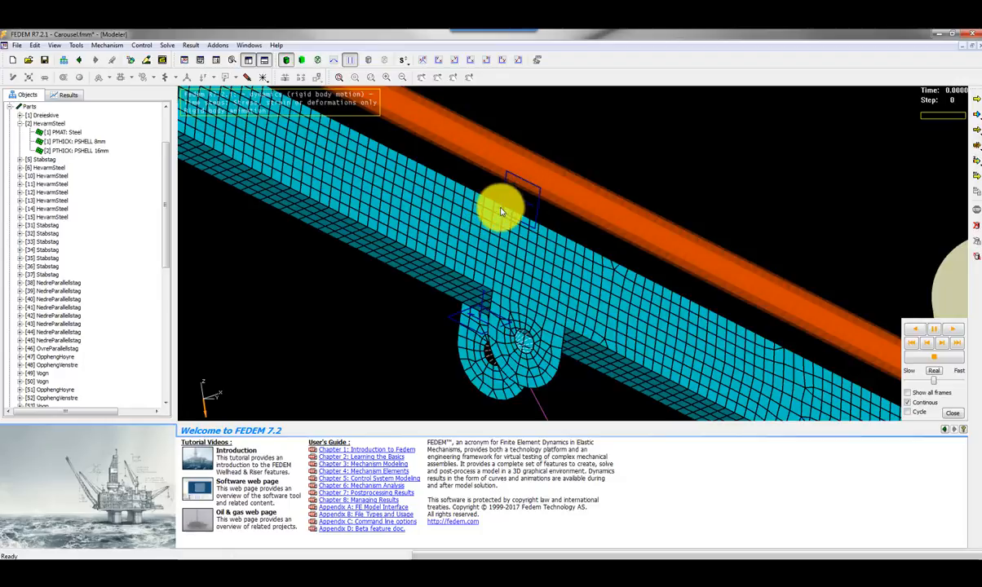
pyautogui.moveTo(481, 307)
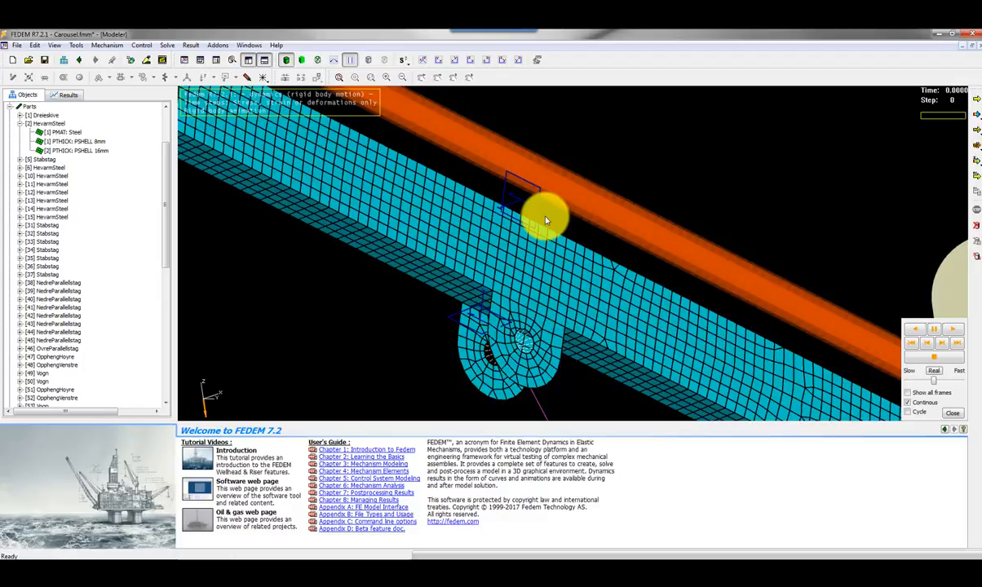
pyautogui.moveTo(839, 178)
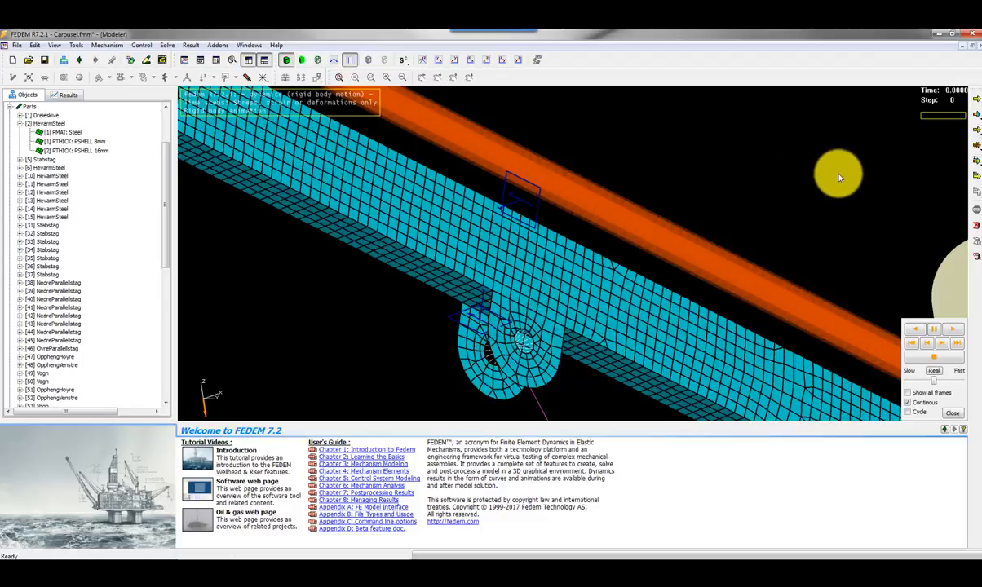
pyautogui.moveTo(894, 179)
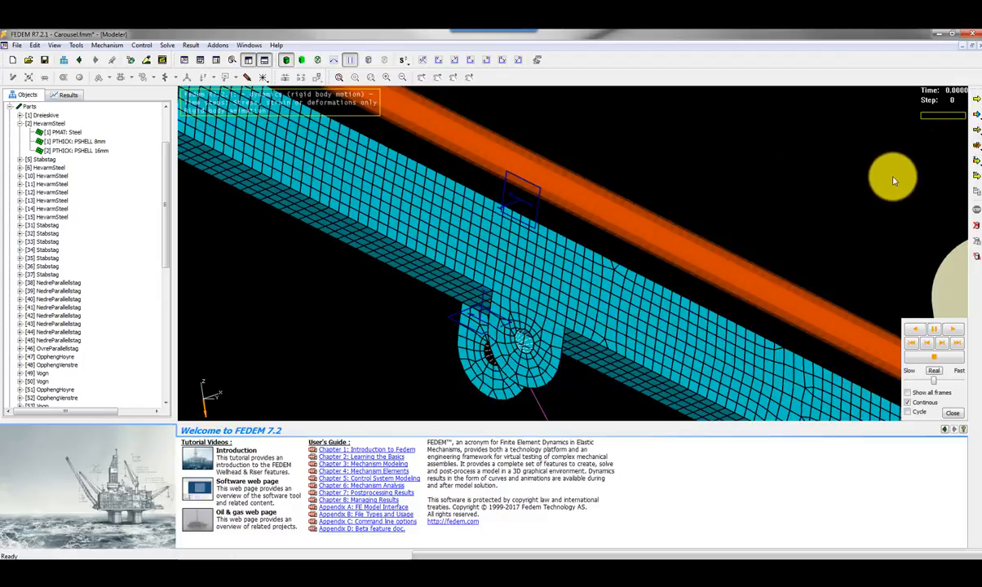
pyautogui.moveTo(950, 144)
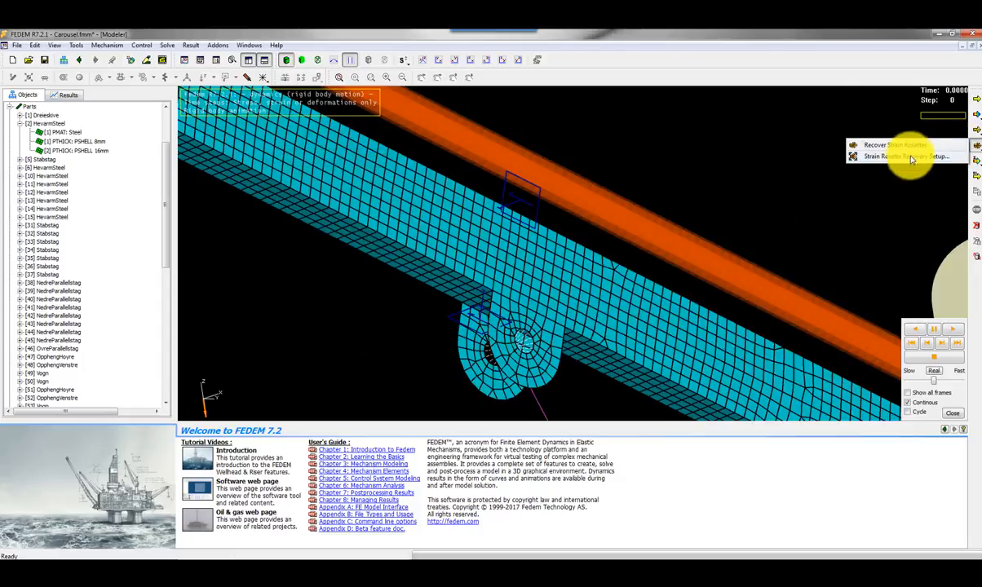
pyautogui.moveTo(895, 145)
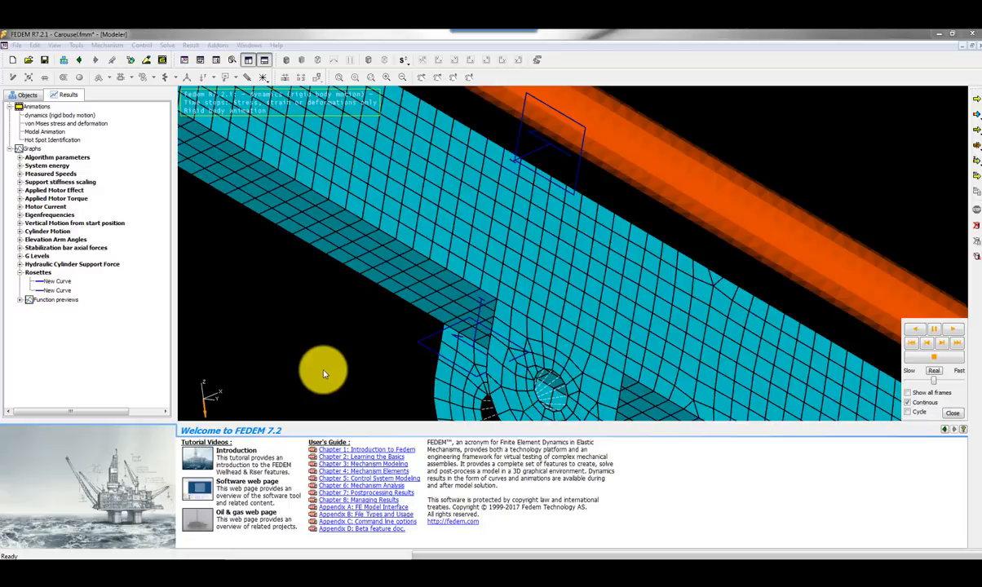
pyautogui.moveTo(447, 352)
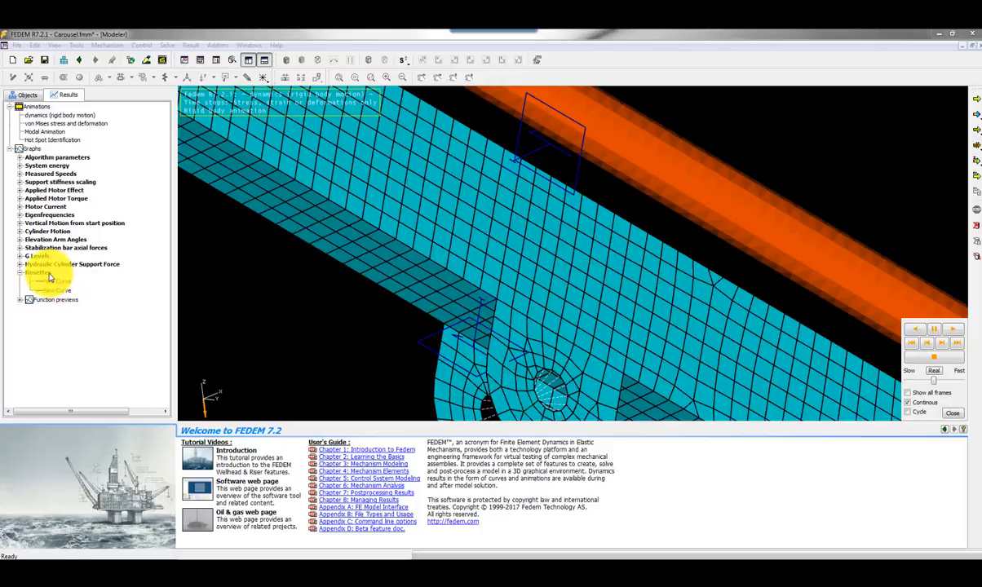
# Define the first Rosettes curve as Rosette side's stress tensor with von Mises component.
pyautogui.click(49, 281)
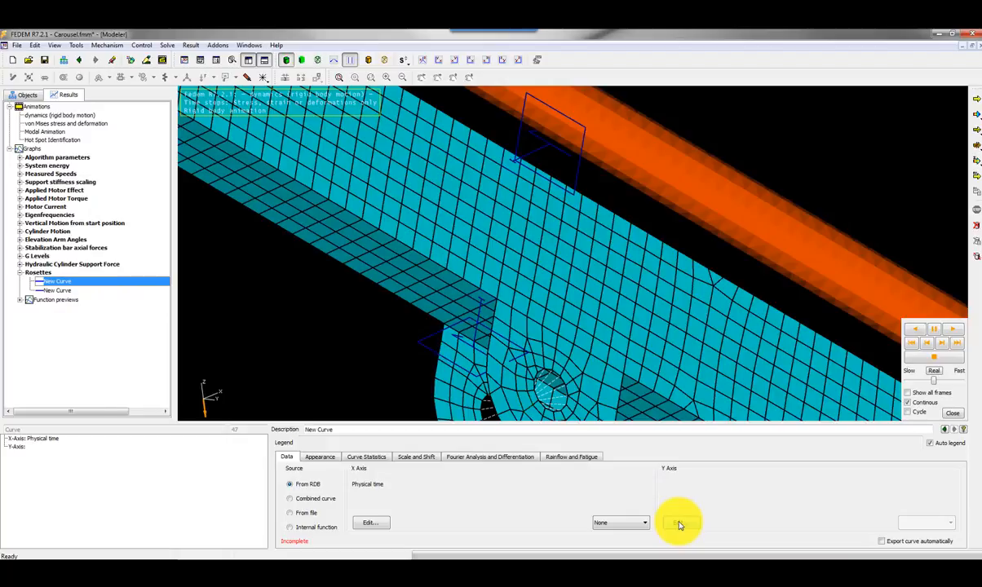
pyautogui.click(682, 522)
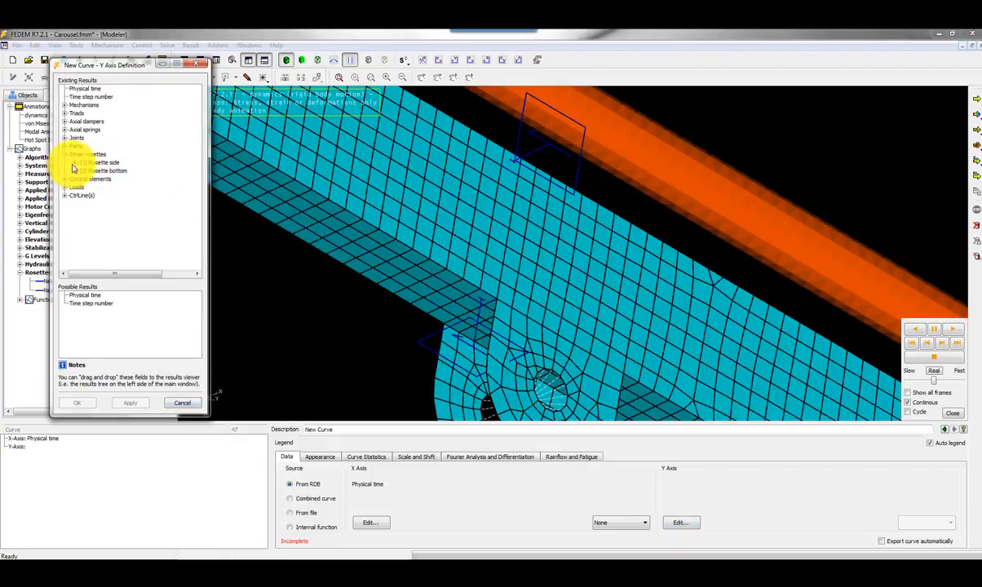
pyautogui.click(98, 164)
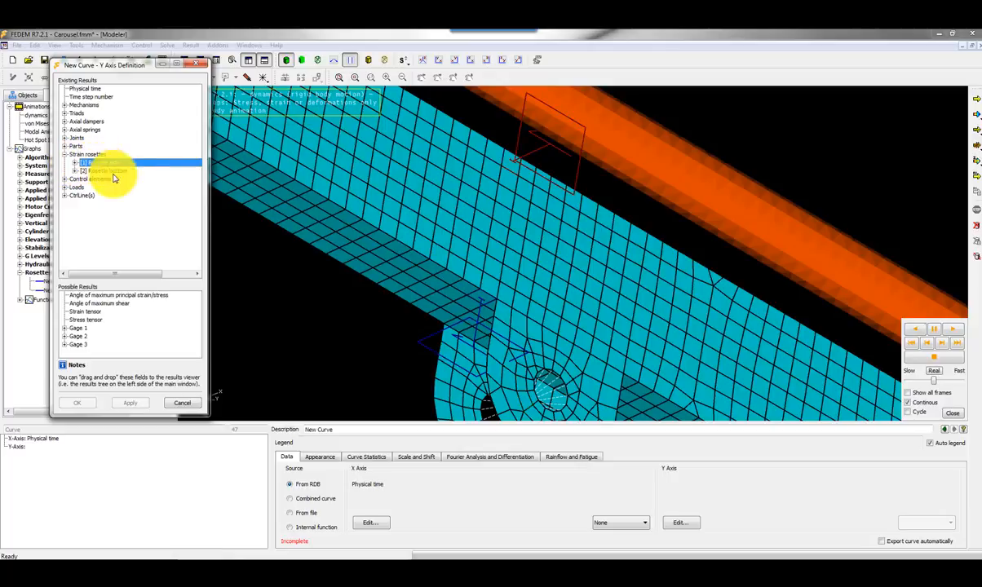
pyautogui.click(85, 319)
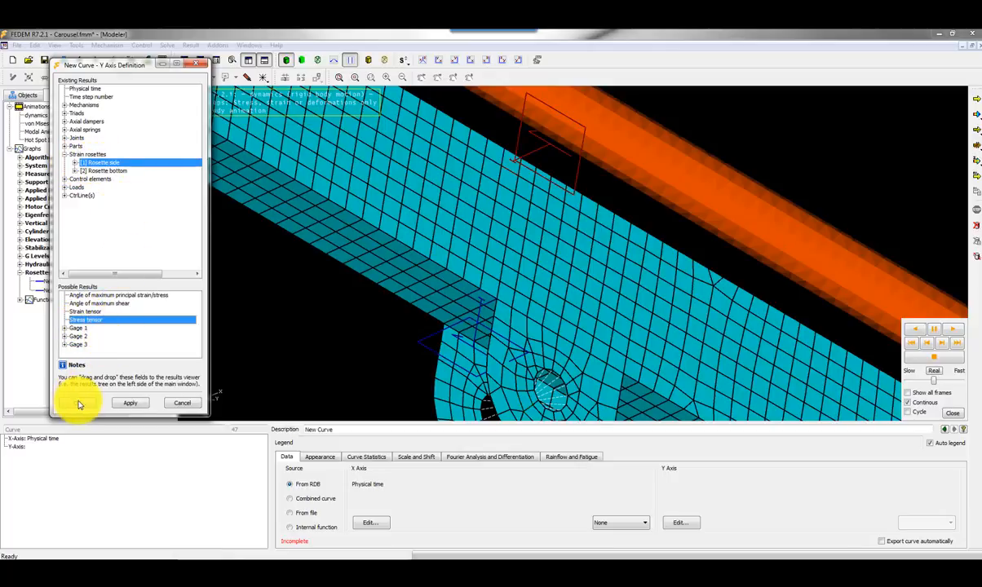
pyautogui.click(130, 403)
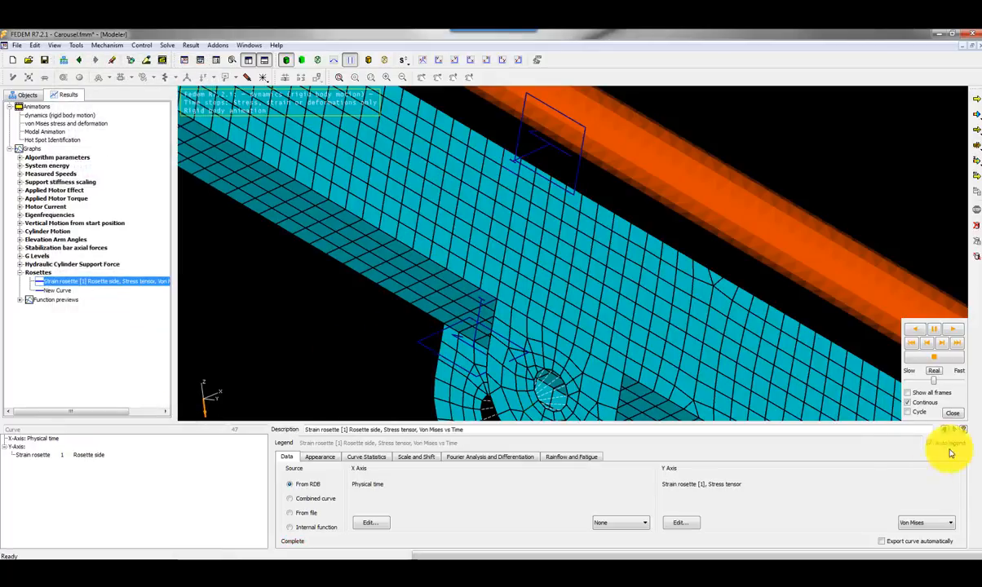
pyautogui.click(927, 522)
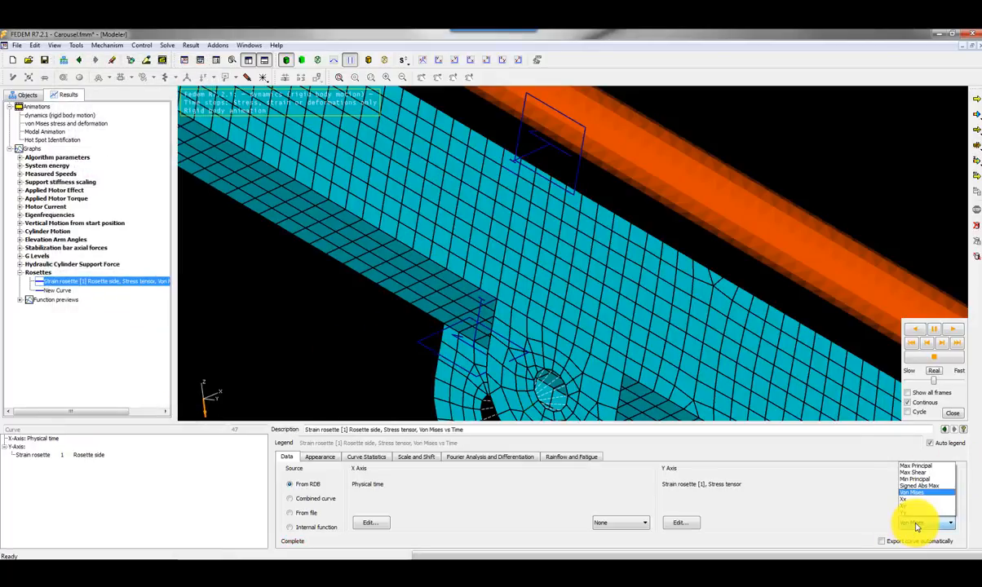
pyautogui.click(912, 493)
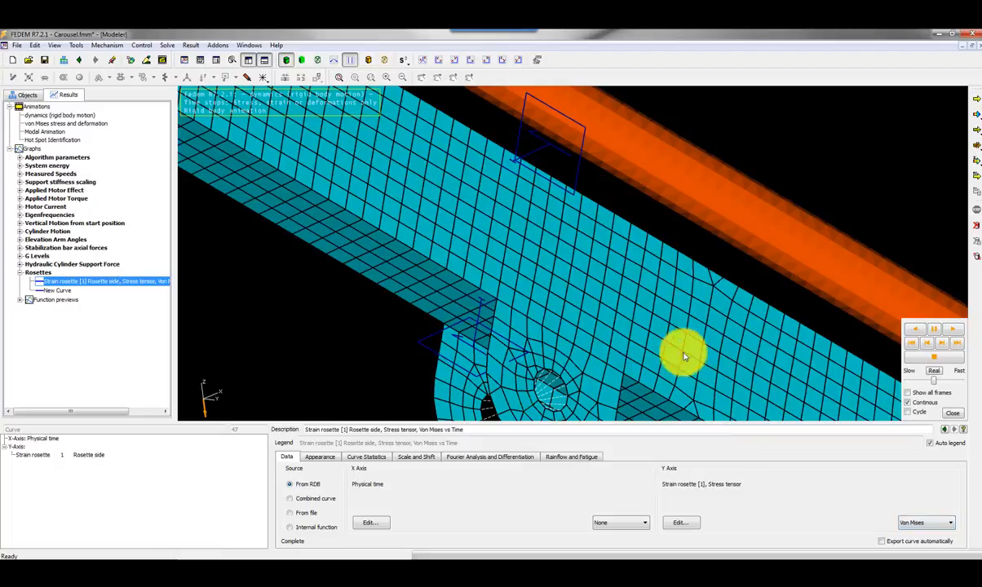
# Define the second Rosettes curve as Rosette bottom's stress tensor for the Y axis.
pyautogui.click(59, 291)
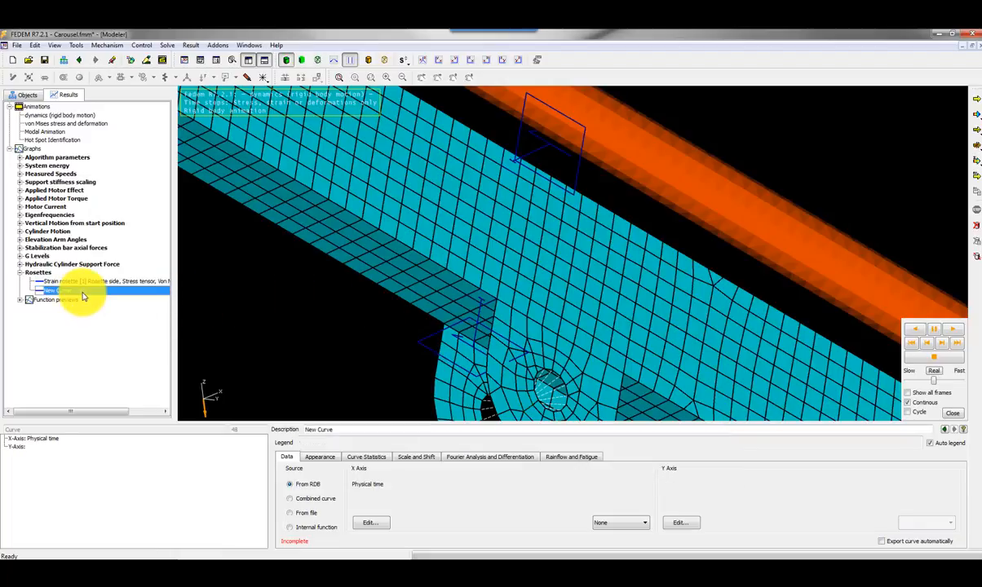
pyautogui.click(681, 523)
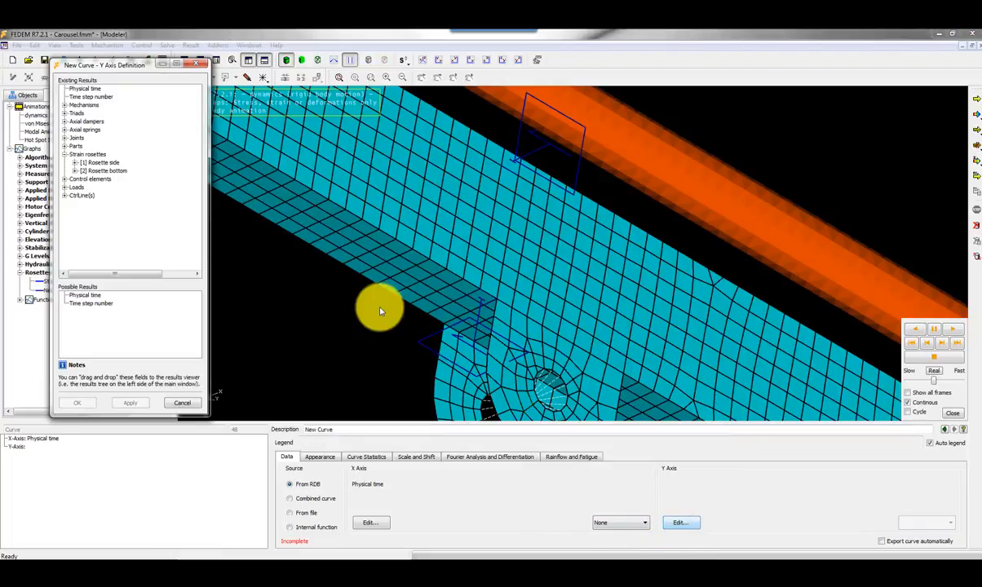
pyautogui.click(107, 172)
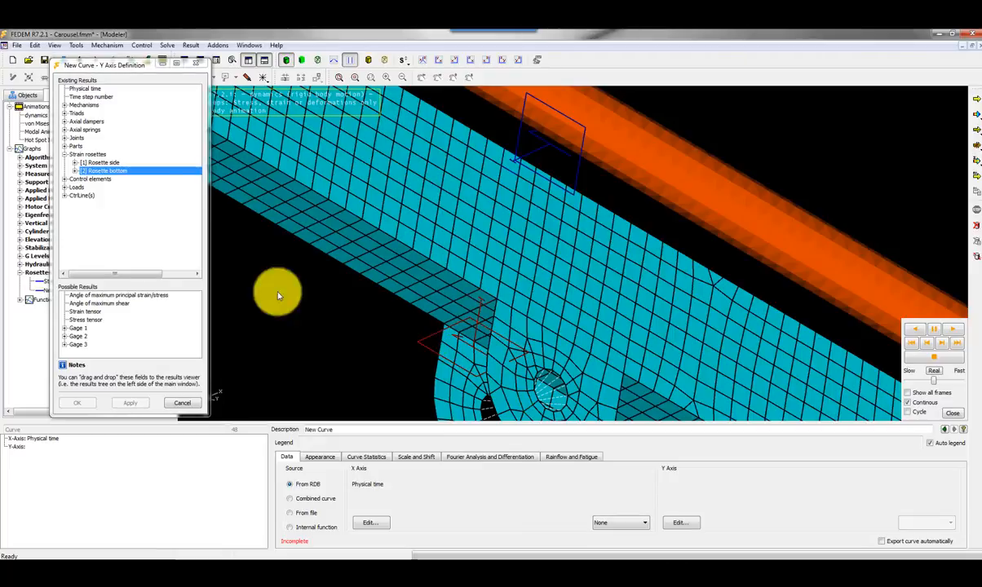
pyautogui.moveTo(90, 318)
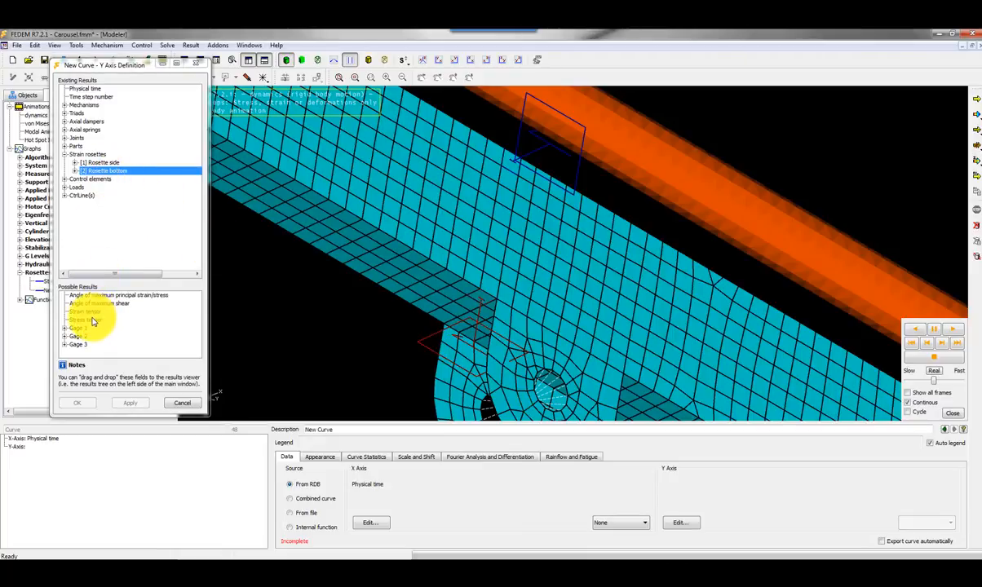
pyautogui.click(77, 403)
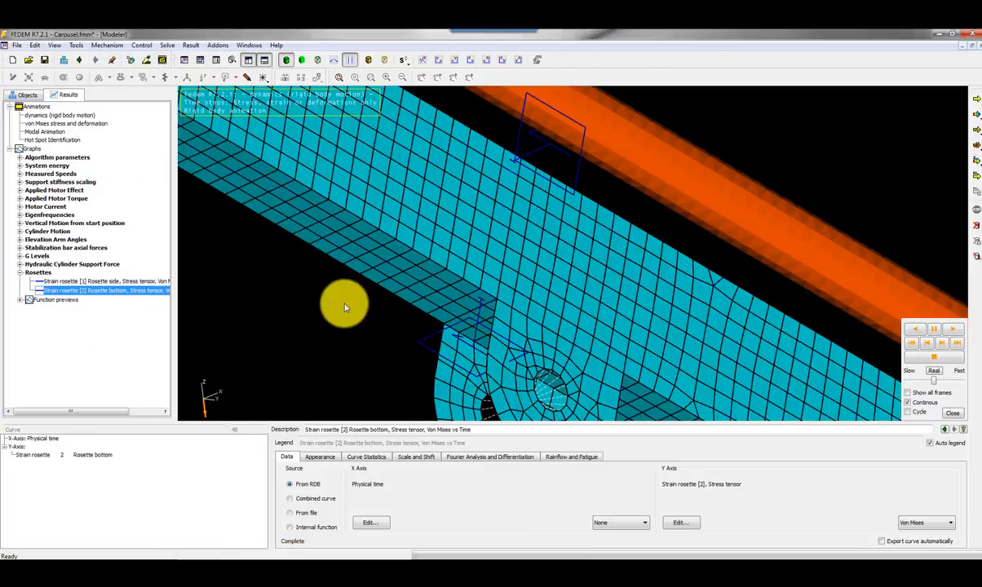
pyautogui.moveTo(351, 292)
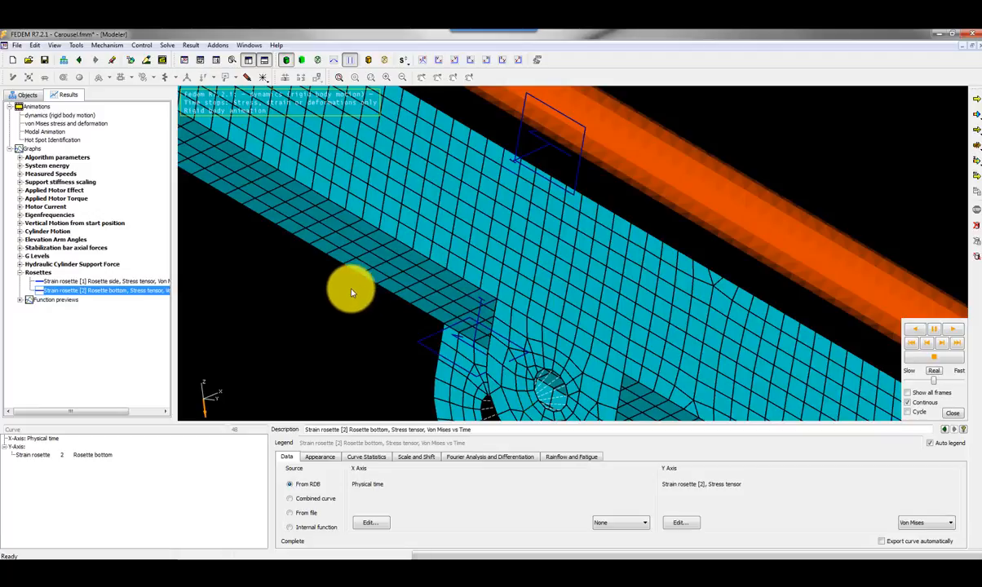
pyautogui.moveTo(343, 301)
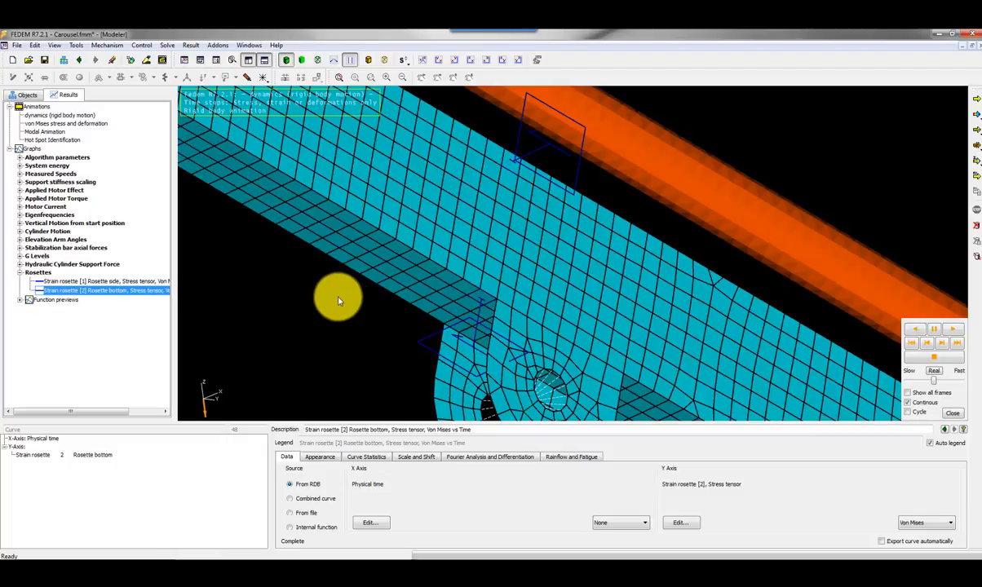
# Select the Rosette bottom curve to recolour it green-cyan, then show the Rosettes graph with both curves.
pyautogui.click(39, 271)
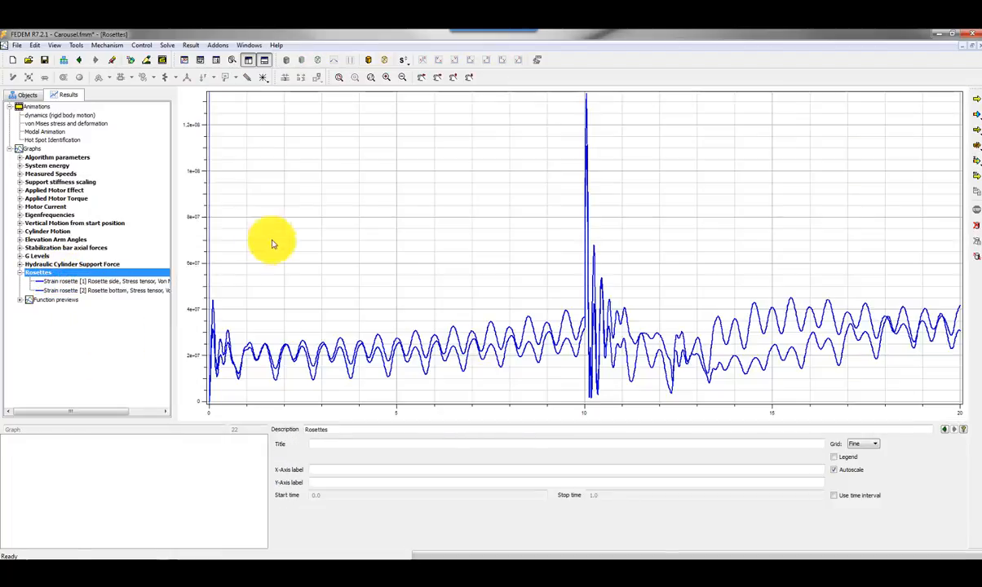
pyautogui.click(106, 281)
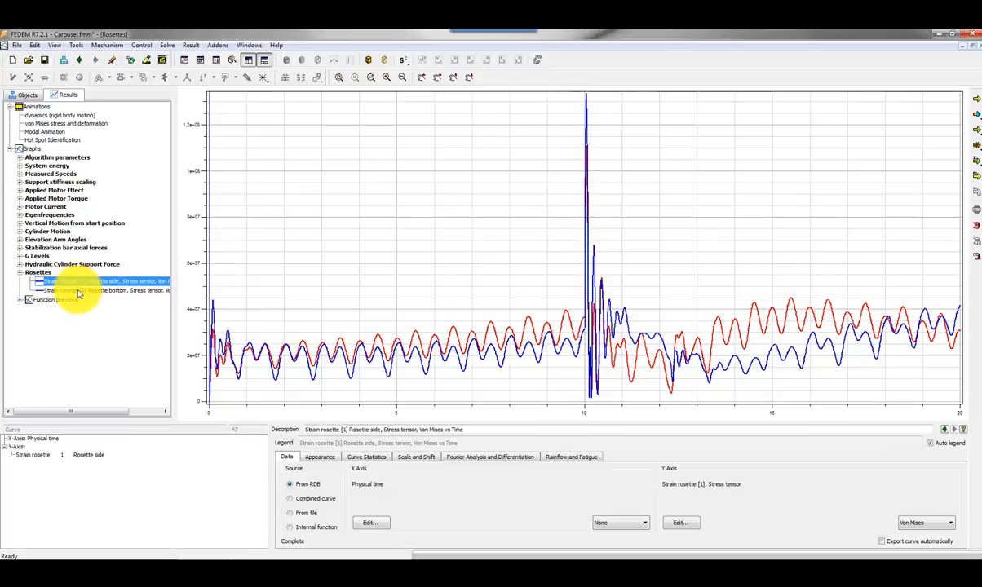
pyautogui.click(78, 290)
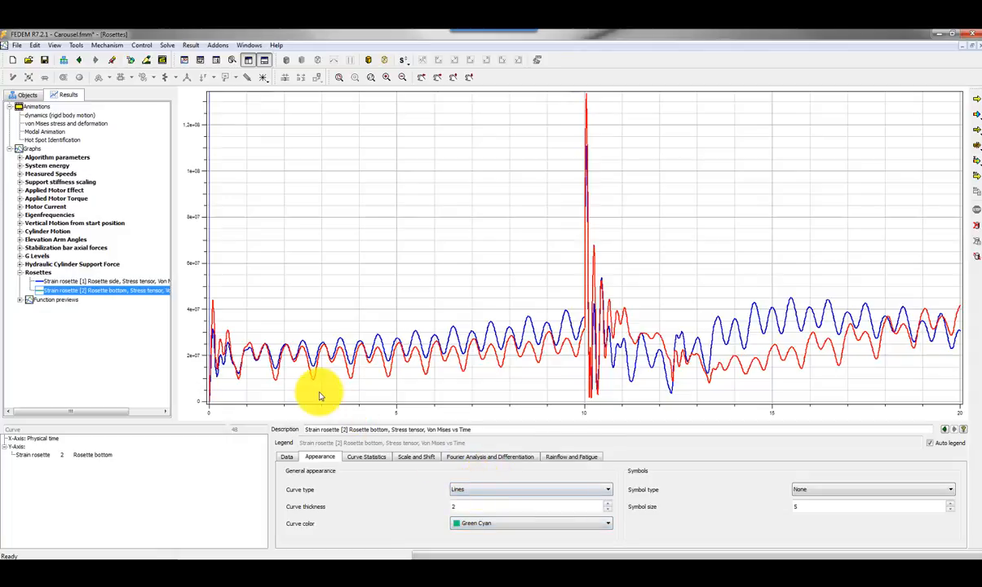
pyautogui.click(40, 271)
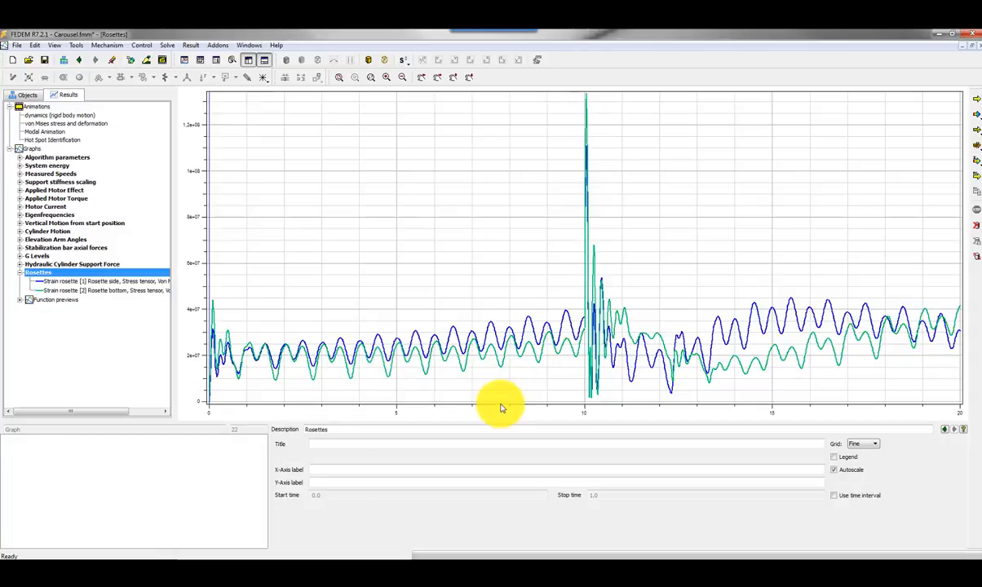
pyautogui.moveTo(509, 393)
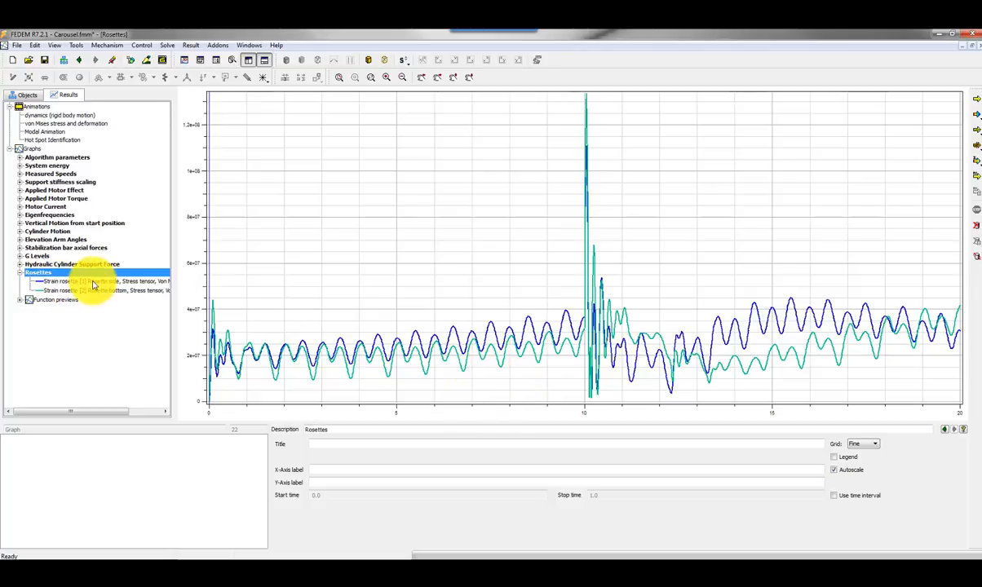
# View the rainflow fatigue damage and life for the side rosette curve, then the bottom rosette curve.
pyautogui.click(73, 281)
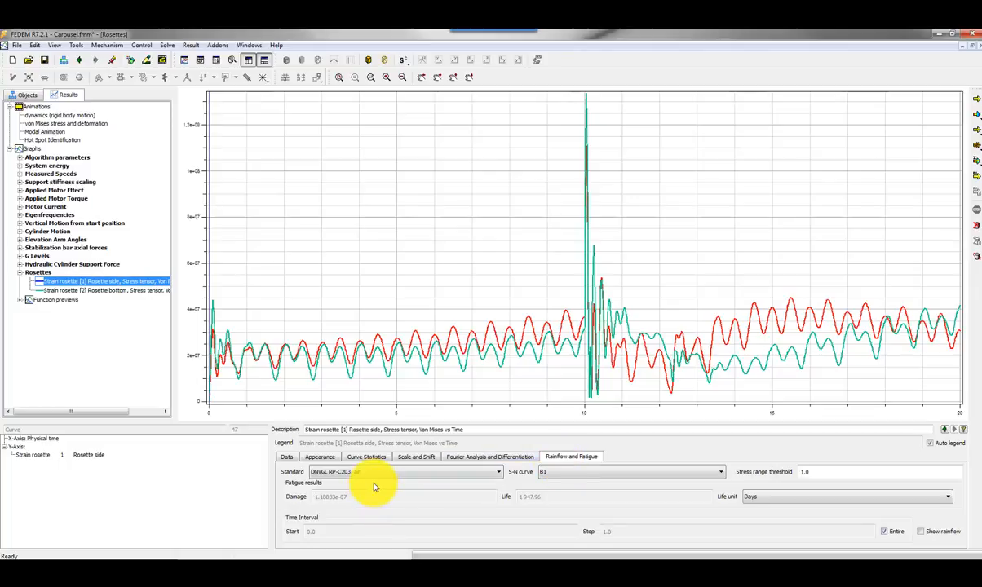
pyautogui.moveTo(412, 488)
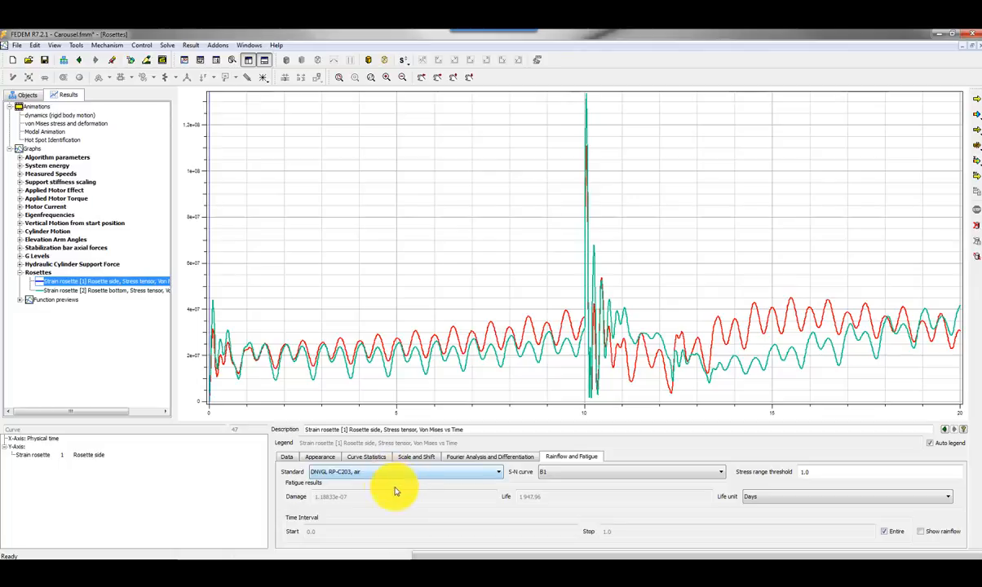
pyautogui.moveTo(389, 489)
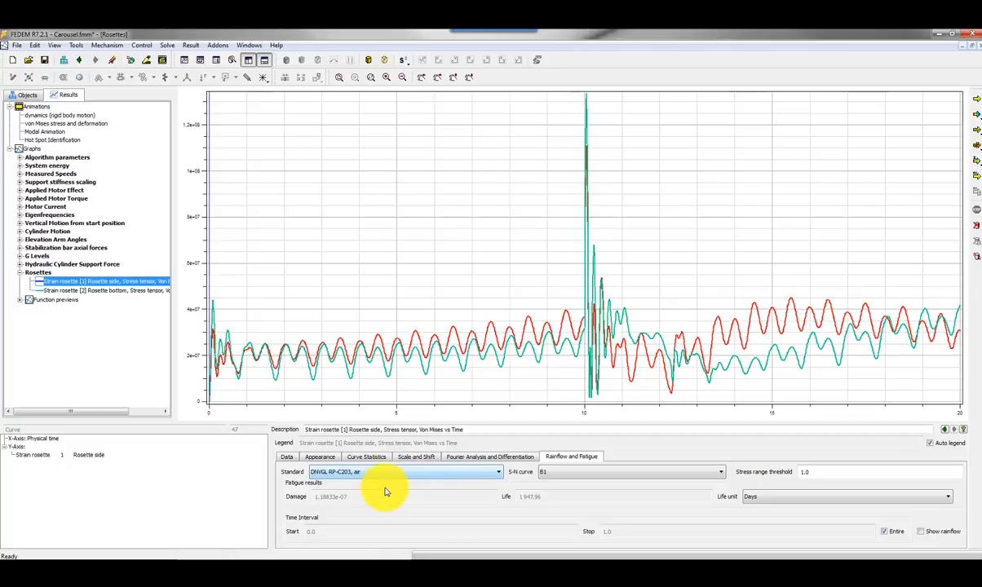
pyautogui.moveTo(401, 474)
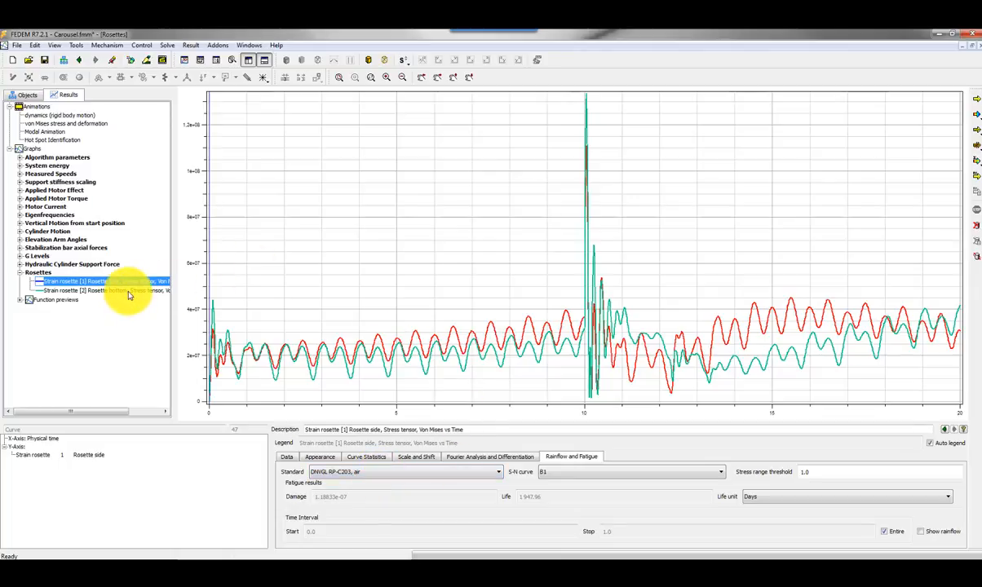
pyautogui.click(98, 290)
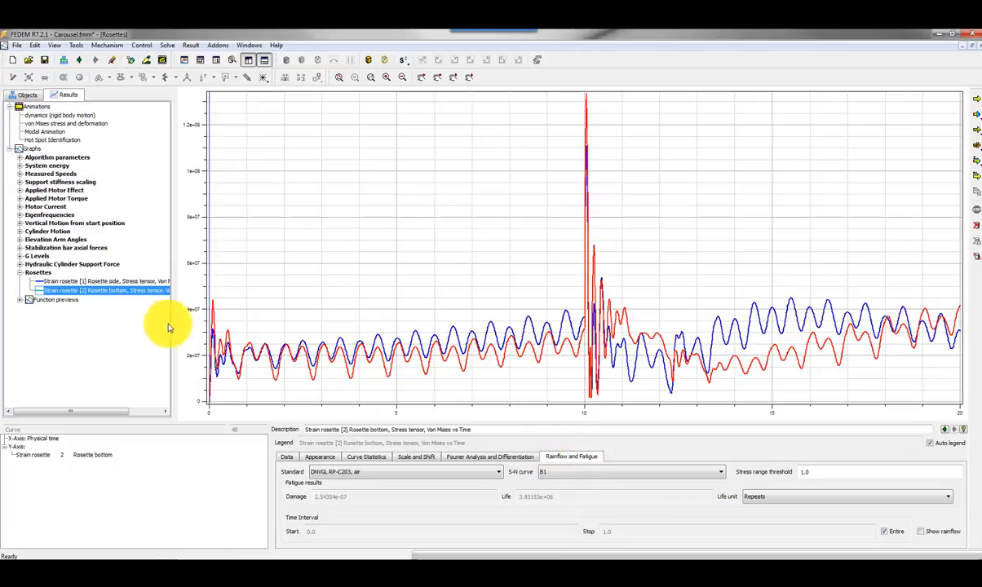
# Set the side rosette curve's stress range threshold to 0.0 and express its predicted life in repeats.
pyautogui.click(101, 281)
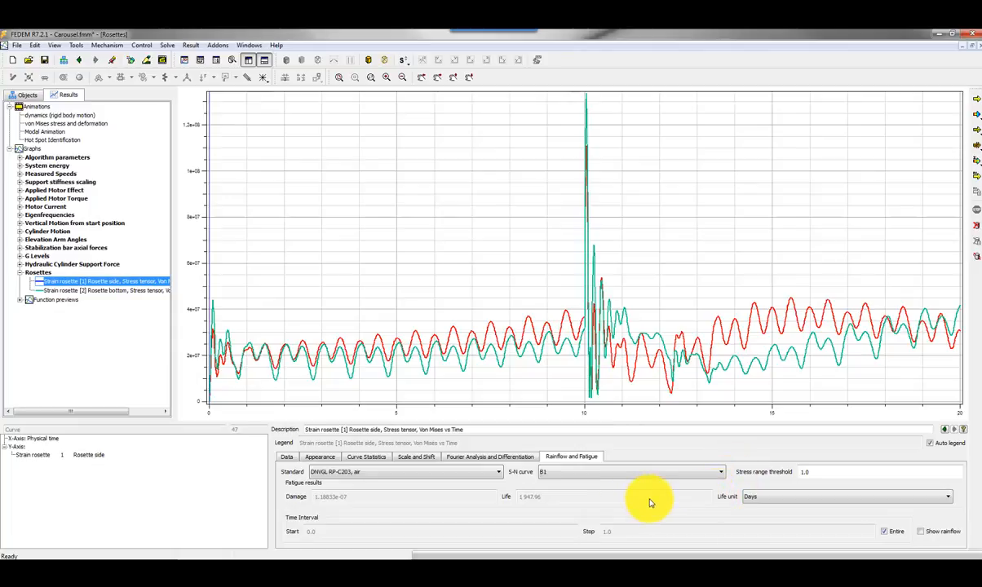
pyautogui.moveTo(792, 477)
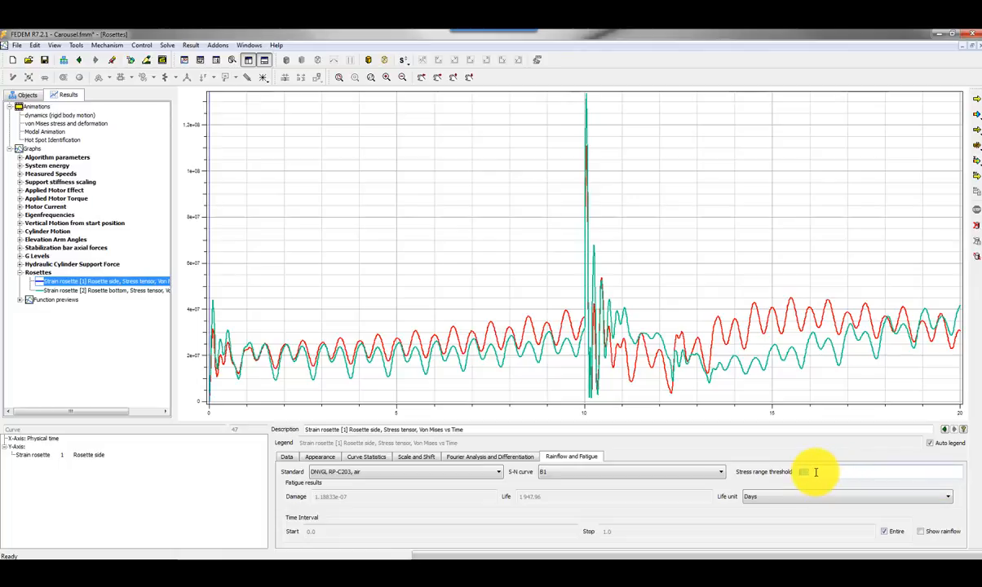
pyautogui.moveTo(803, 473)
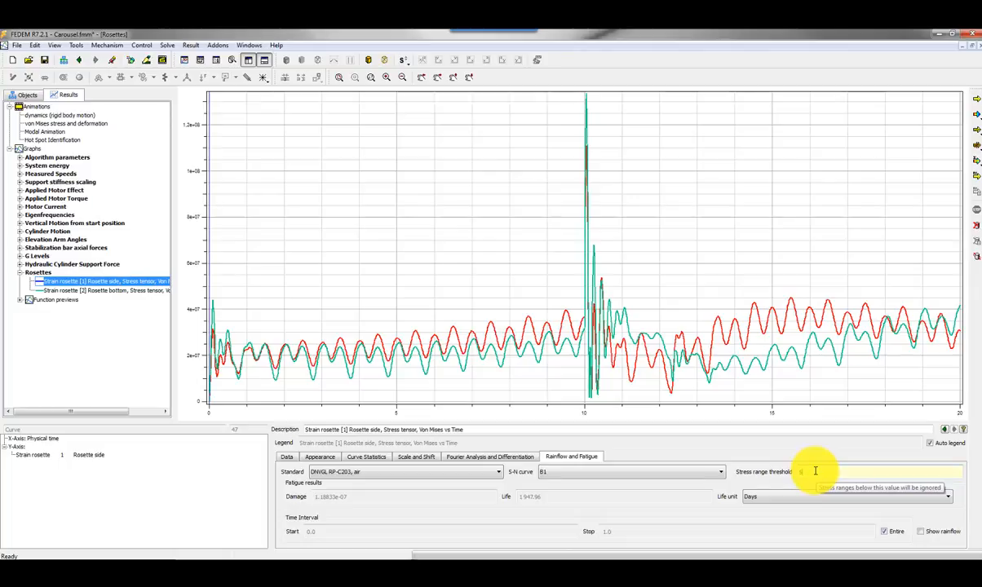
pyautogui.moveTo(814, 483)
pyautogui.write('5')
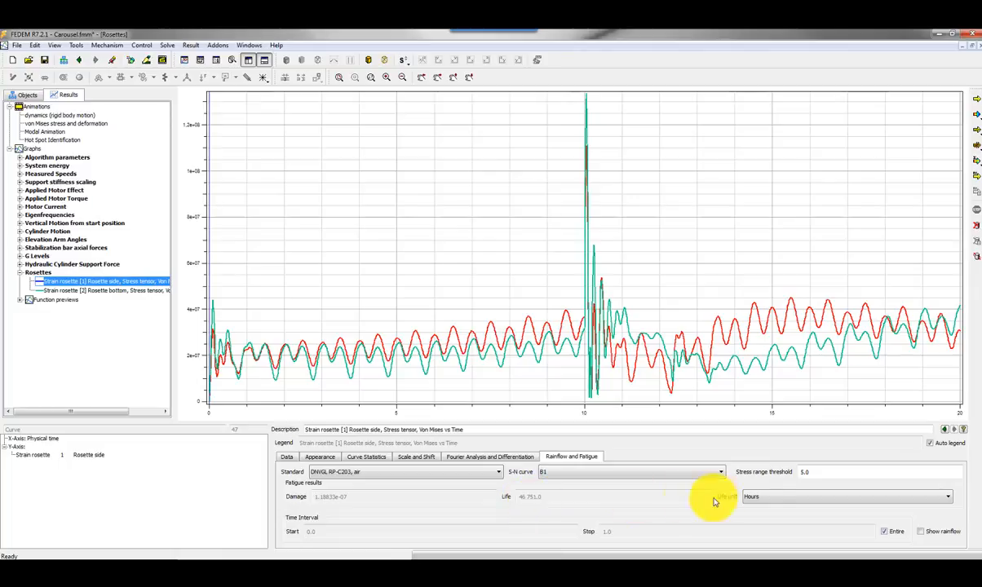
pyautogui.click(947, 496)
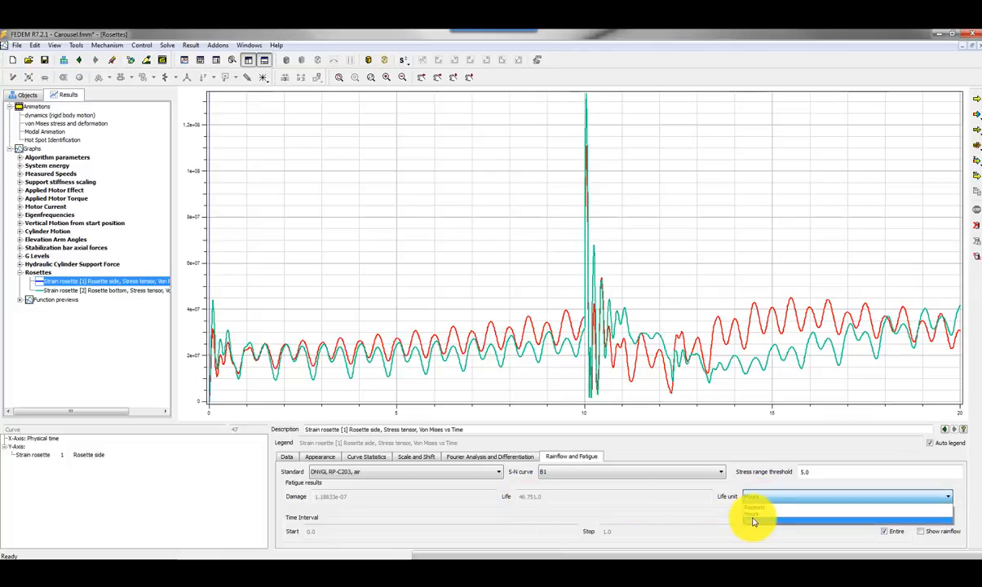
pyautogui.click(754, 509)
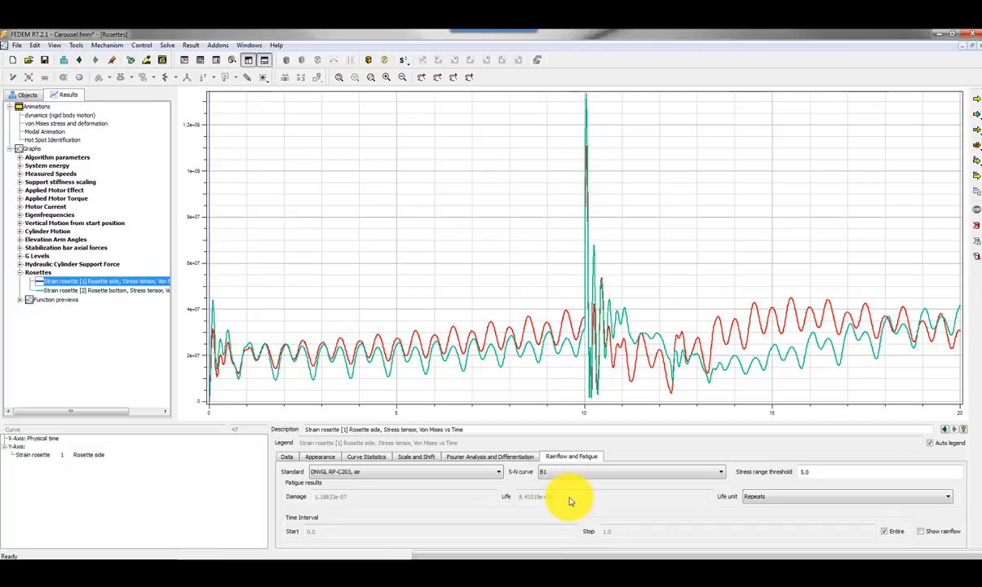
pyautogui.moveTo(457, 383)
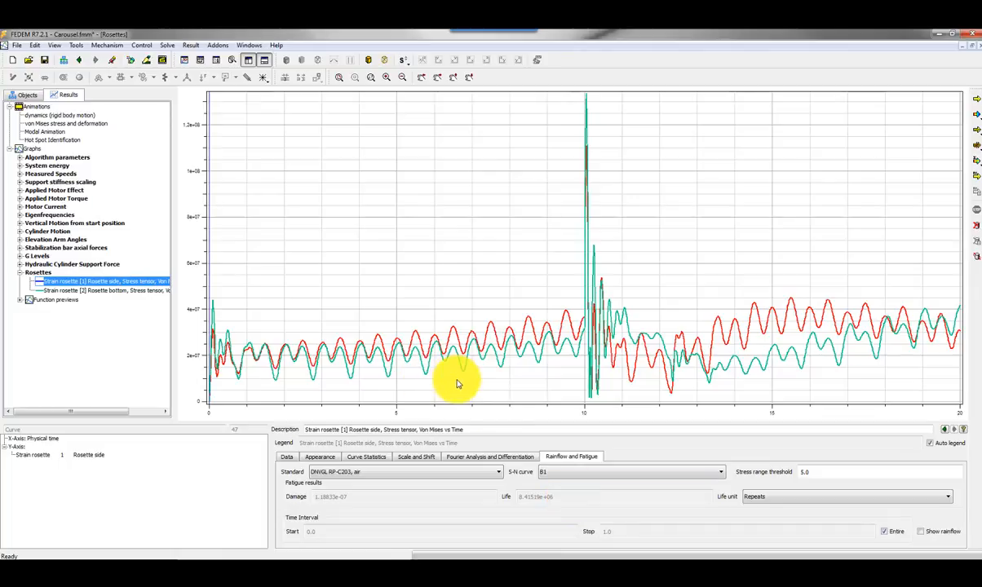
# Show the bottom rosette curve's rainflow cycles in the graph with predicted life in days.
pyautogui.click(98, 291)
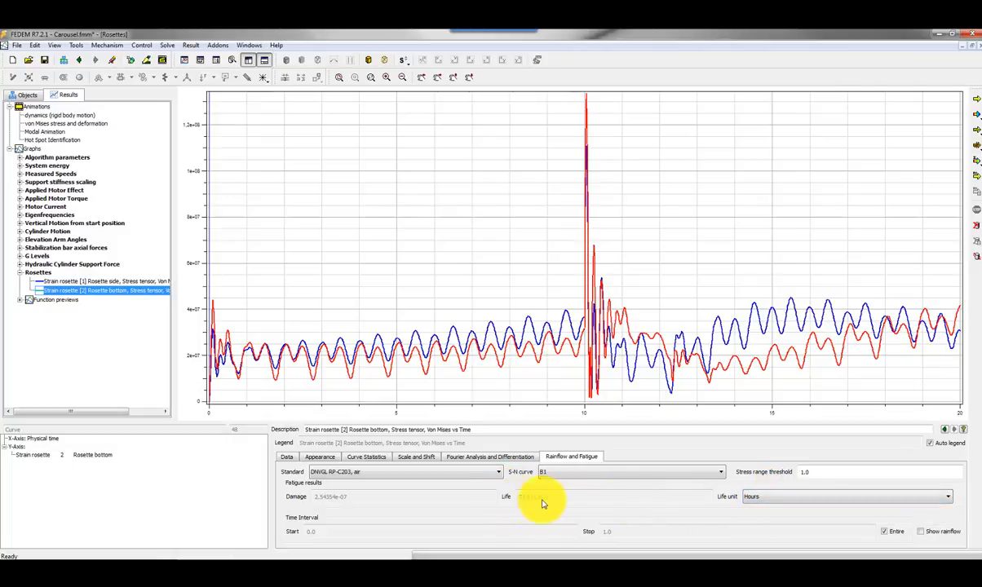
pyautogui.click(849, 496)
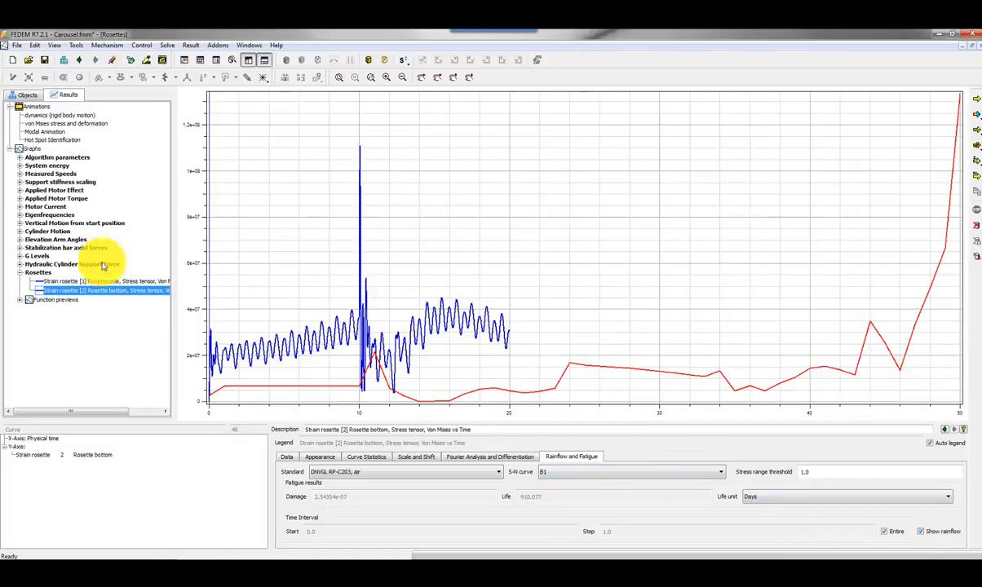
# Untick Show rainflow so the graph plots both rosette von Mises stress histories again.
pyautogui.click(98, 281)
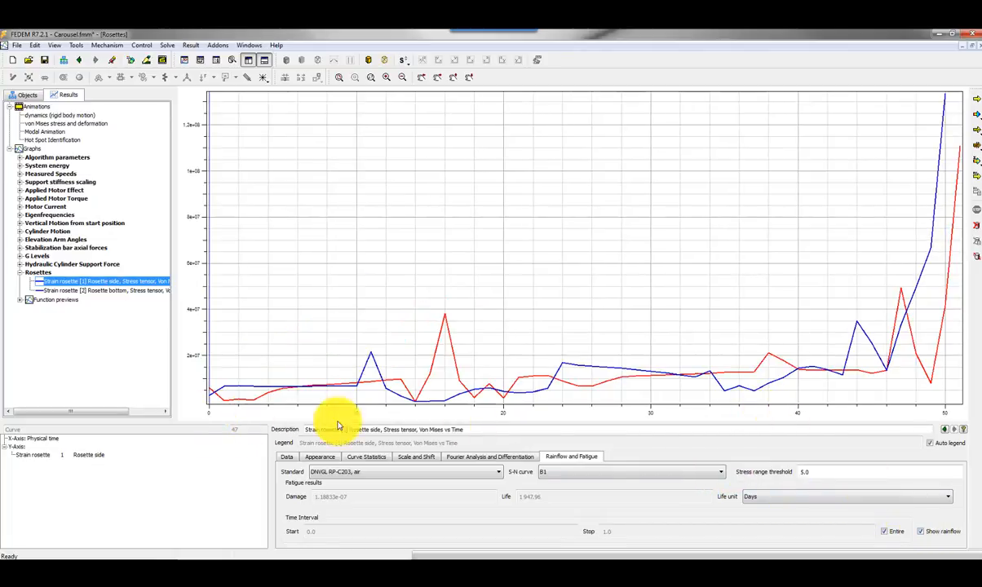
pyautogui.moveTo(558, 415)
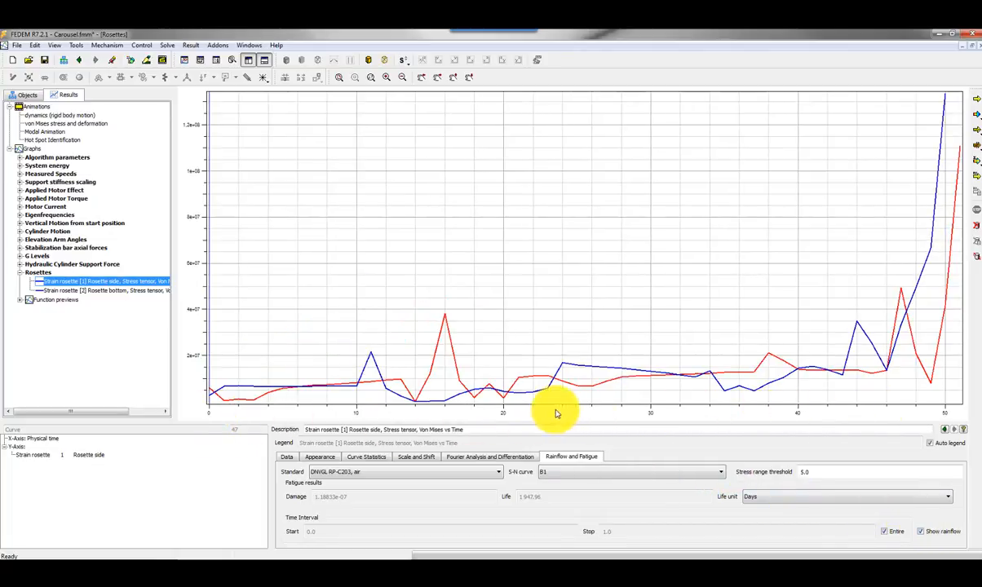
pyautogui.moveTo(447, 326)
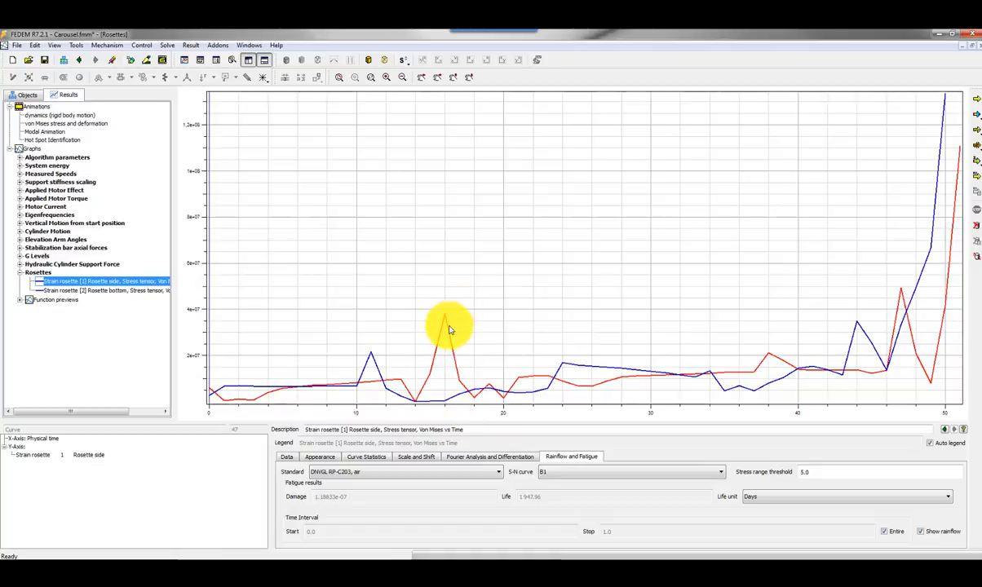
pyautogui.moveTo(302, 391)
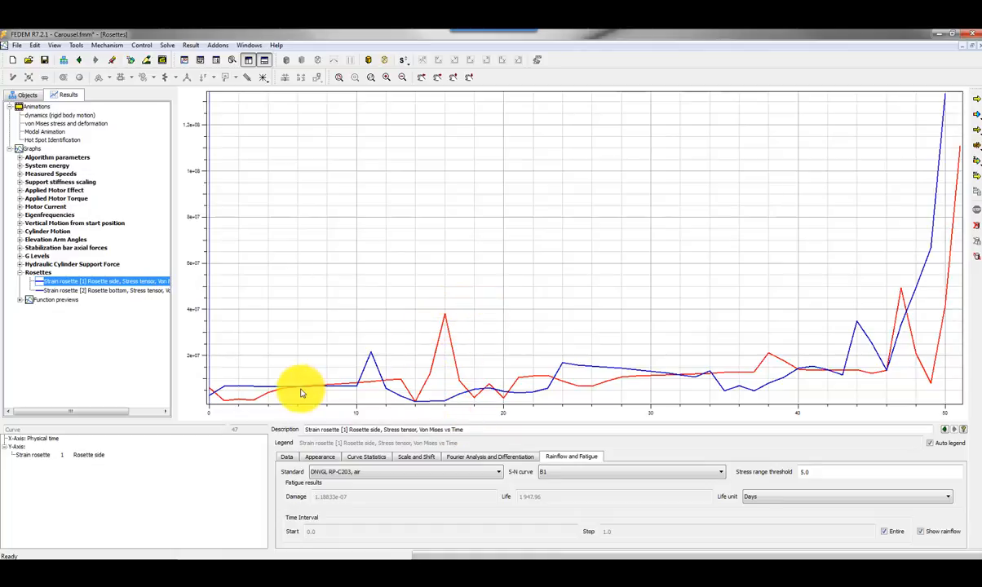
pyautogui.moveTo(630, 323)
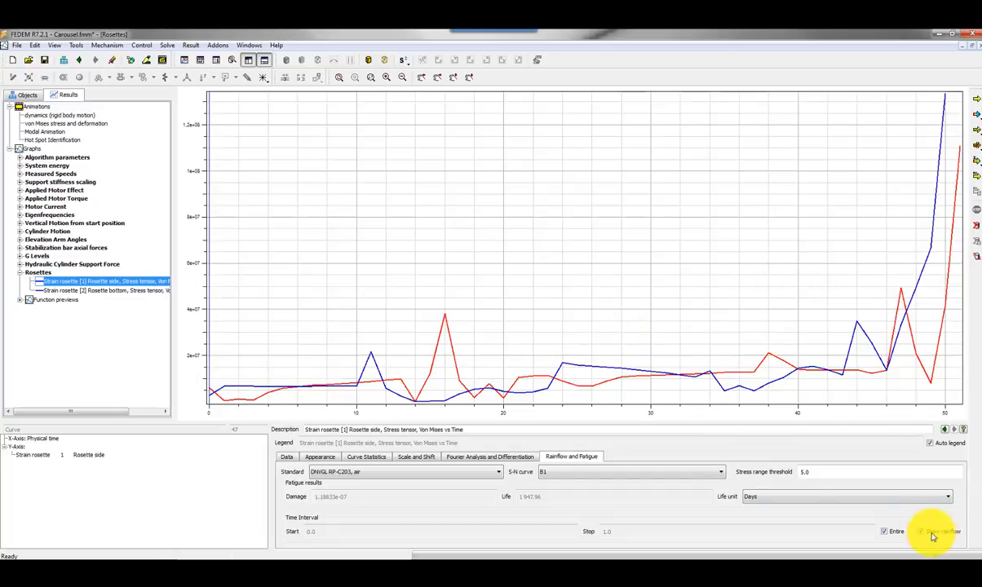
pyautogui.click(89, 290)
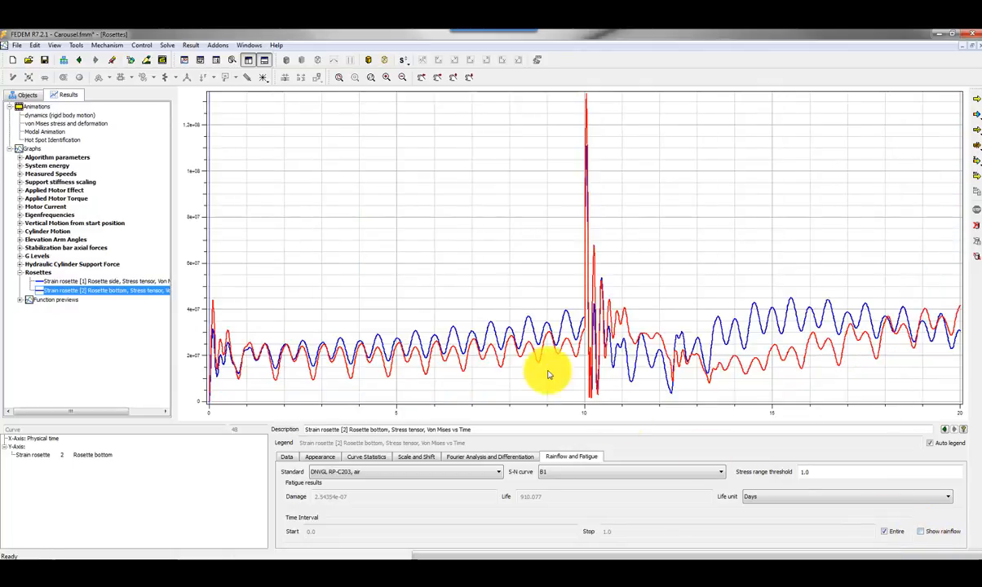
pyautogui.moveTo(466, 376)
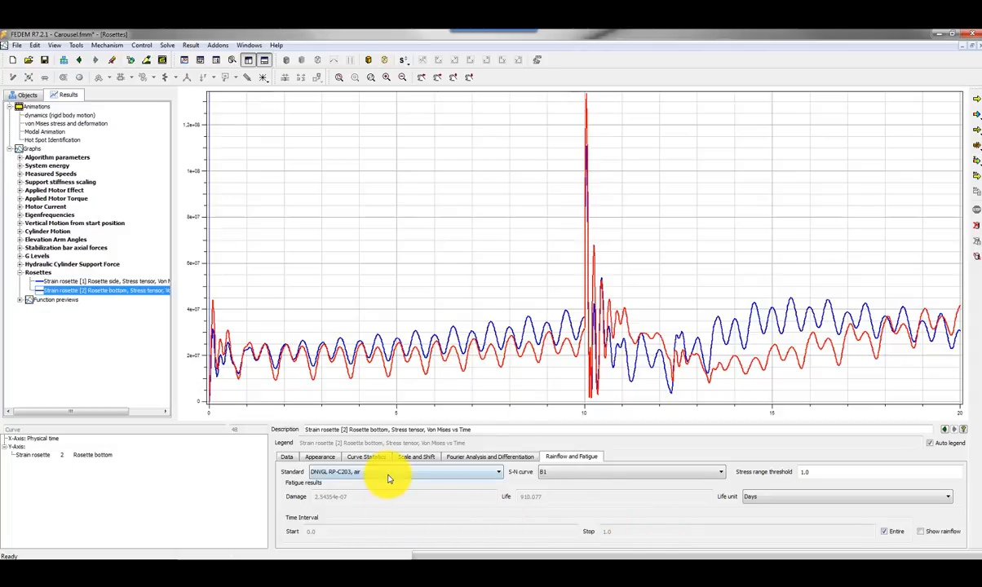
# Try another S-N fatigue standard for Rosette bottom, ending back on DNVGL-RP-C203 air with B1 curve.
pyautogui.click(498, 474)
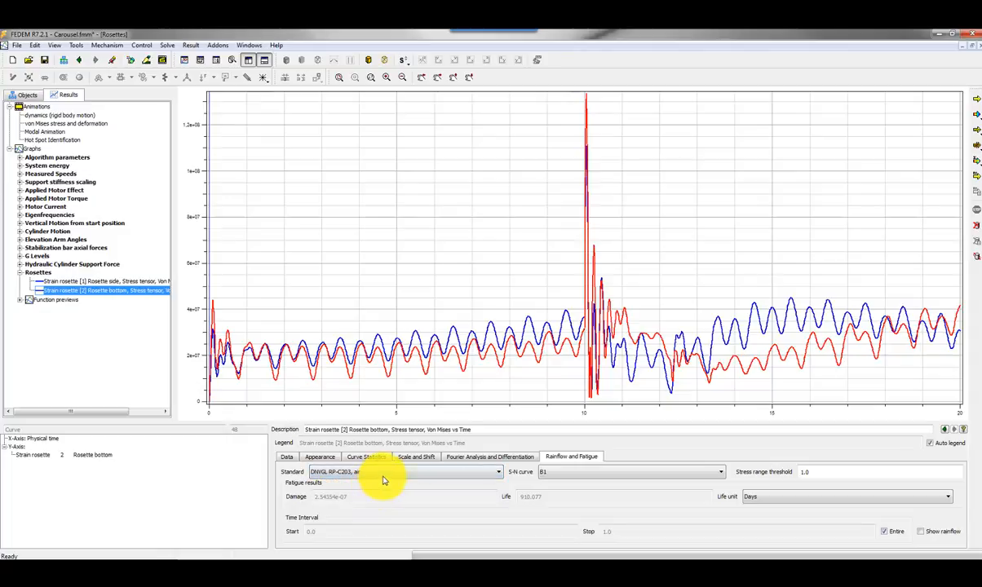
pyautogui.click(498, 471)
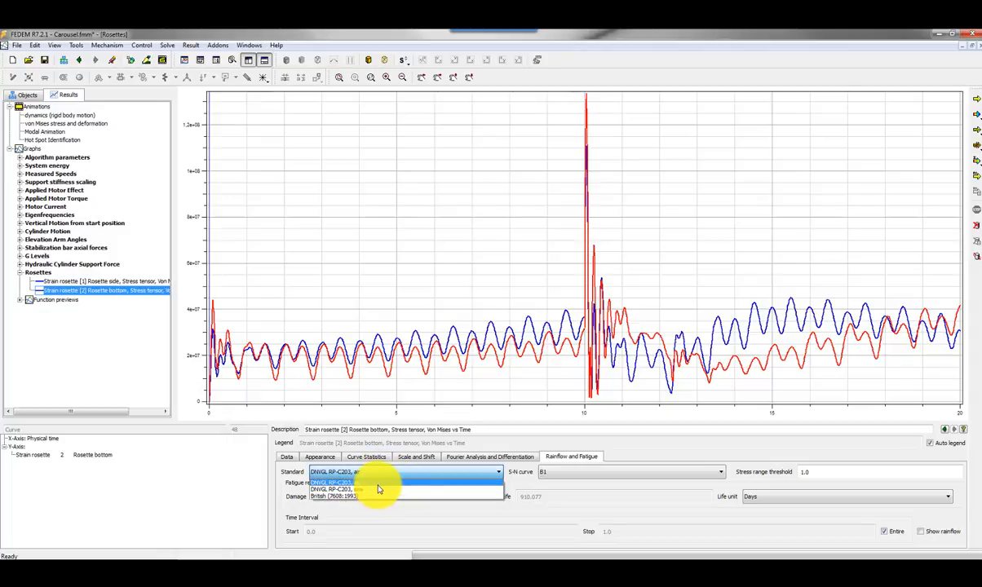
pyautogui.moveTo(378, 489)
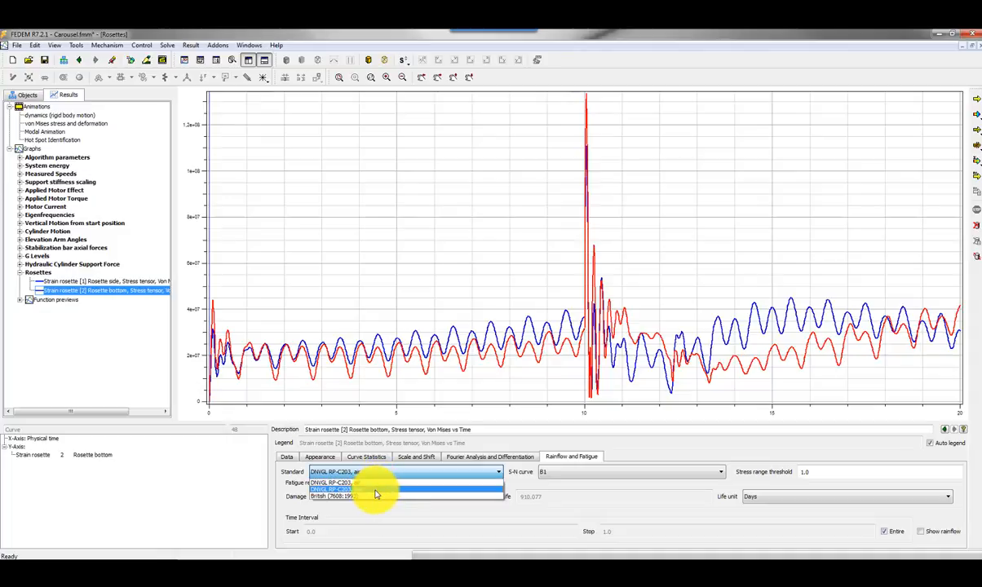
pyautogui.click(334, 490)
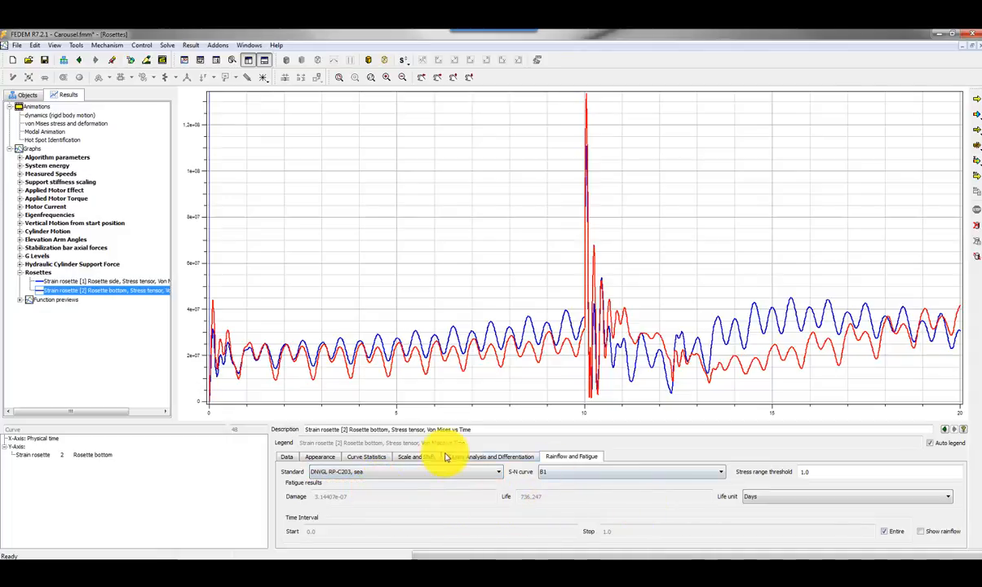
pyautogui.click(498, 472)
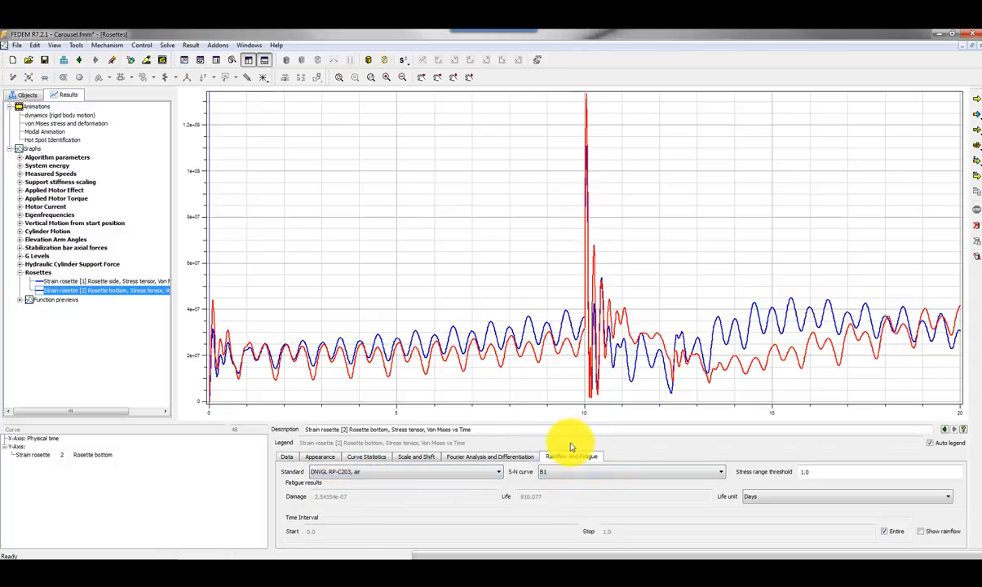
pyautogui.moveTo(571, 448)
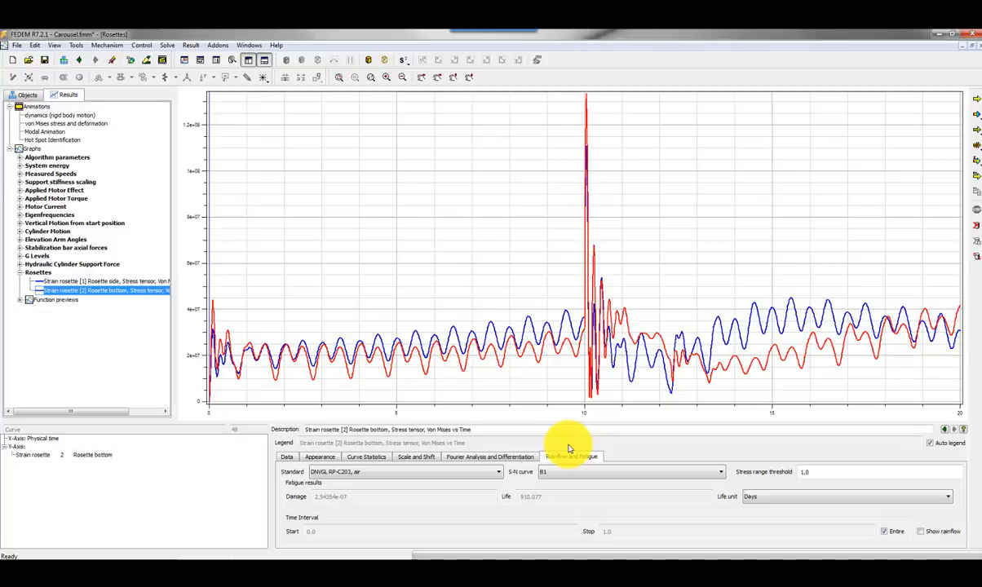
pyautogui.moveTo(612, 447)
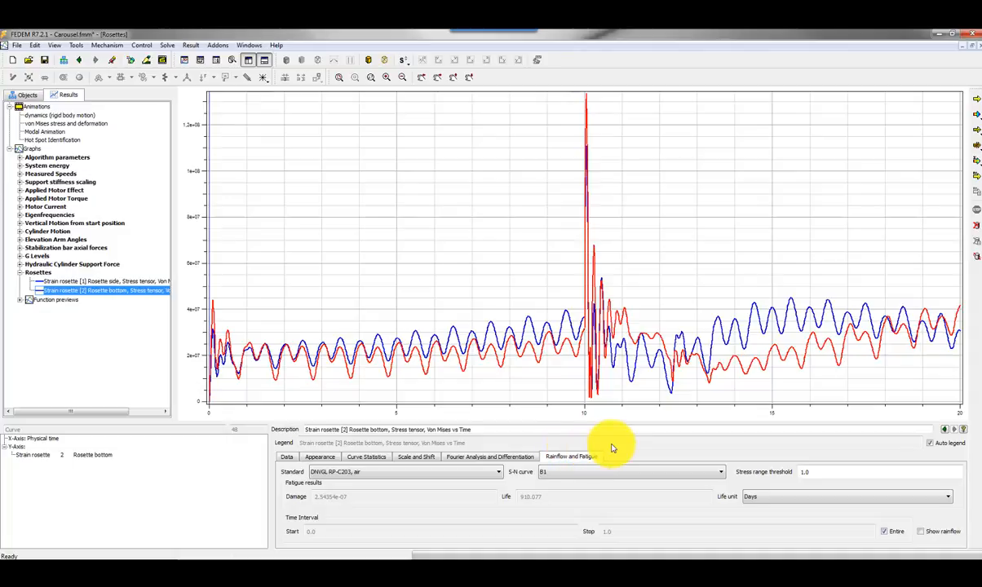